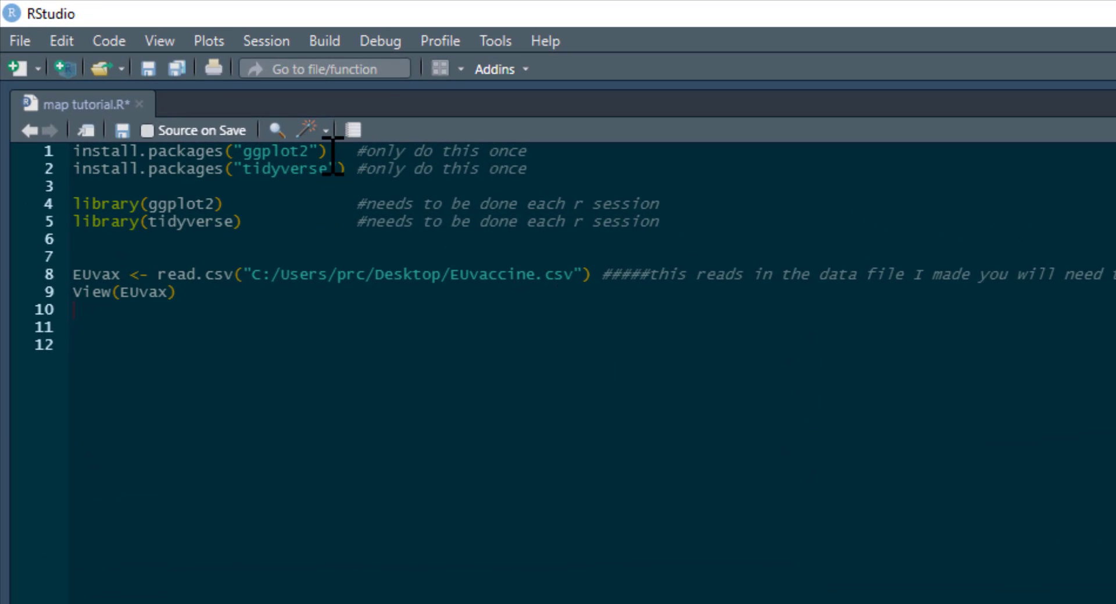
Load world map data into mapdata with map_data("world") and run it.
left_click(344, 151)
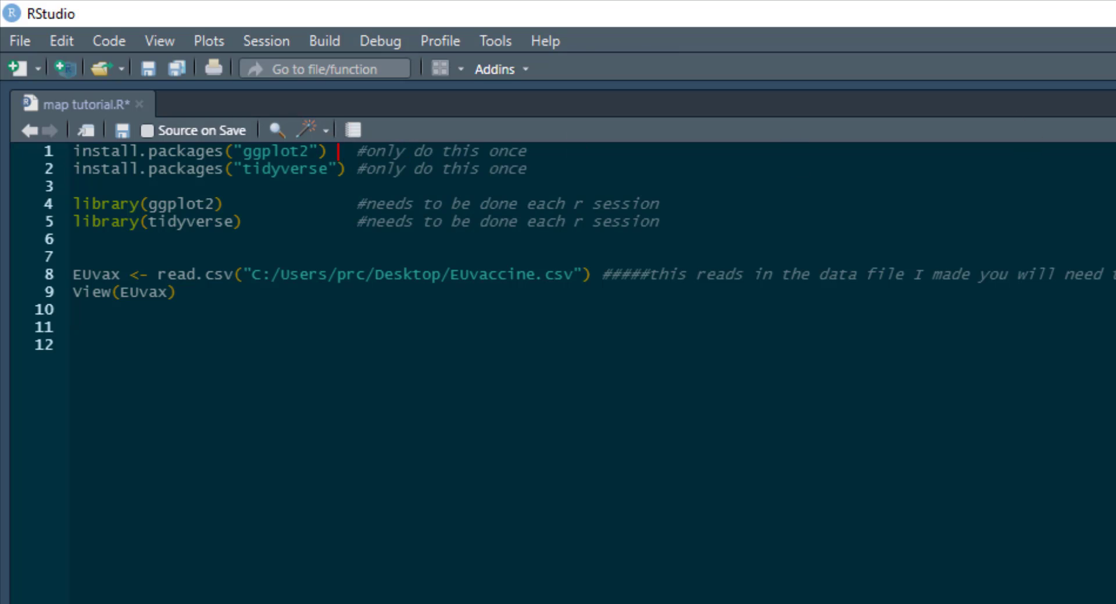
mouse_move(316, 169)
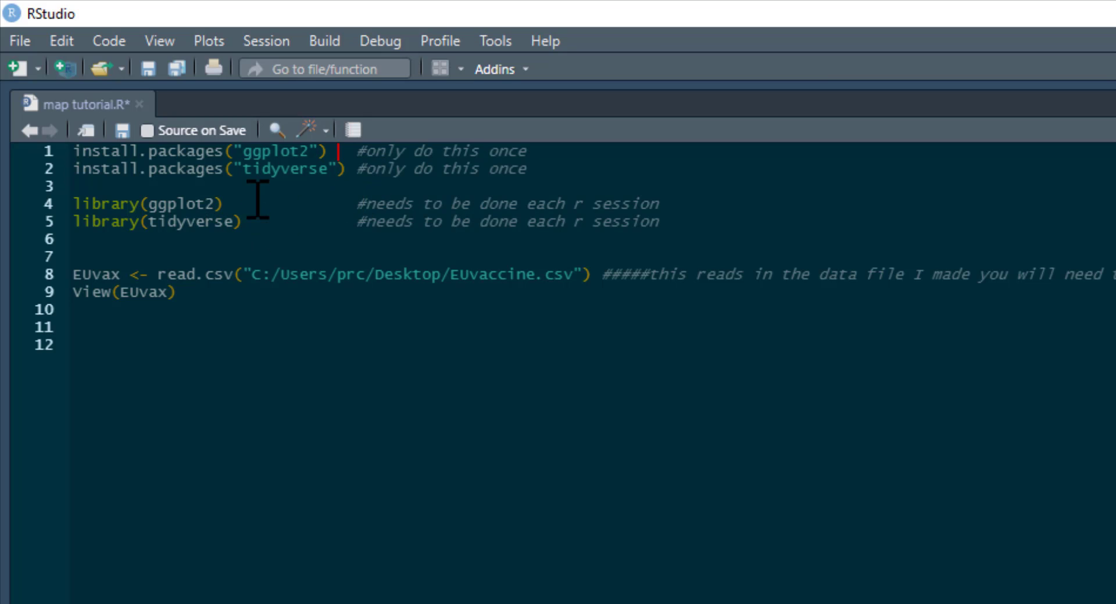
mouse_move(334, 178)
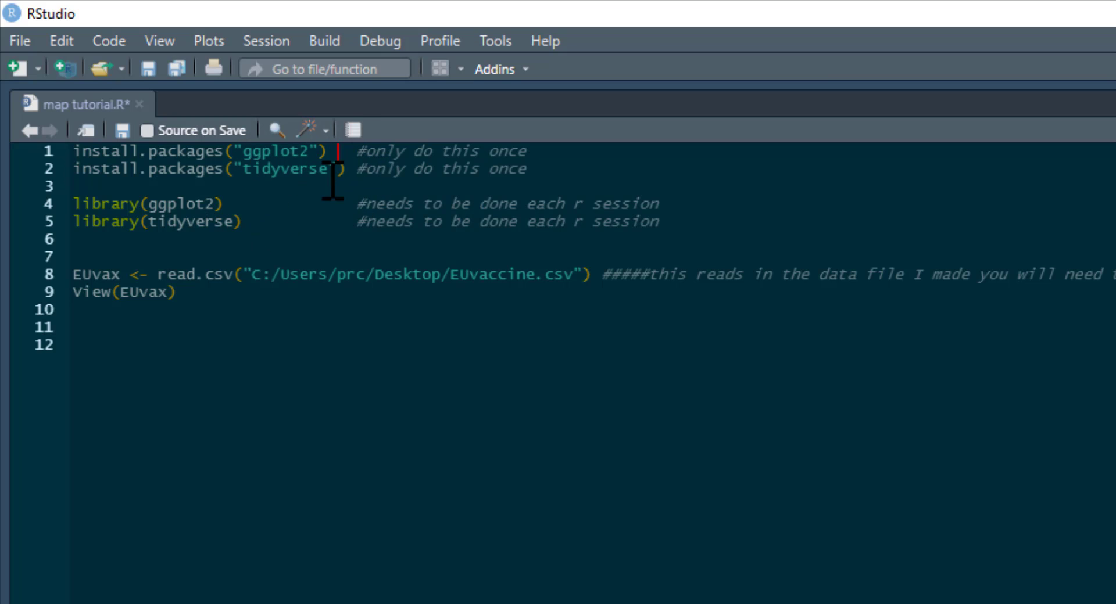
mouse_move(277, 207)
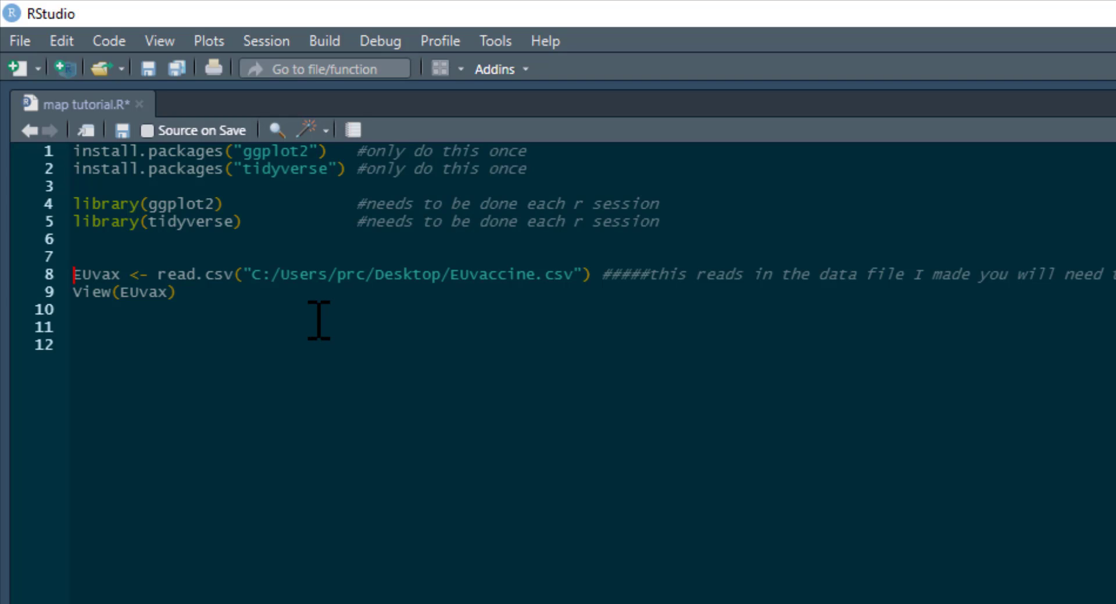
mouse_move(388, 318)
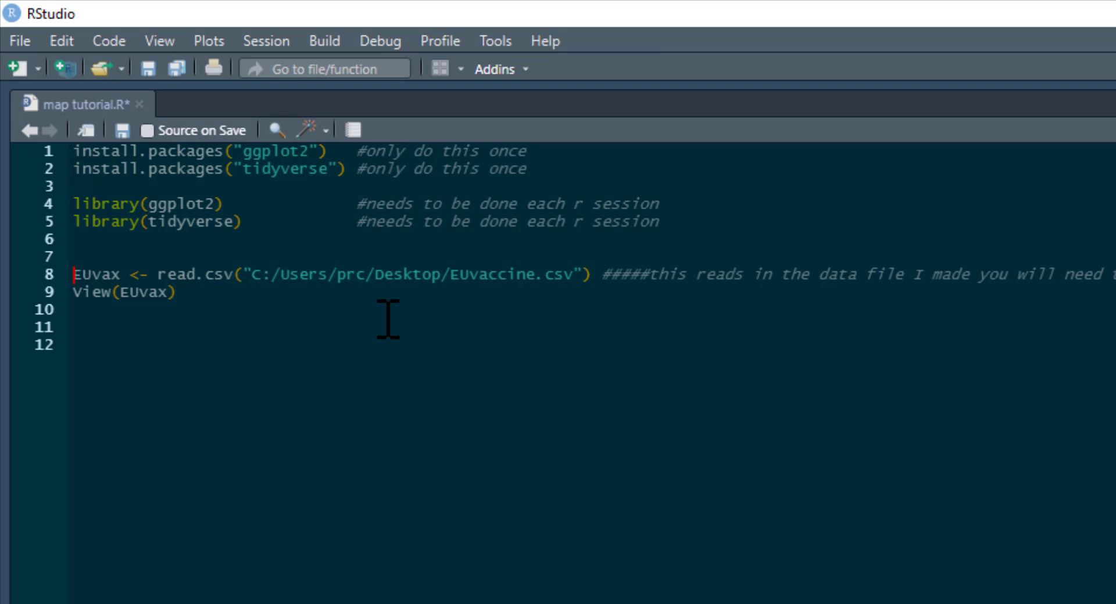
mouse_move(333, 295)
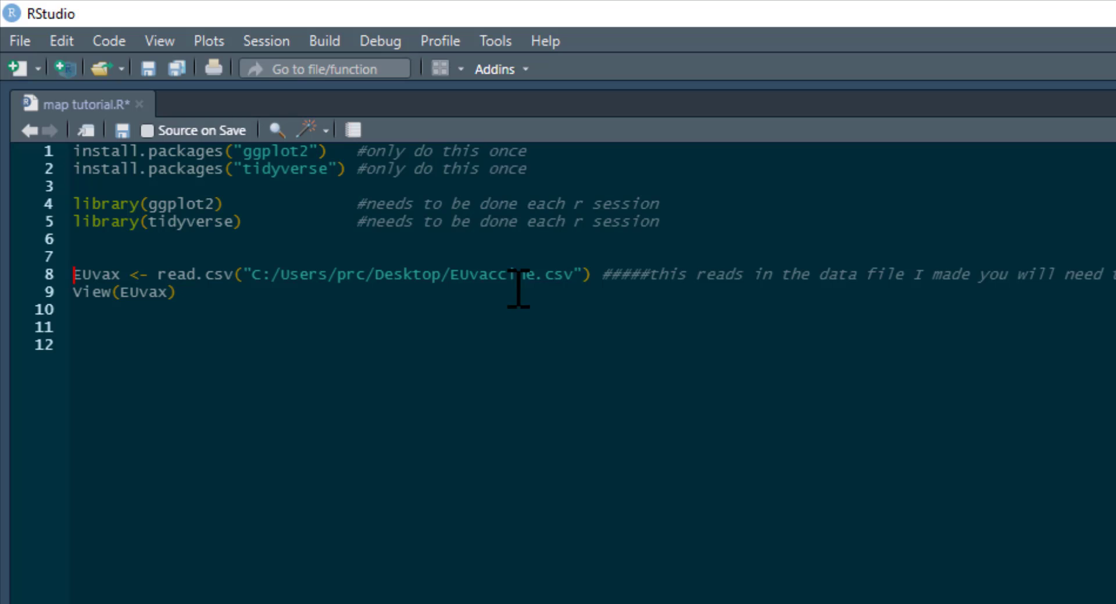
mouse_move(334, 315)
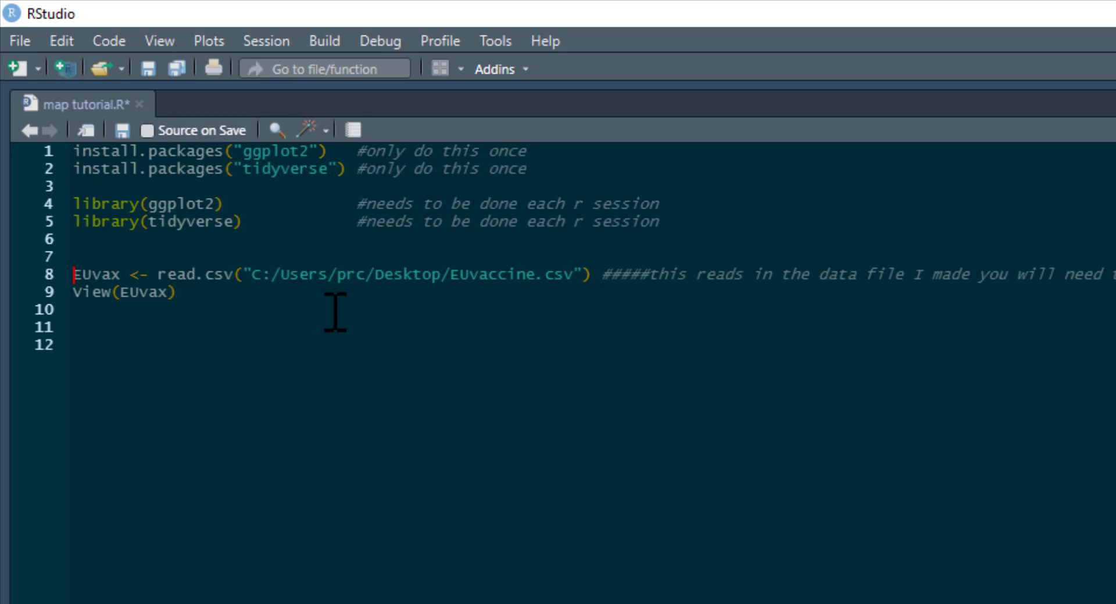
mouse_move(71, 284)
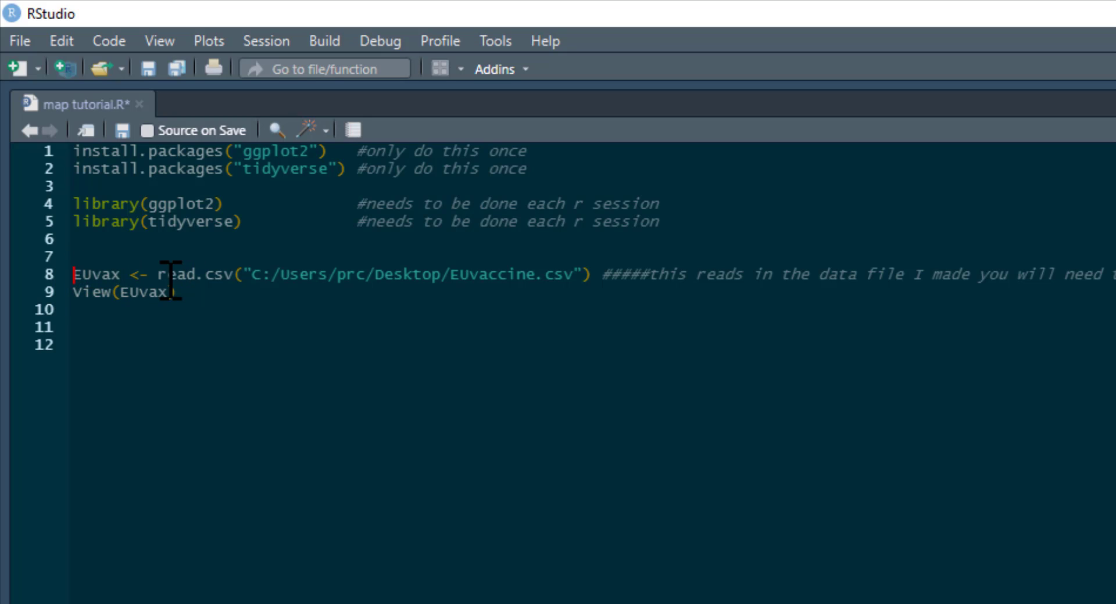
mouse_move(284, 274)
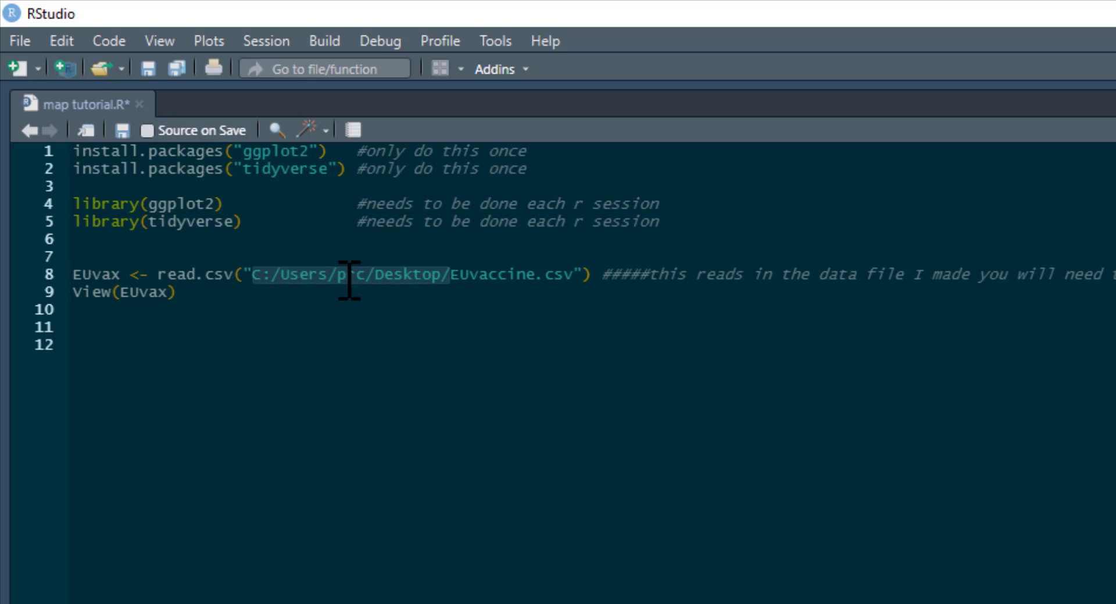
left_click(584, 274)
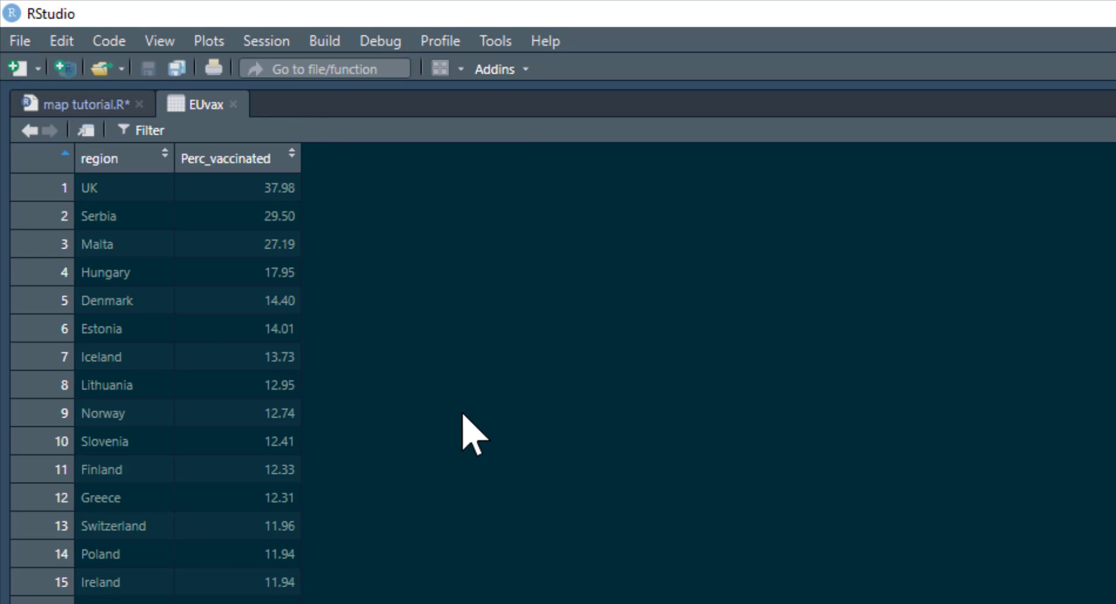
mouse_move(91, 482)
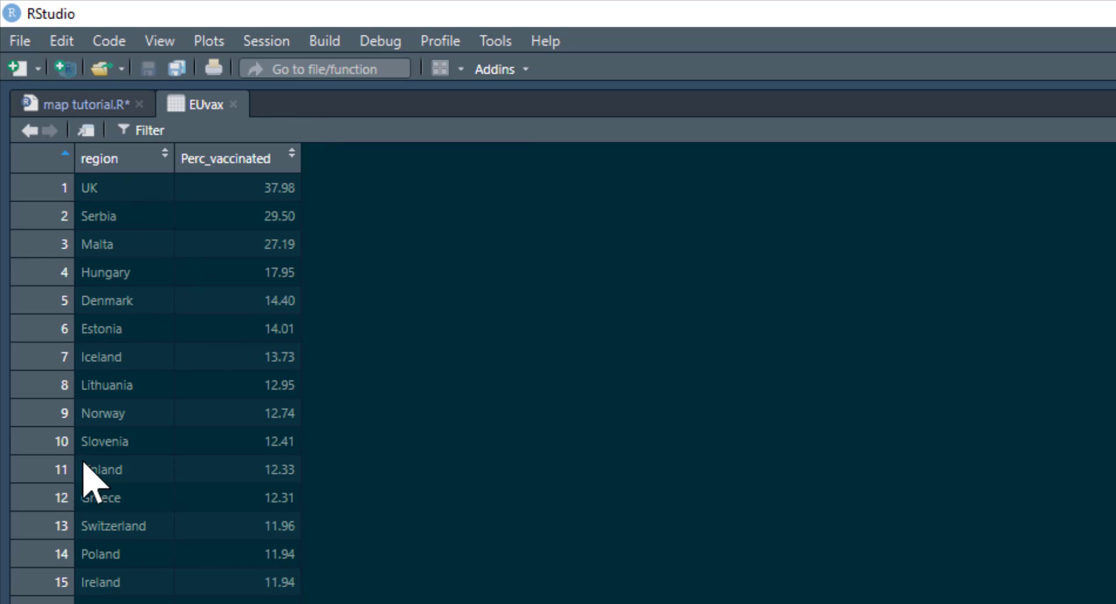
scroll("down", 3)
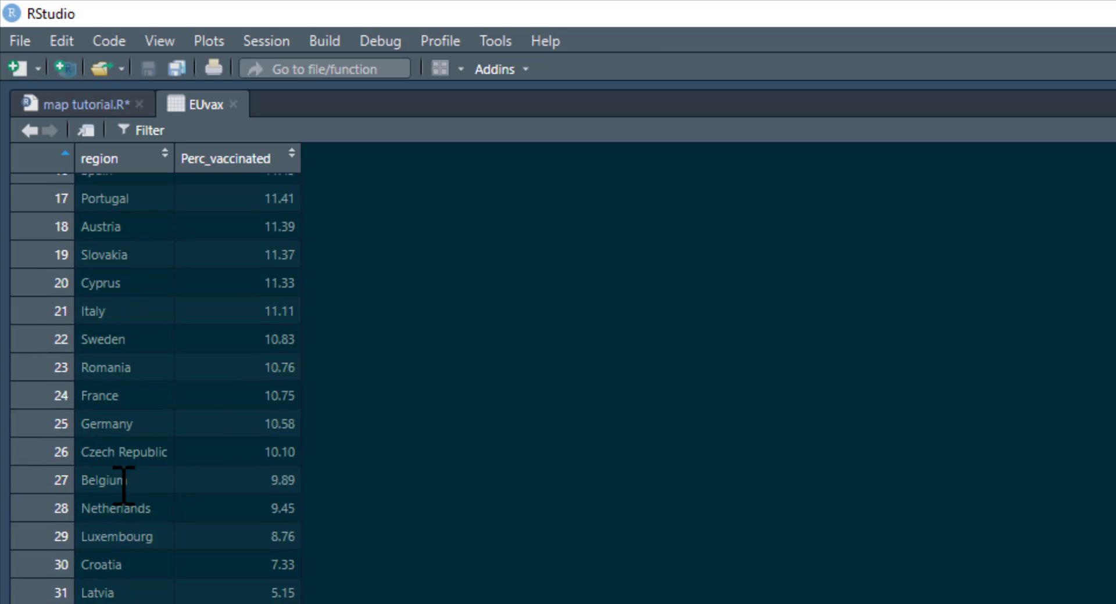
scroll("up", 3)
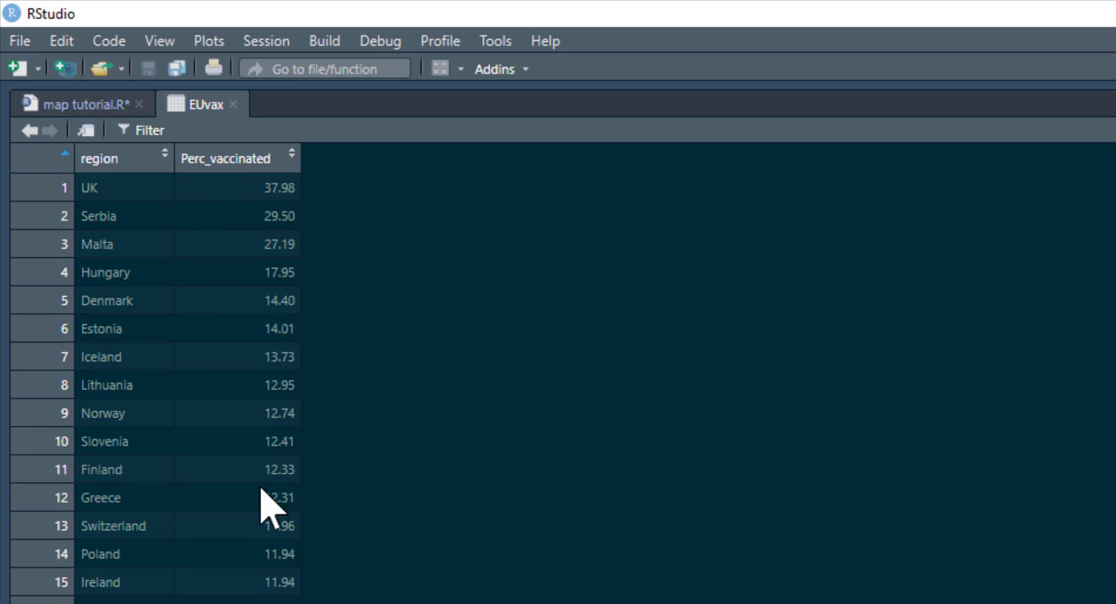
scroll("down", 3)
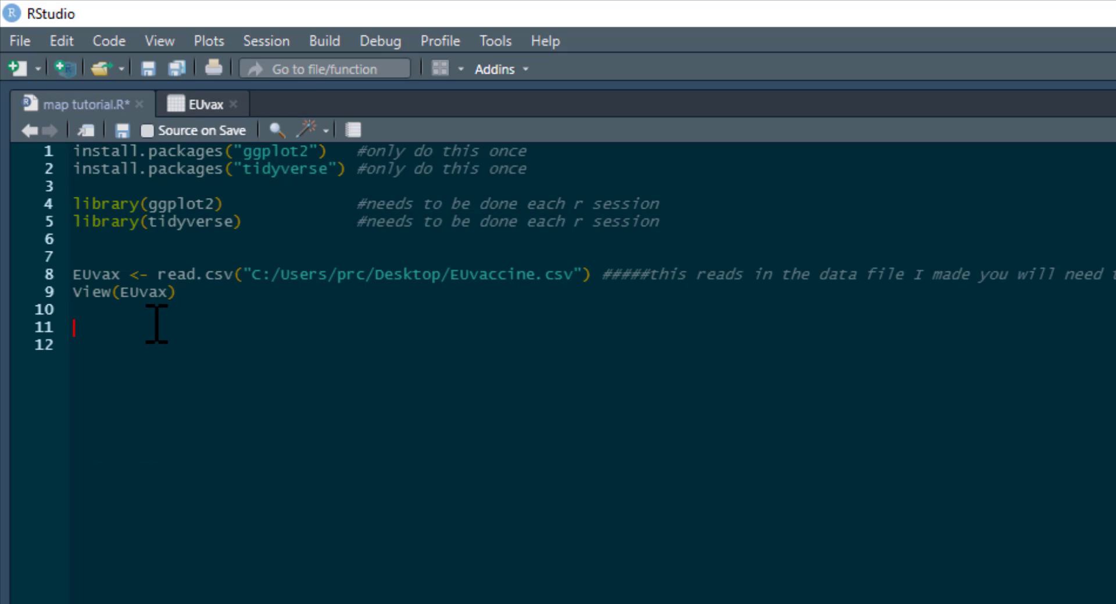
mouse_move(713, 579)
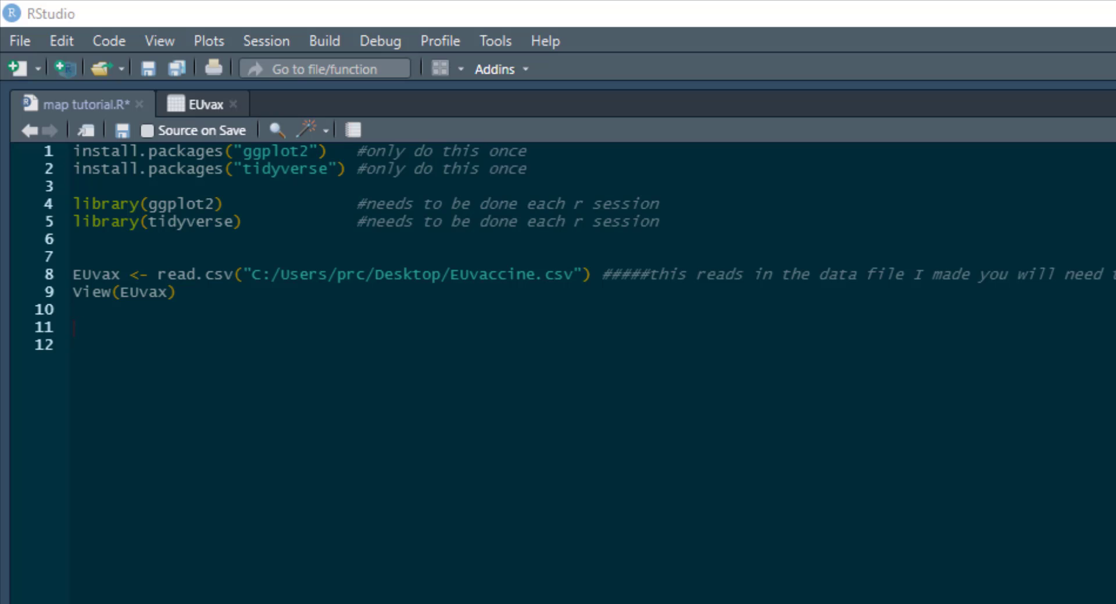
mouse_move(102, 359)
type("mapdata <- map_data(\"world\") ##ggplot2")
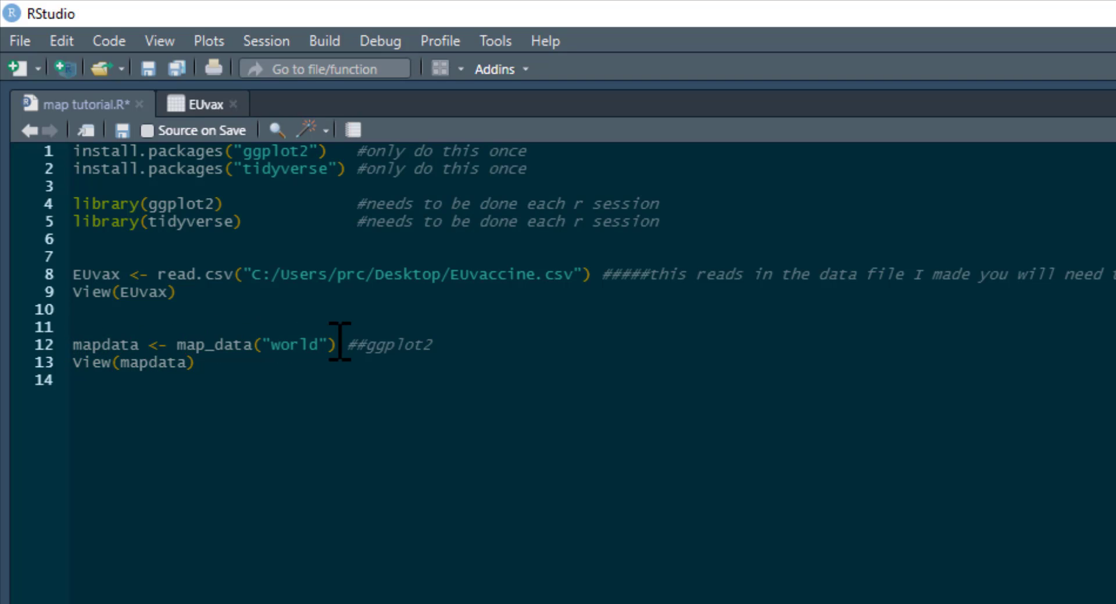
View the mapdata table and scroll through its long, lat, group, region rows.
left_click(340, 344)
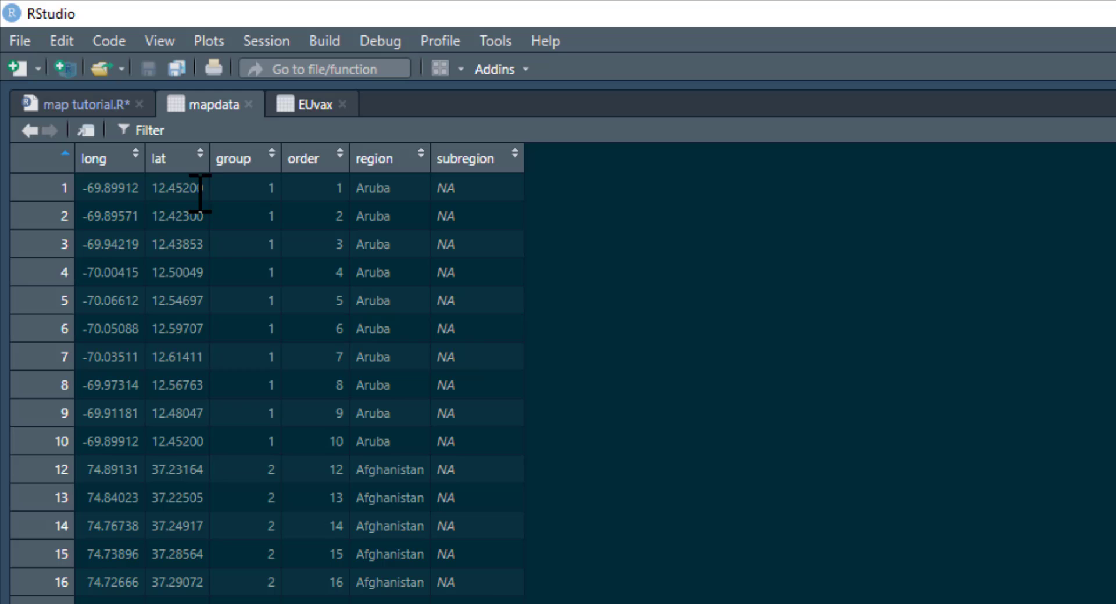
scroll("down", 3)
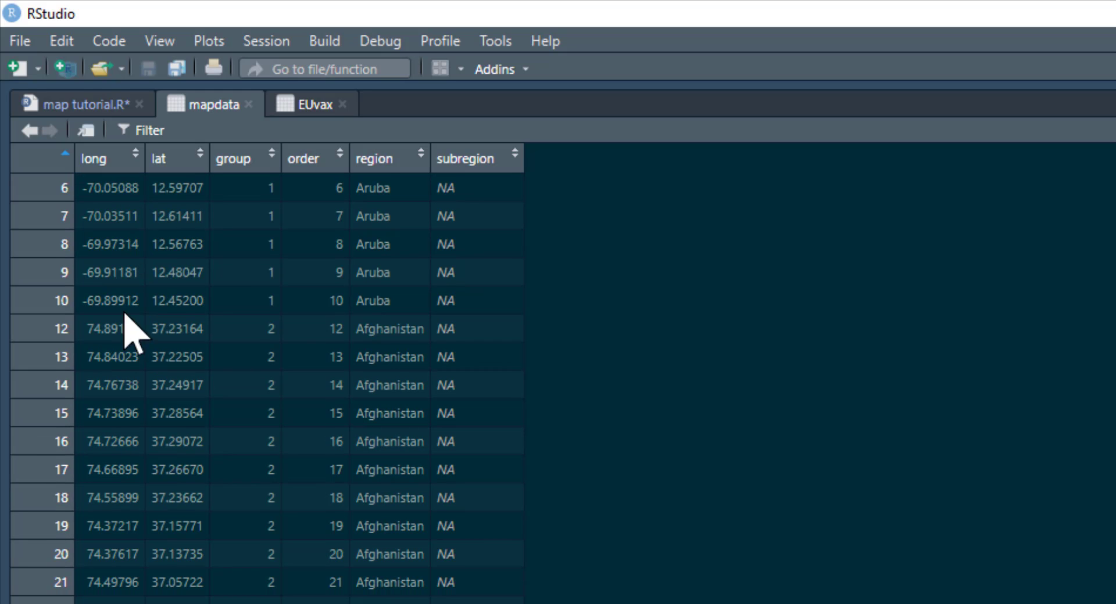
scroll("down", 3)
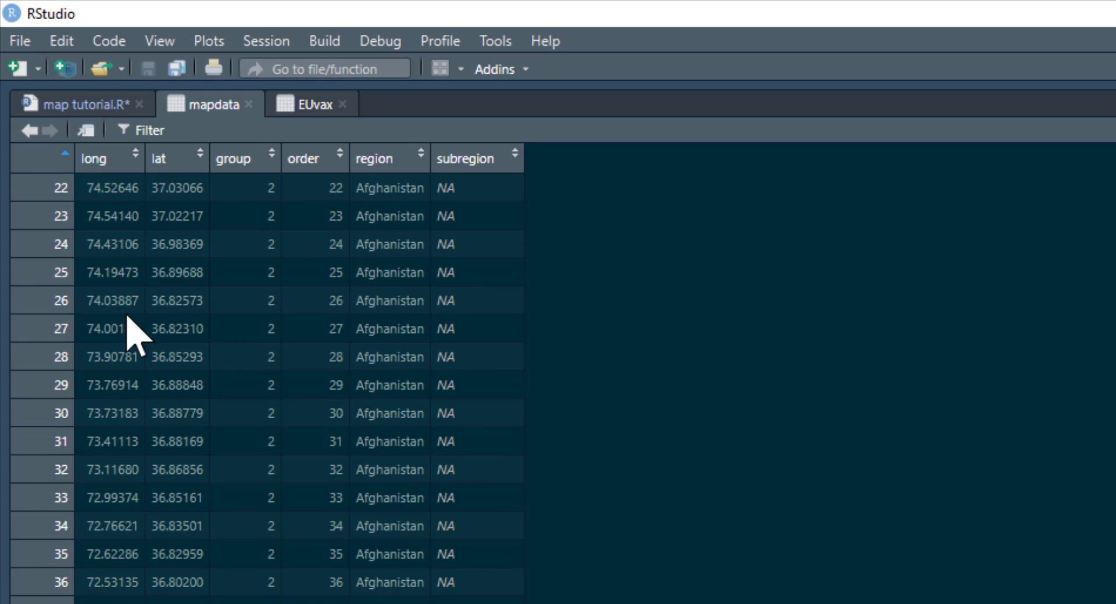
scroll("down", 3)
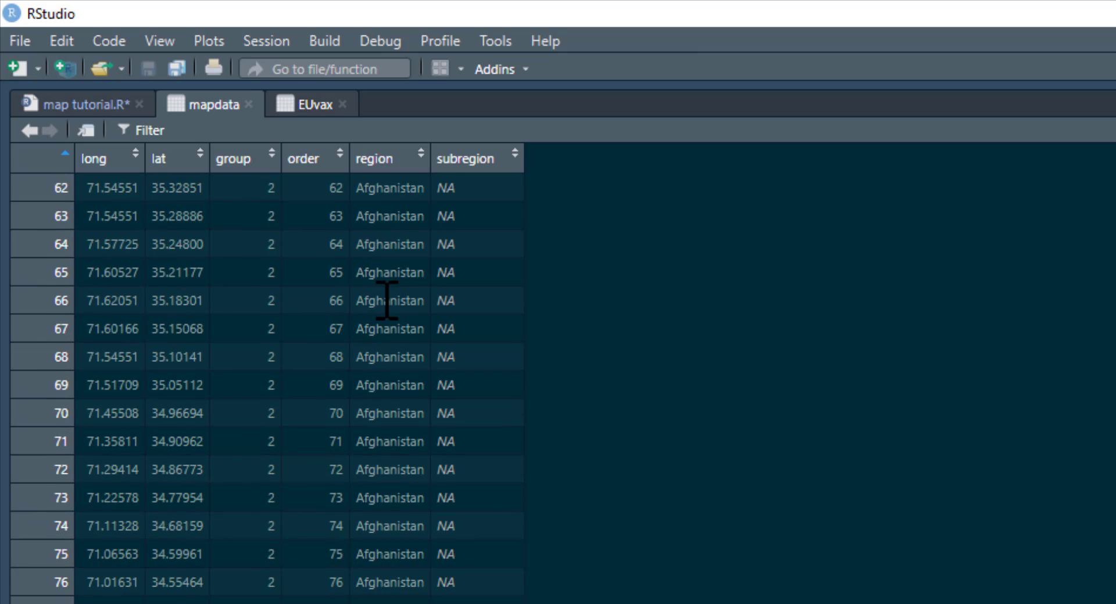
scroll("down", 3)
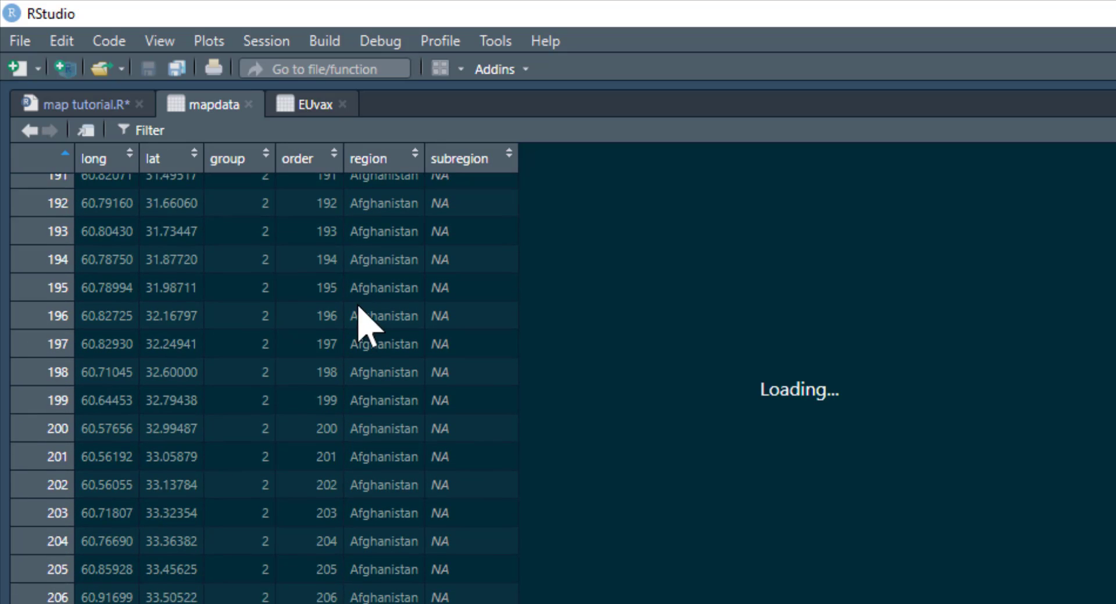
scroll("down", 3)
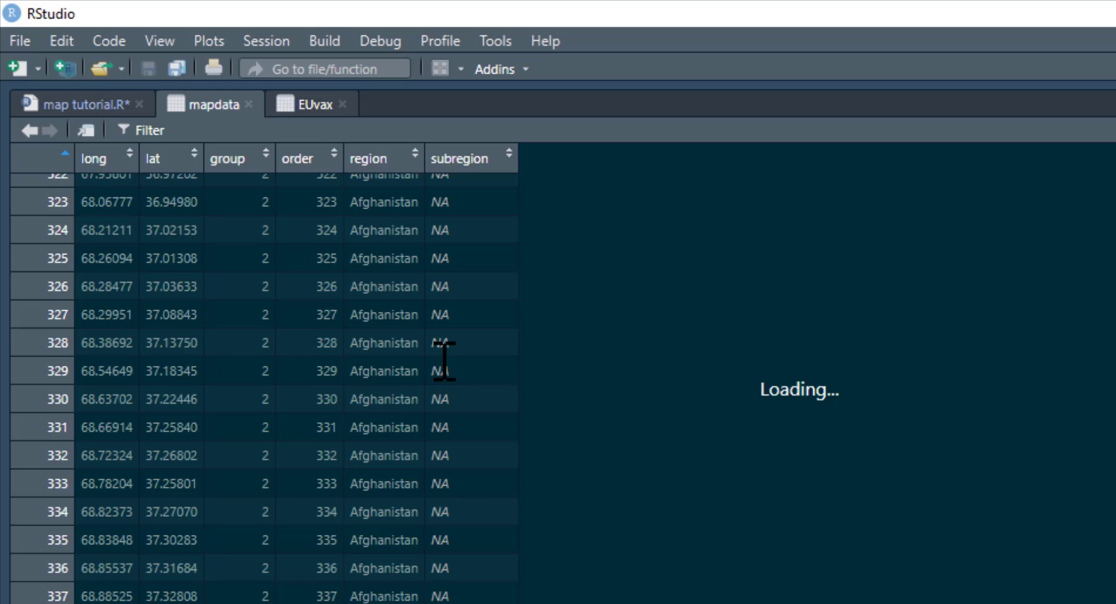
scroll("down", 3)
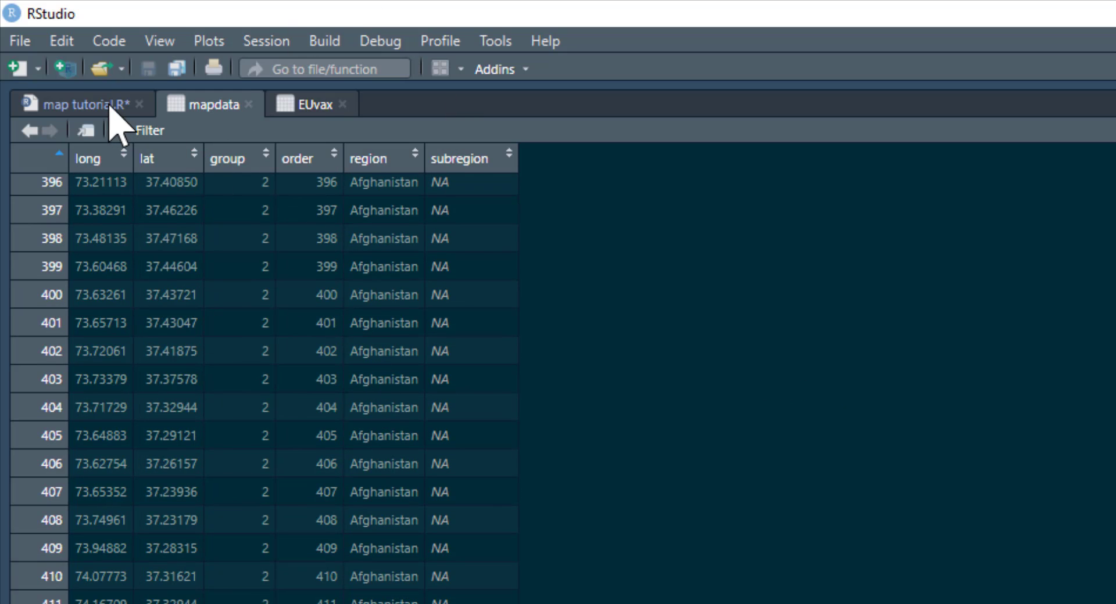
Join EUvax vaccination rates onto mapdata by region with left_join and run it.
left_click(80, 104)
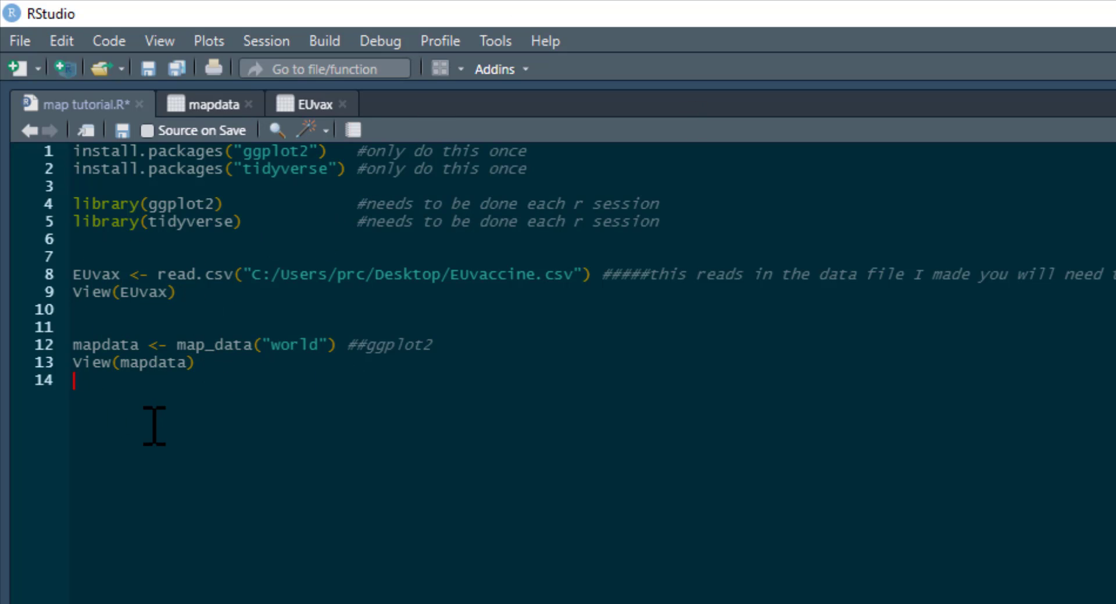
type("mapdata <- left_join(mapdata, EUvax, by=\"region\")")
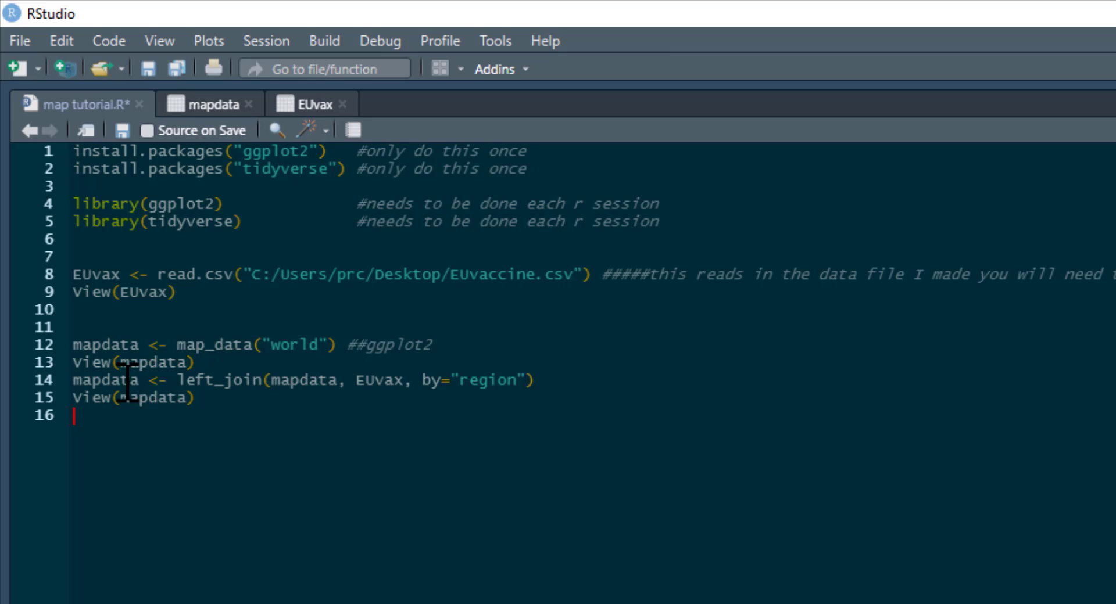
left_click(141, 379)
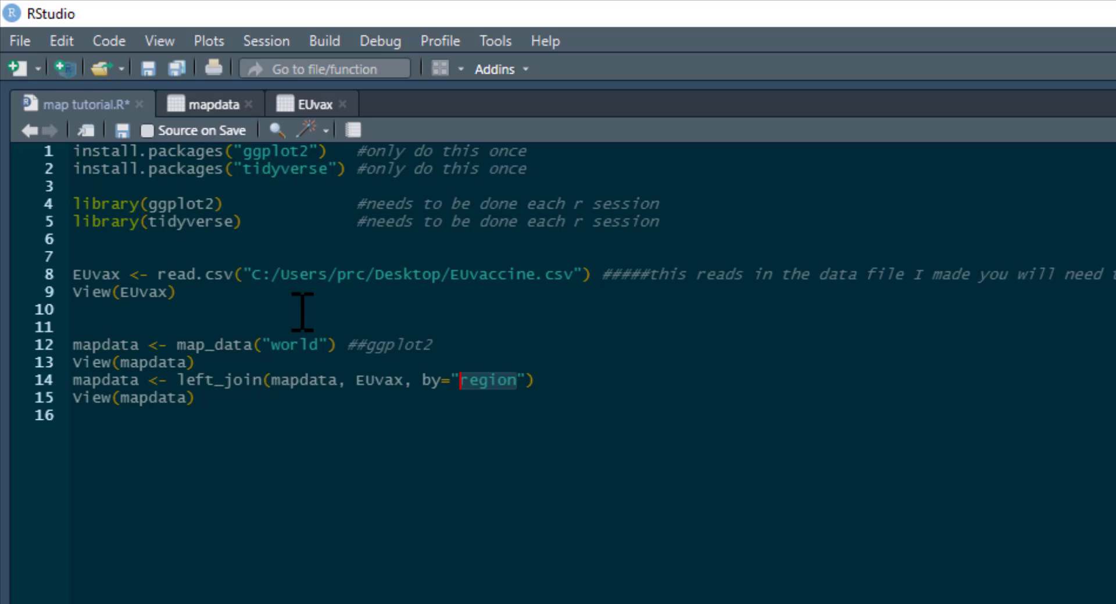
Inspect the joined mapdata table with its Perc_vaccinated column, then the EUvax table.
left_click(305, 104)
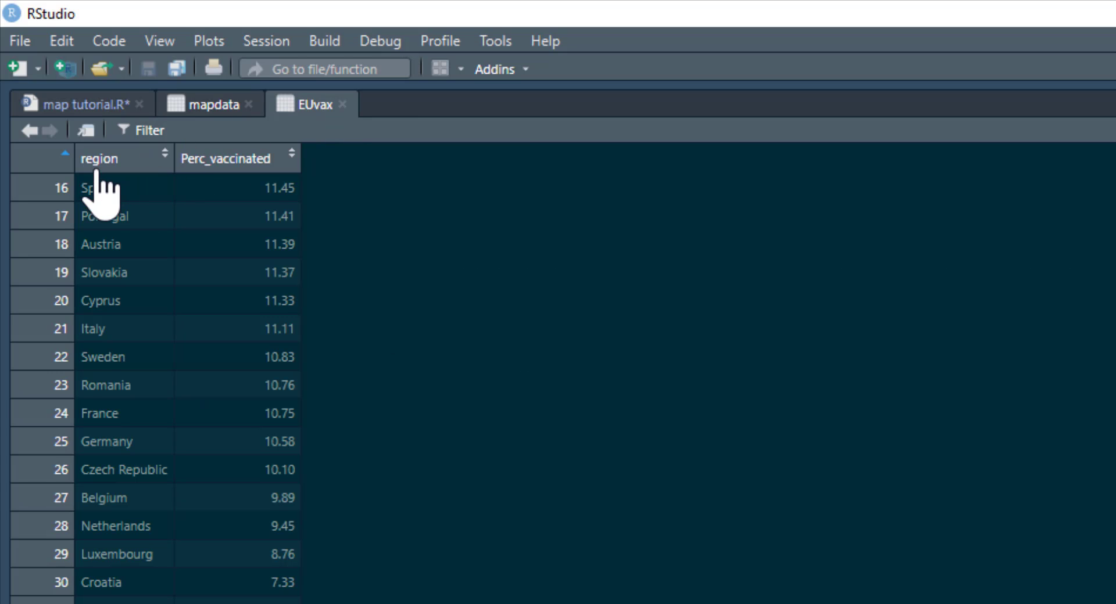
left_click(205, 103)
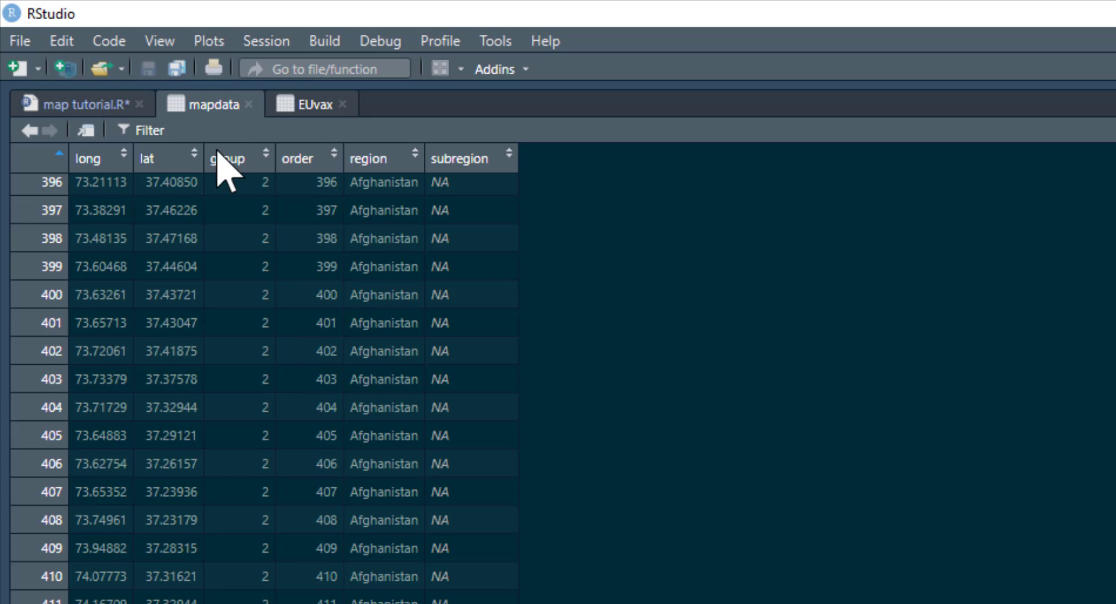
mouse_move(375, 258)
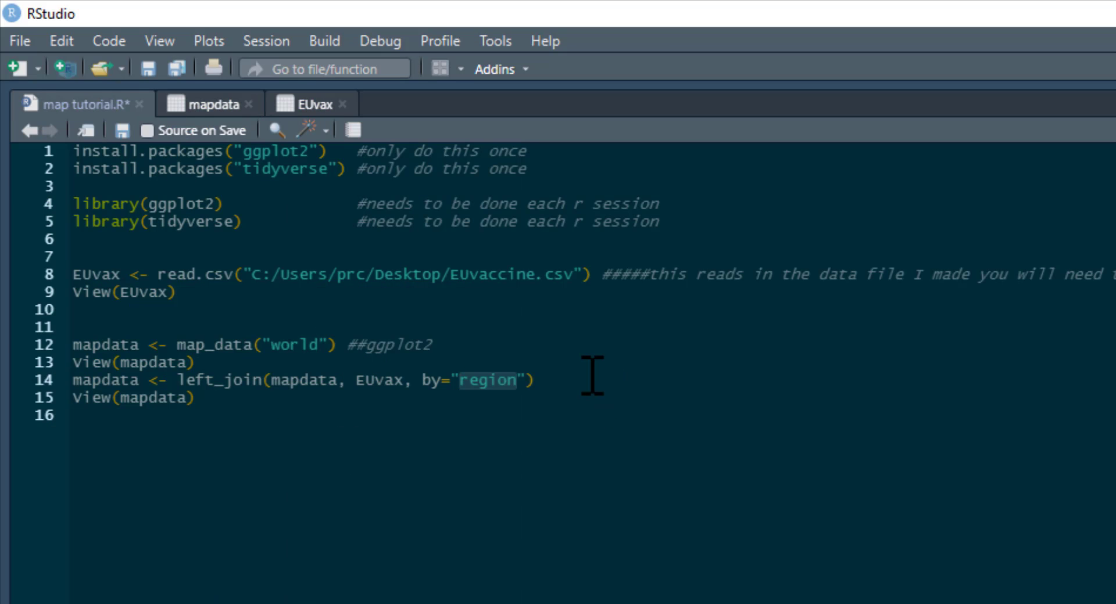
left_click(72, 397)
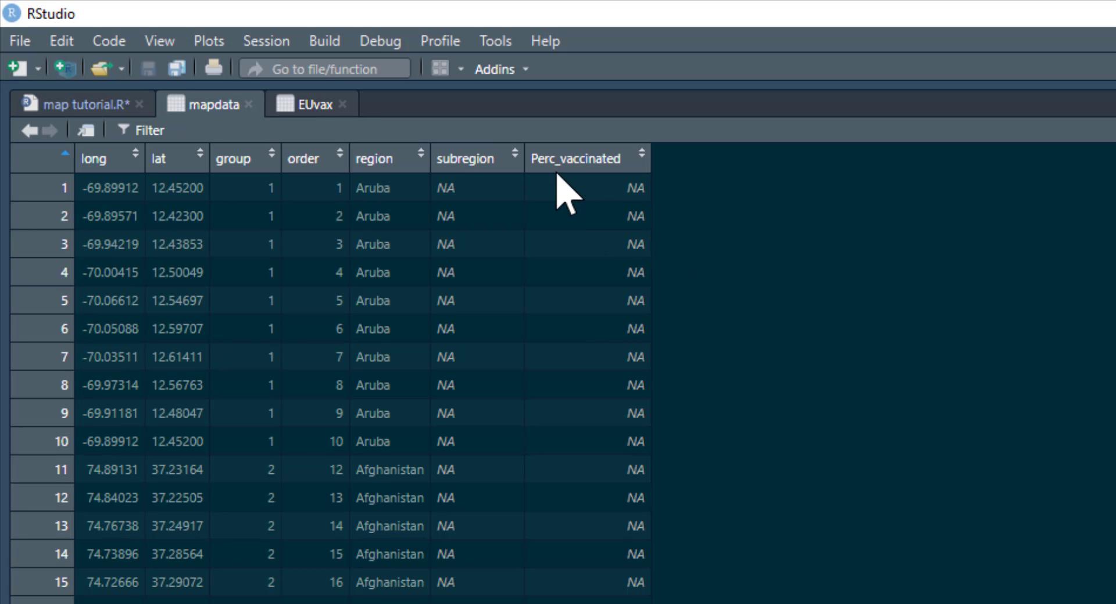
mouse_move(618, 459)
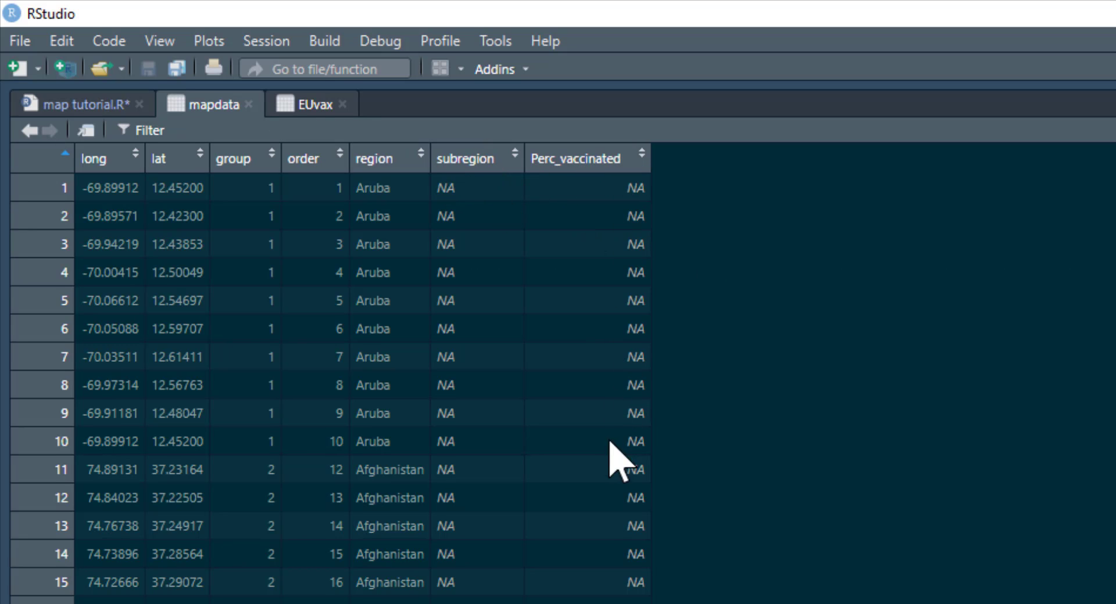
scroll("down", 3)
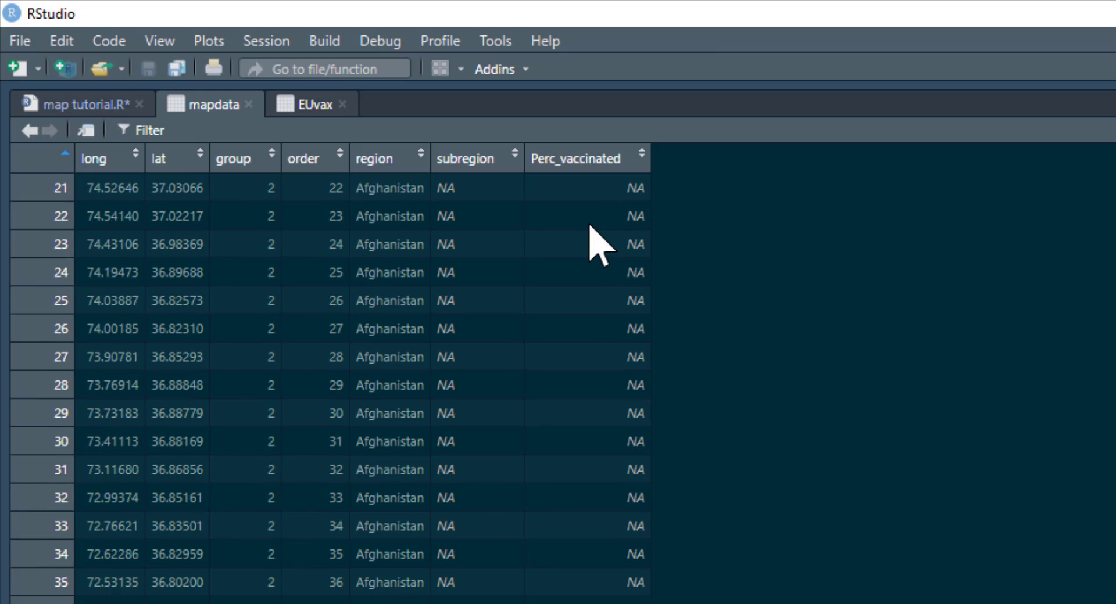
scroll("down", 3)
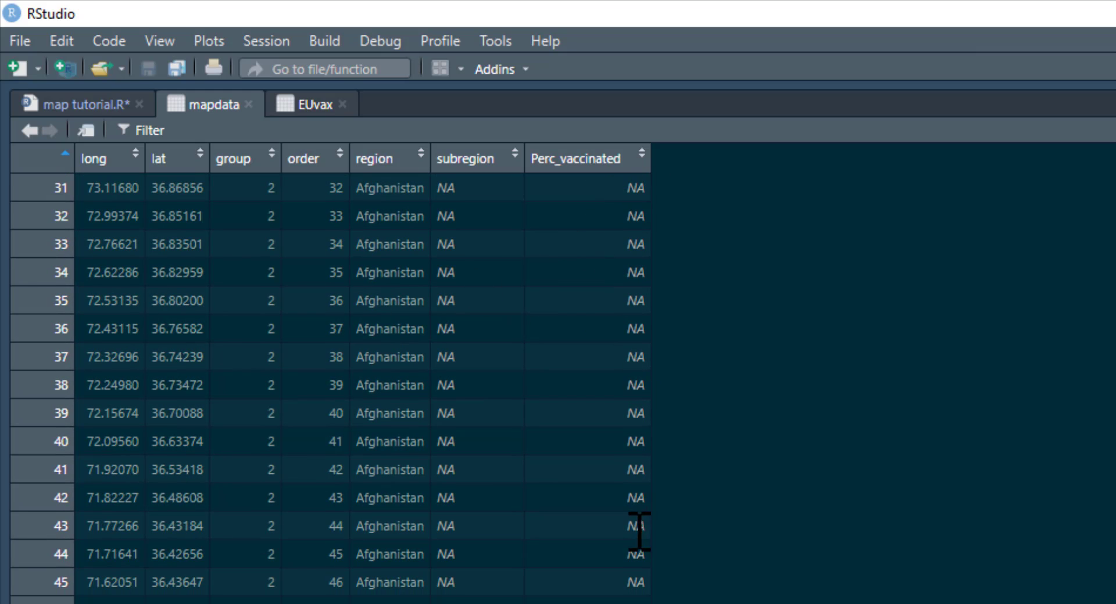
scroll("down", 3)
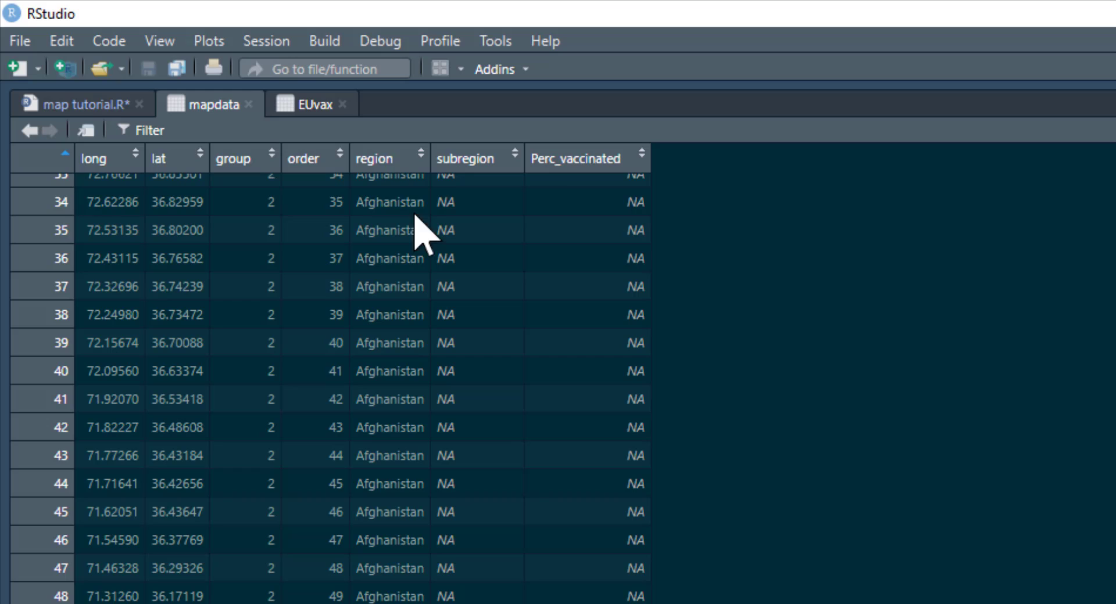
left_click(307, 103)
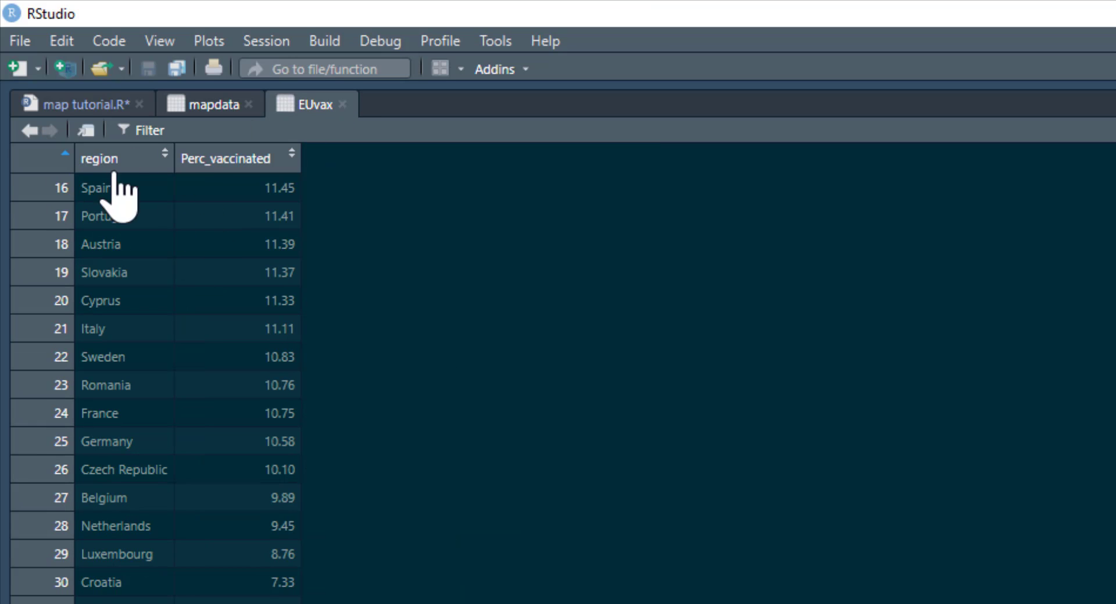
mouse_move(110, 125)
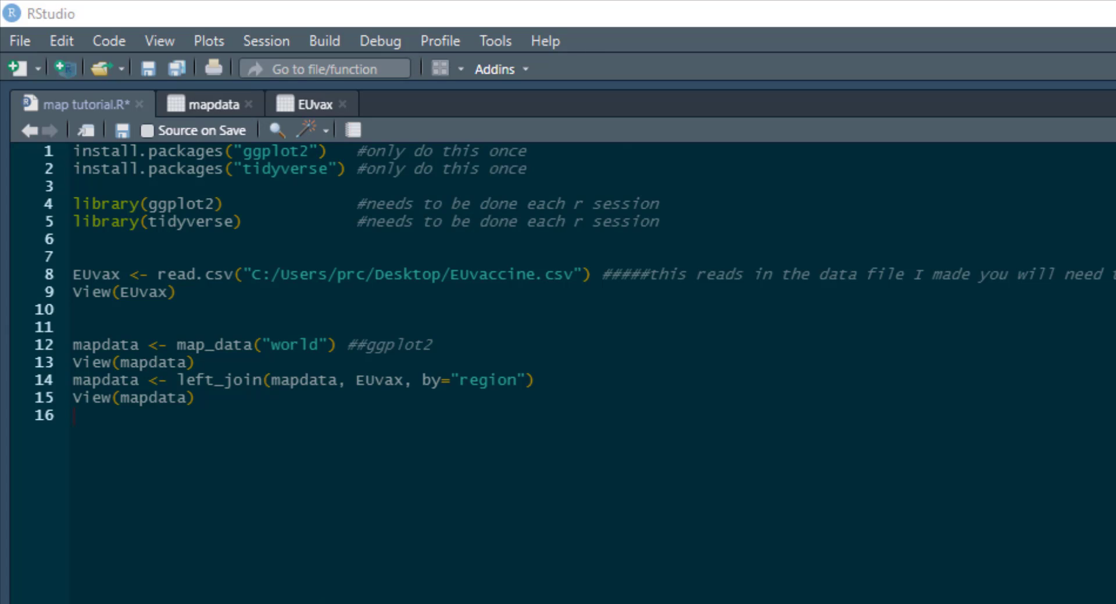
mouse_move(474, 576)
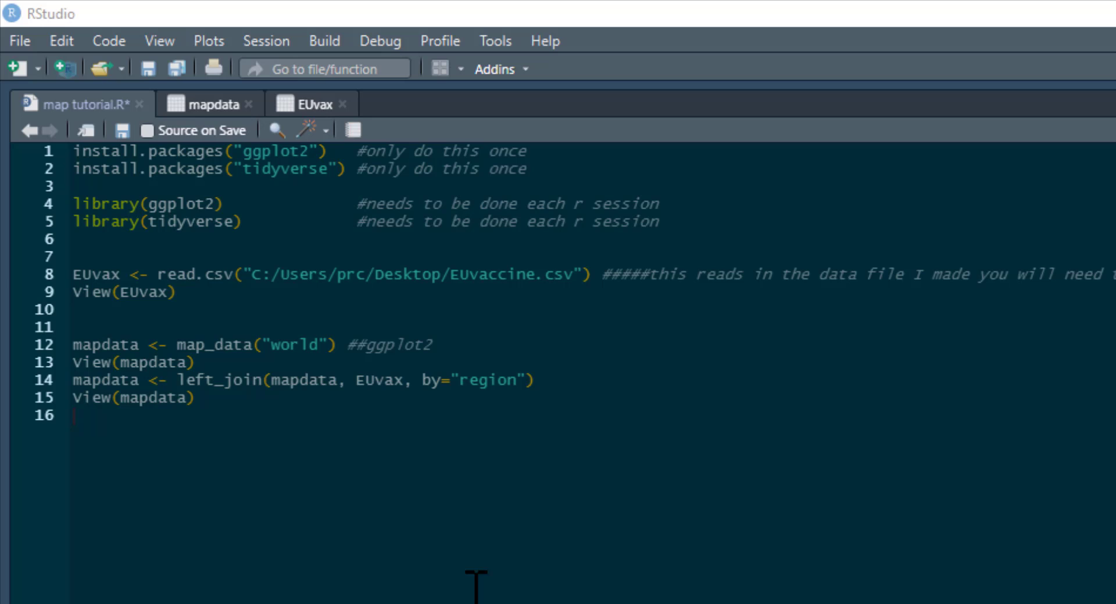
mouse_move(159, 434)
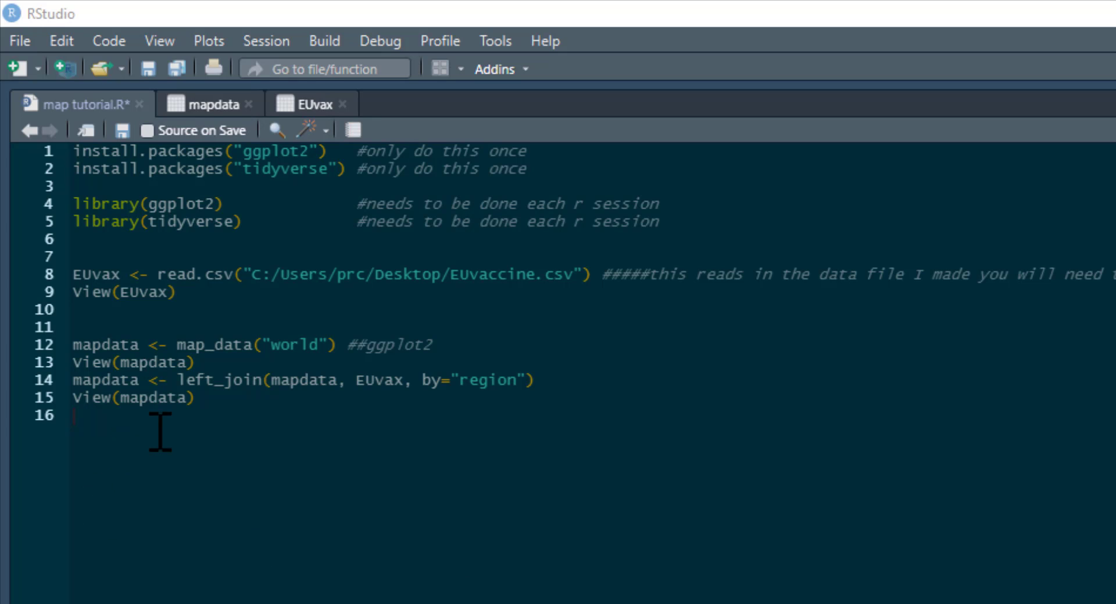
Create mapdata1 filtering out rows with NA Perc_vaccinated, view it, and return to the script.
key("Return")
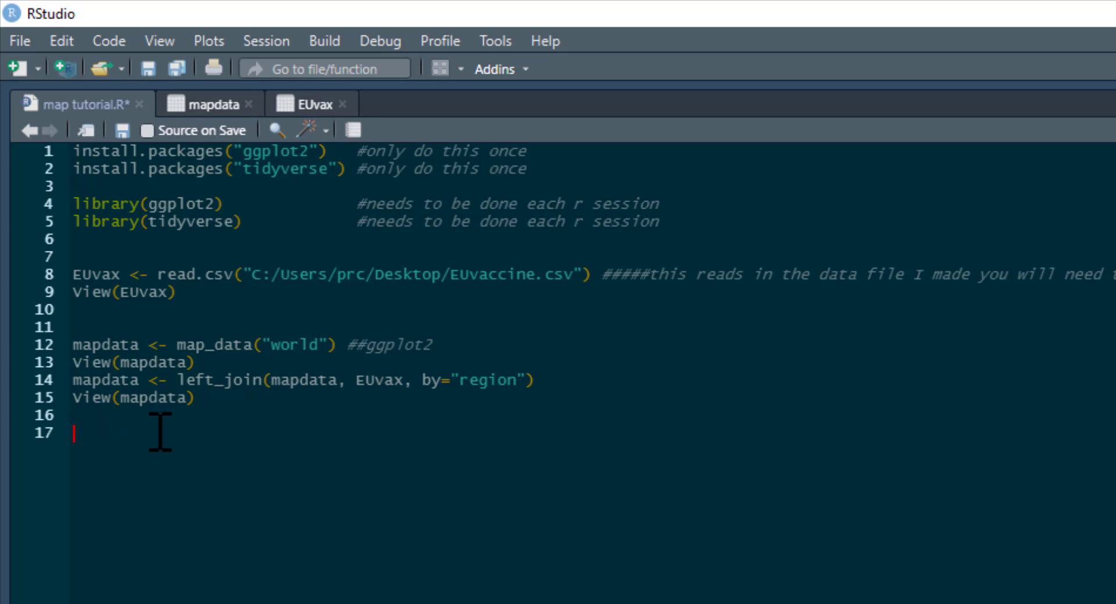
type("mapdata1<-mapdata %>% filter(!is.na(mapdata$Perc_vaccinated))")
type("View(mapdata1)")
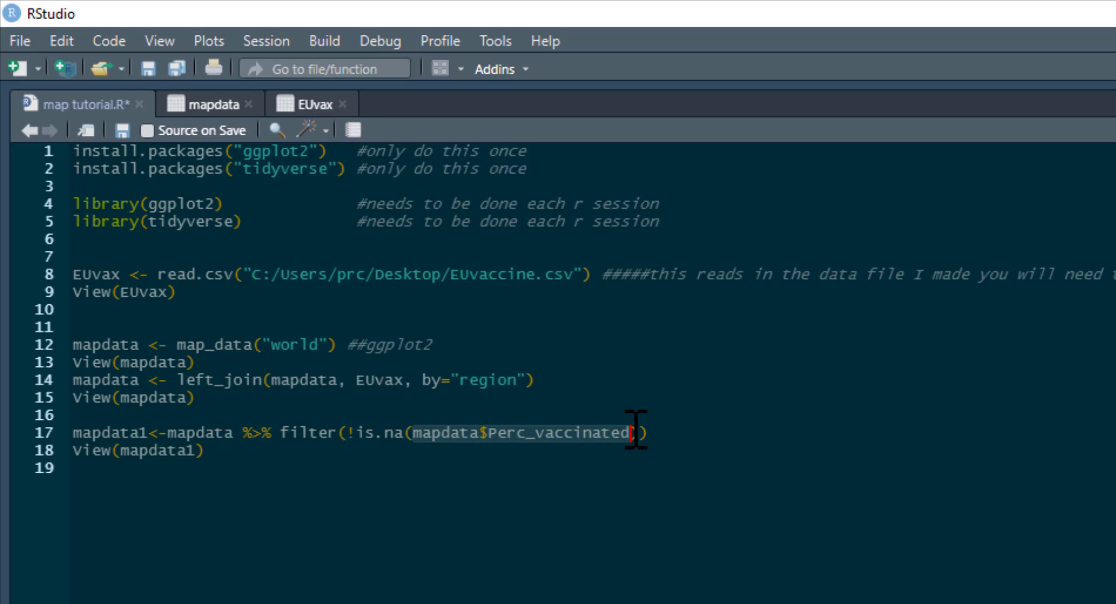
mouse_move(483, 449)
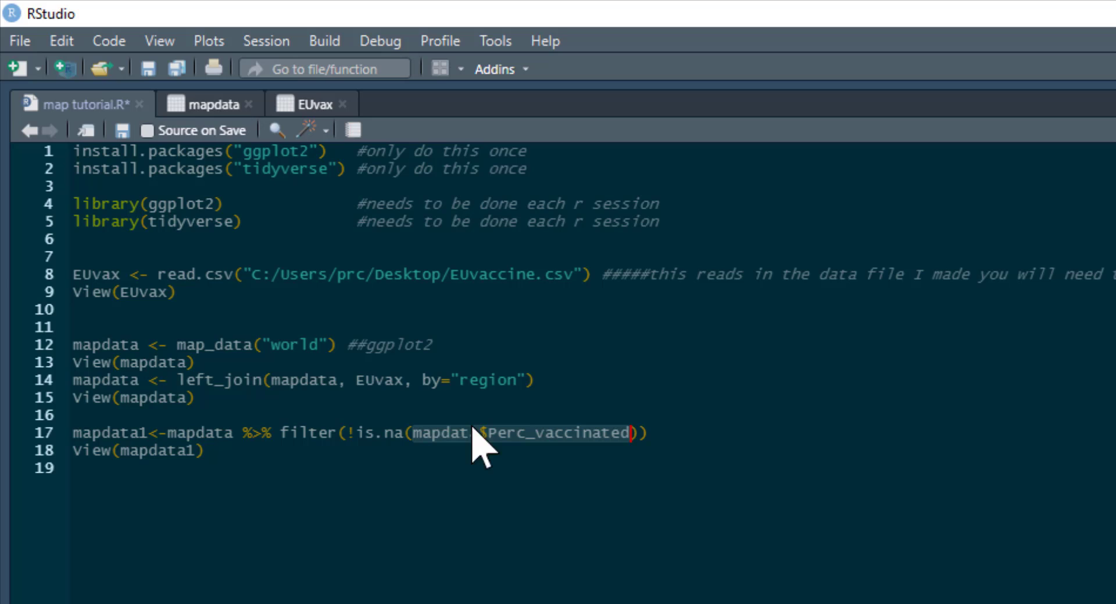
mouse_move(312, 452)
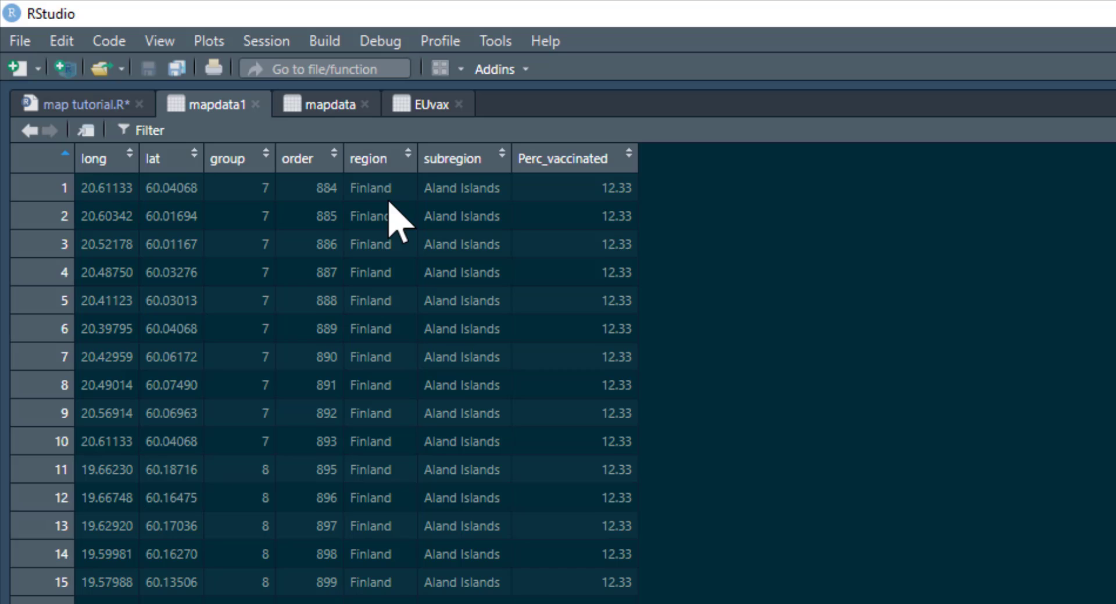
scroll("down", 3)
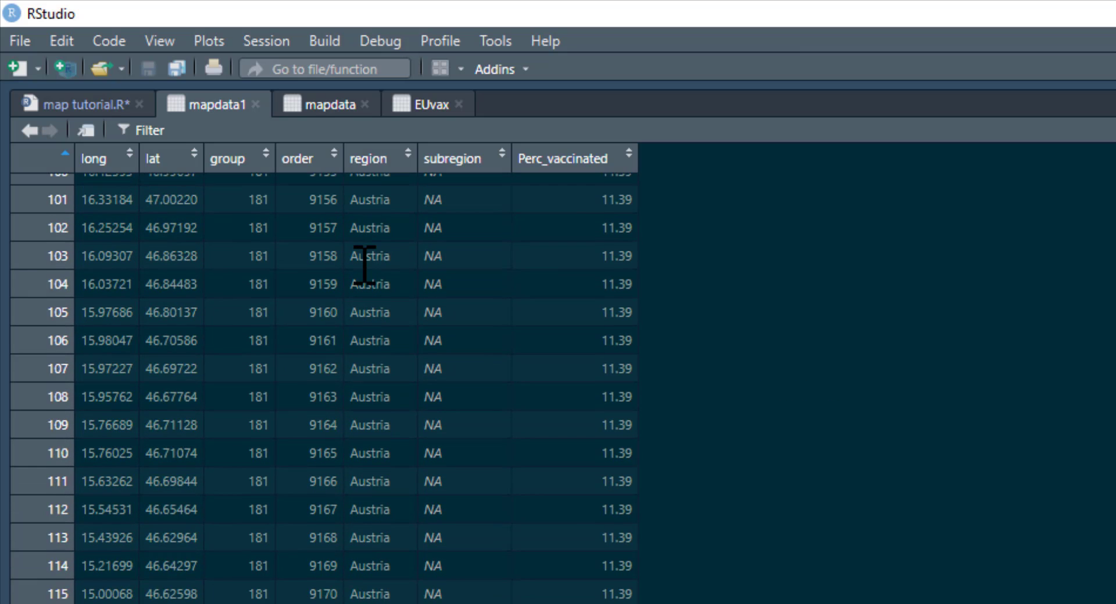
scroll("down", 3)
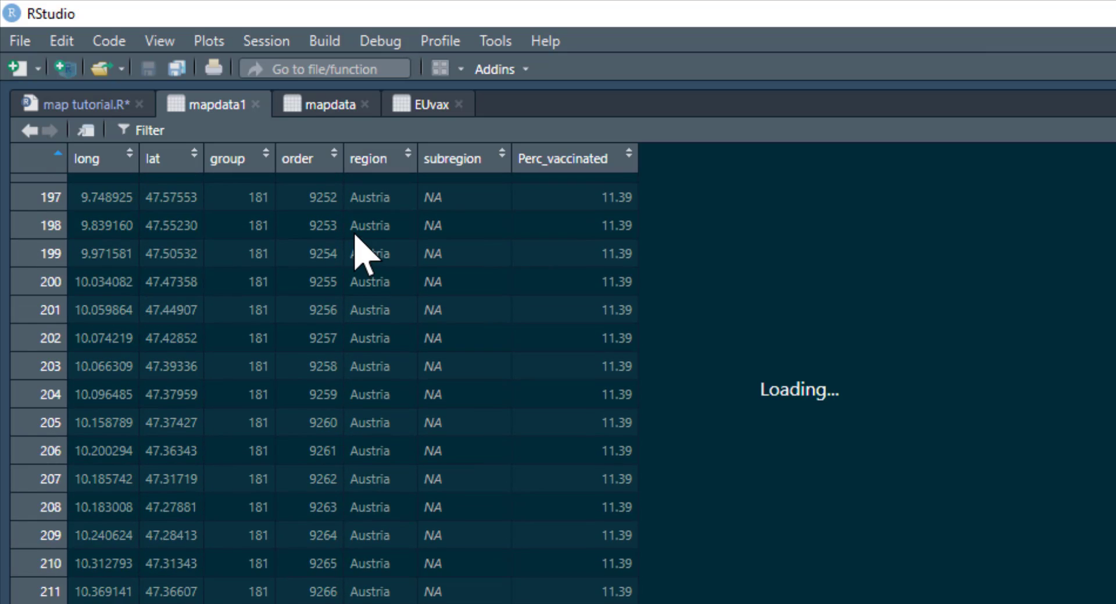
scroll("down", 3)
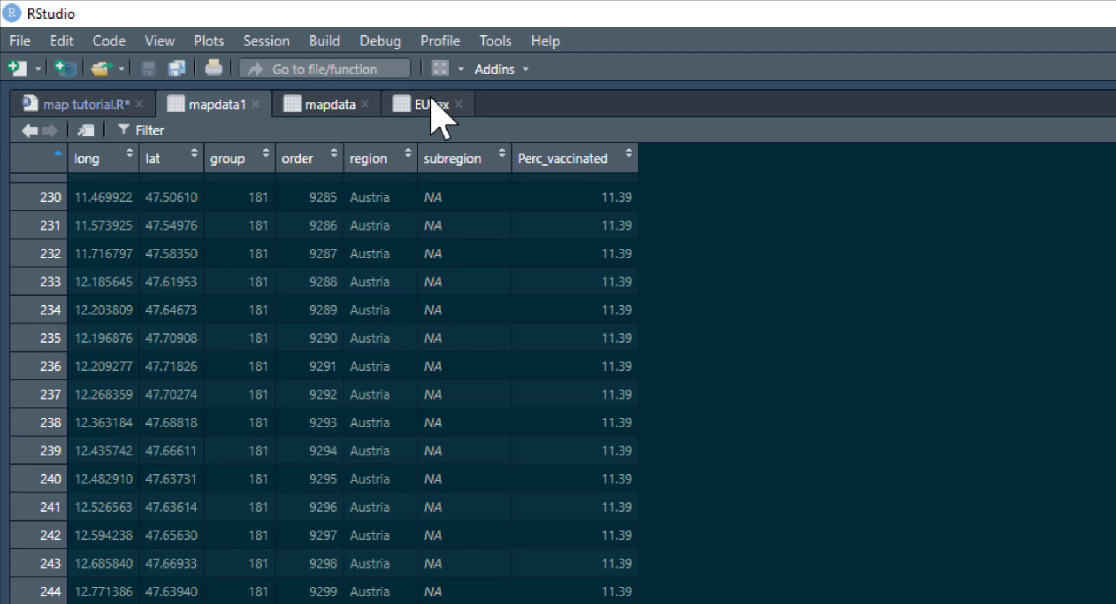
left_click(426, 104)
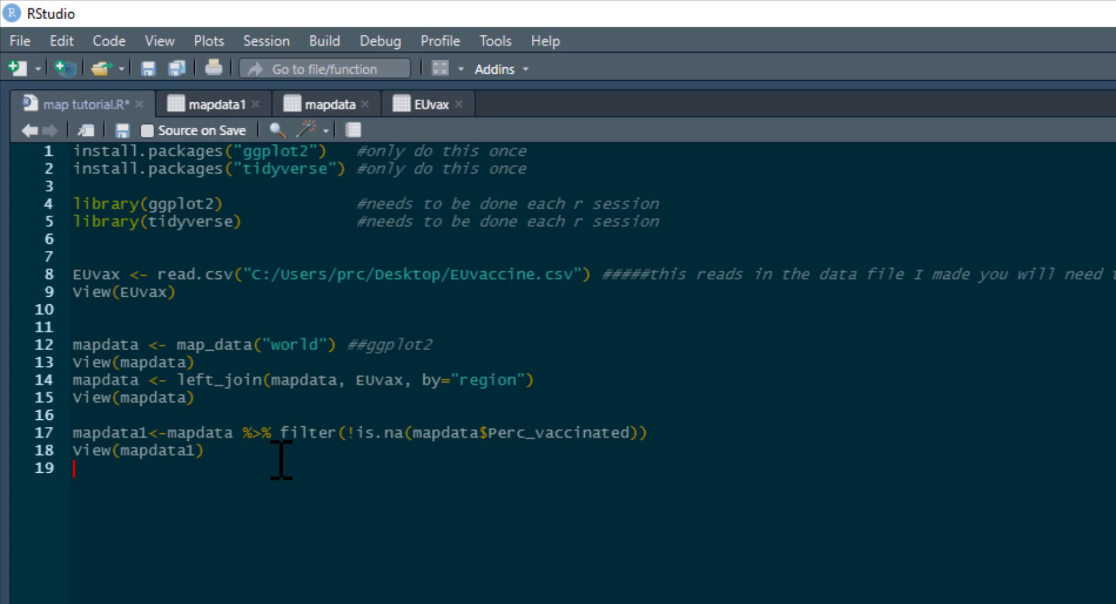
mouse_move(391, 462)
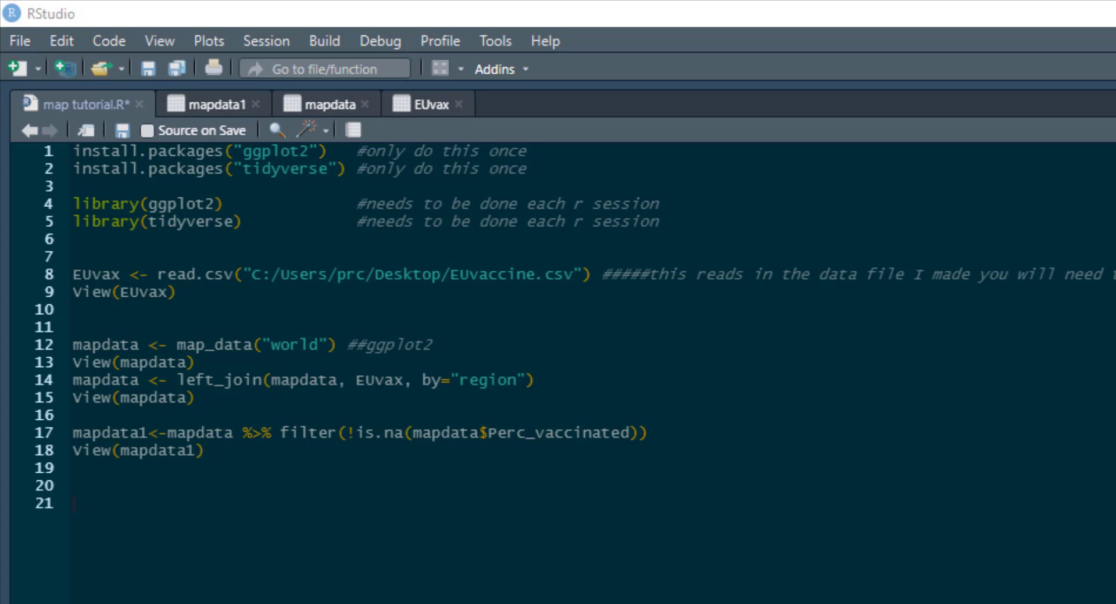
mouse_move(102, 492)
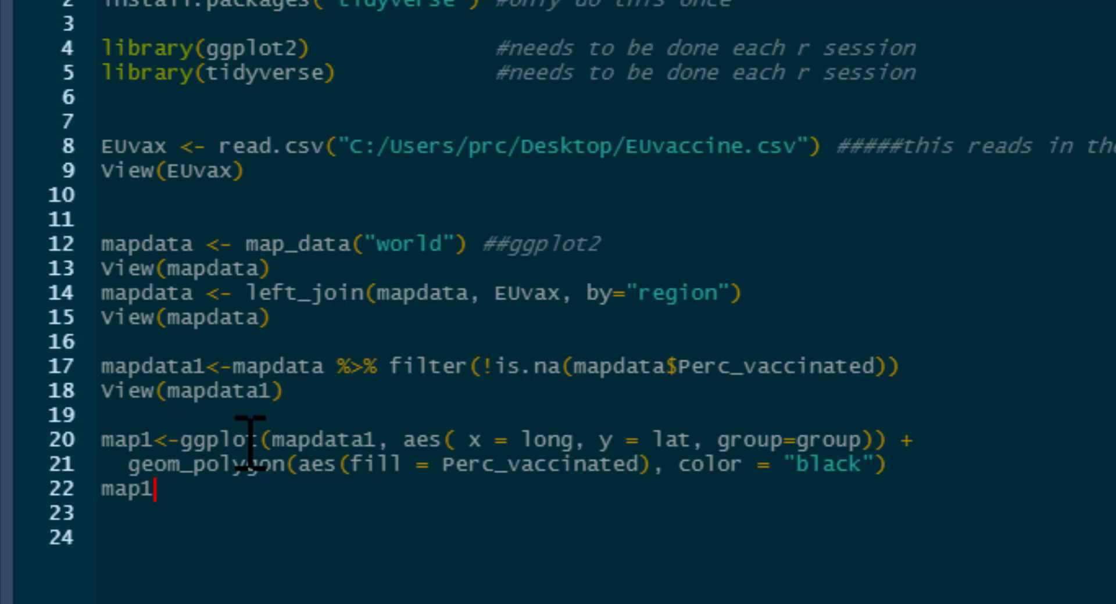
mouse_move(269, 438)
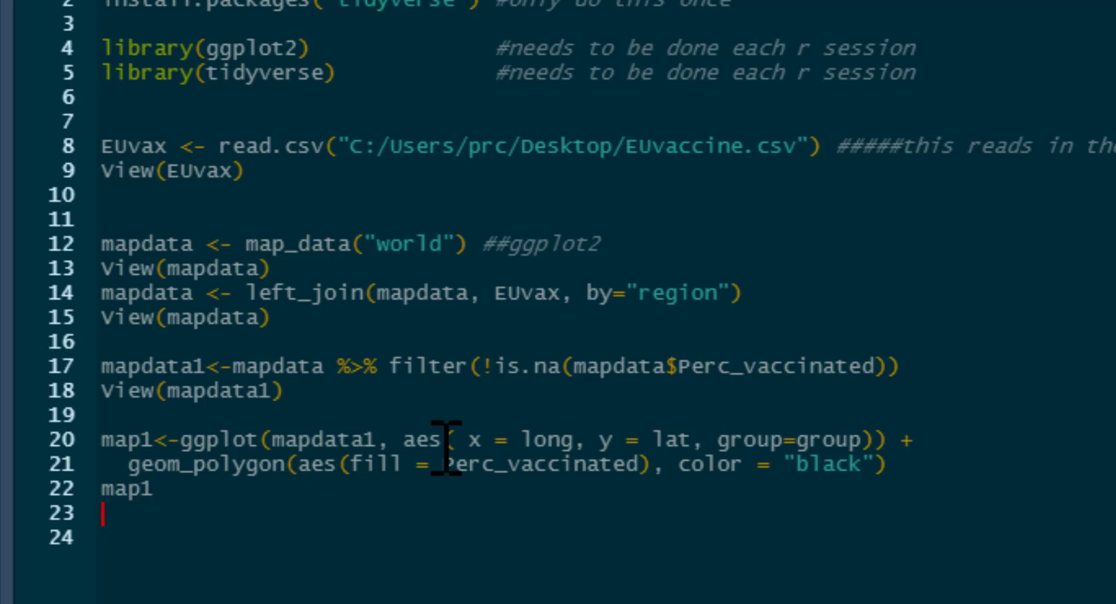
mouse_move(577, 438)
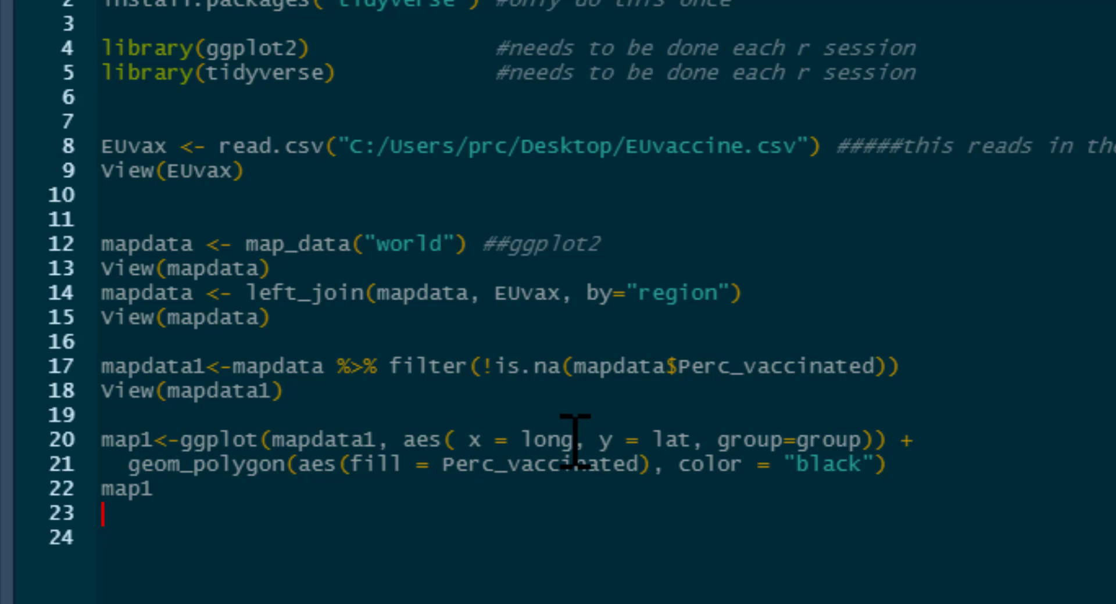
mouse_move(694, 439)
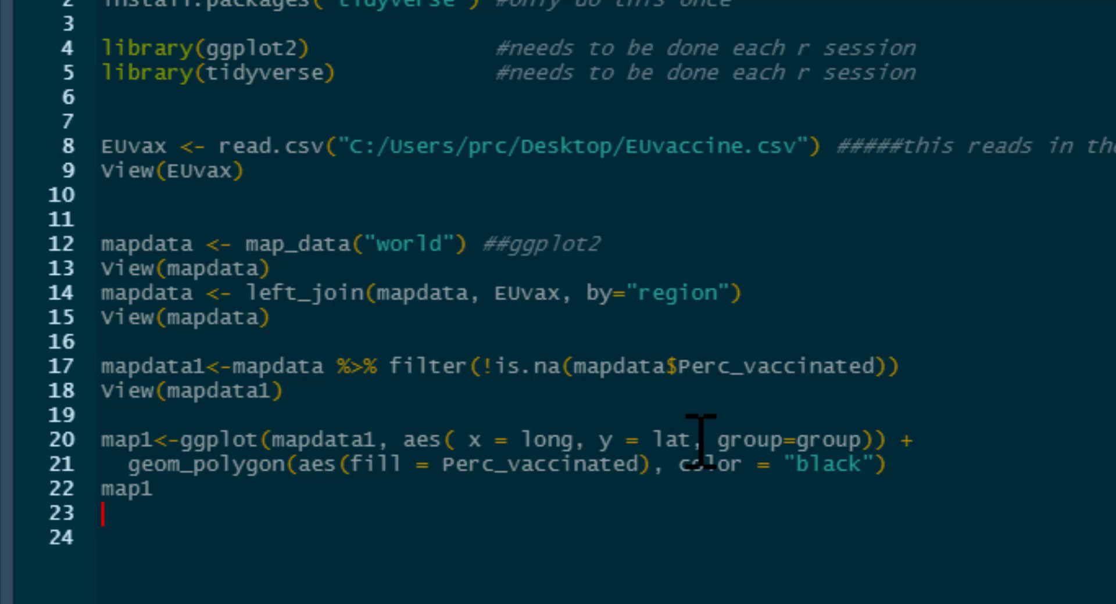
Write map1 as ggplot of mapdata1 with geom_polygon filled by Perc_vaccinated, black borders, and run it.
scroll("up", 3)
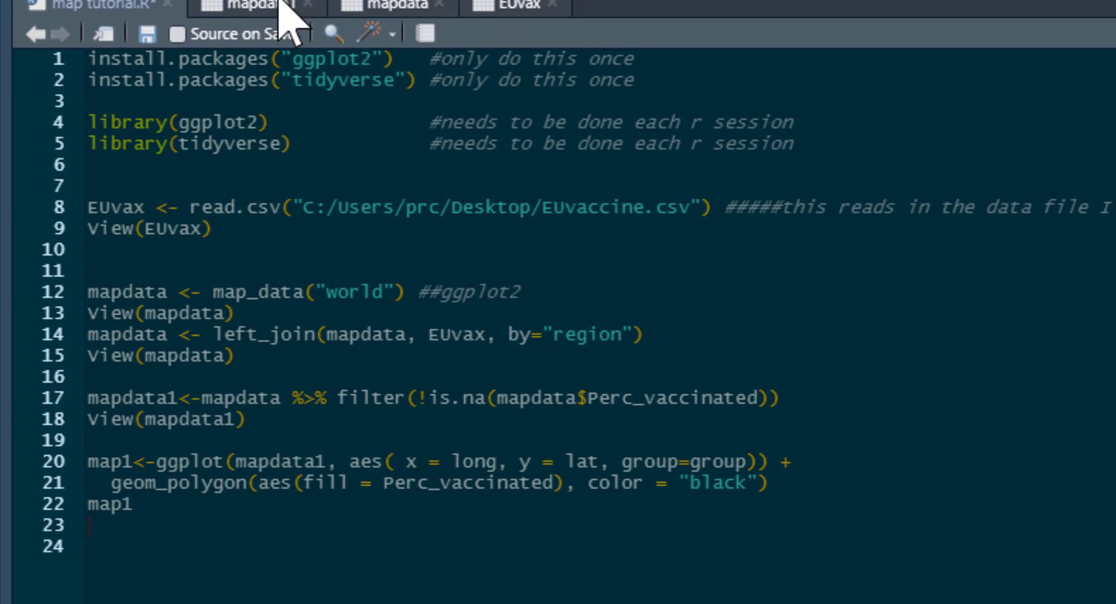
left_click(256, 6)
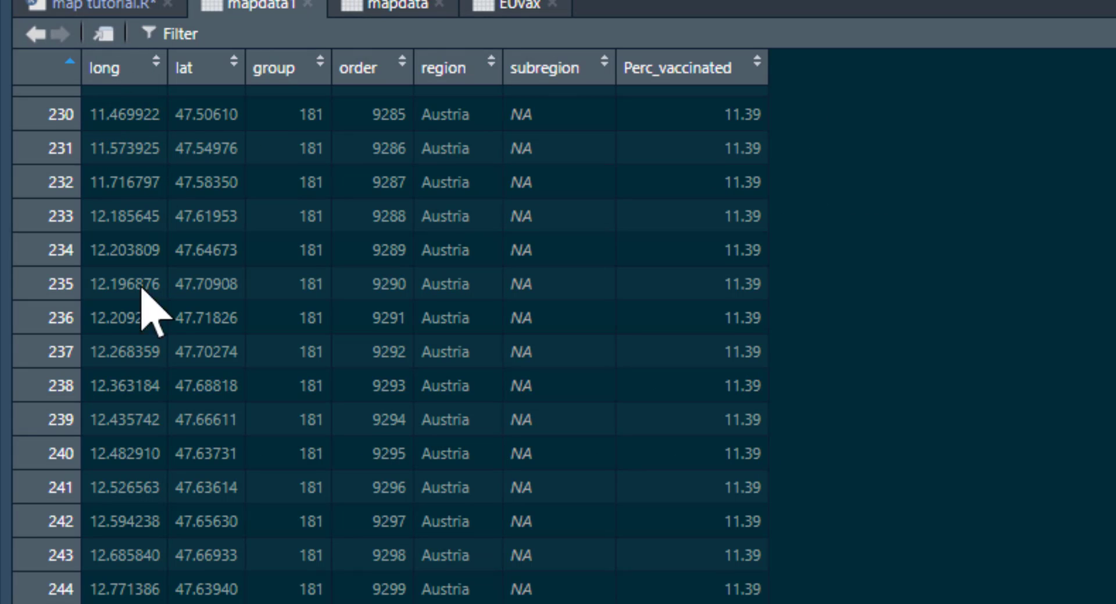
mouse_move(182, 526)
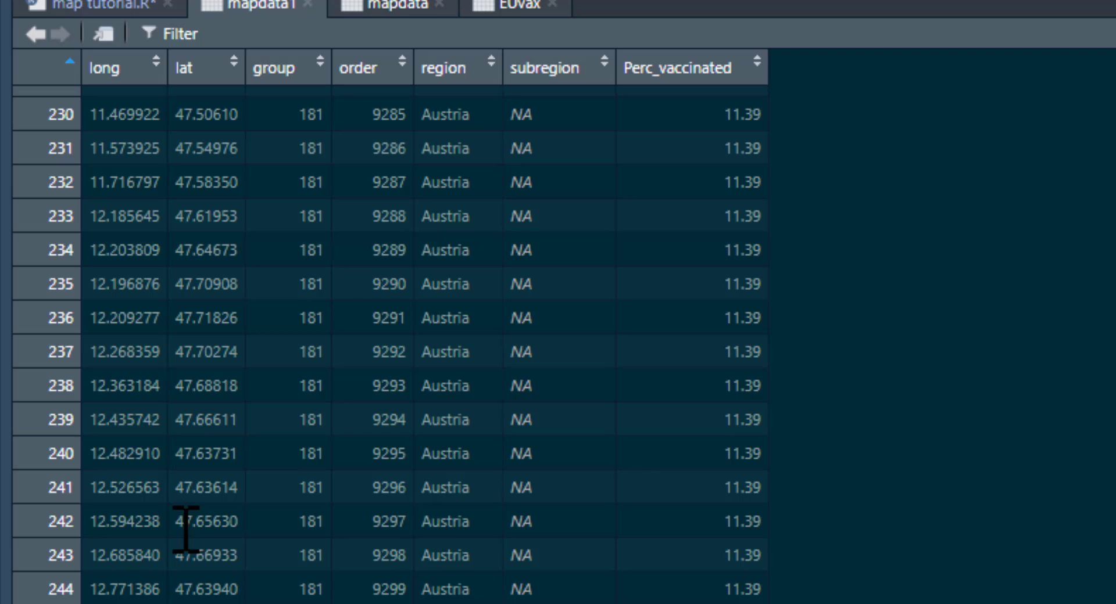
left_click(107, 4)
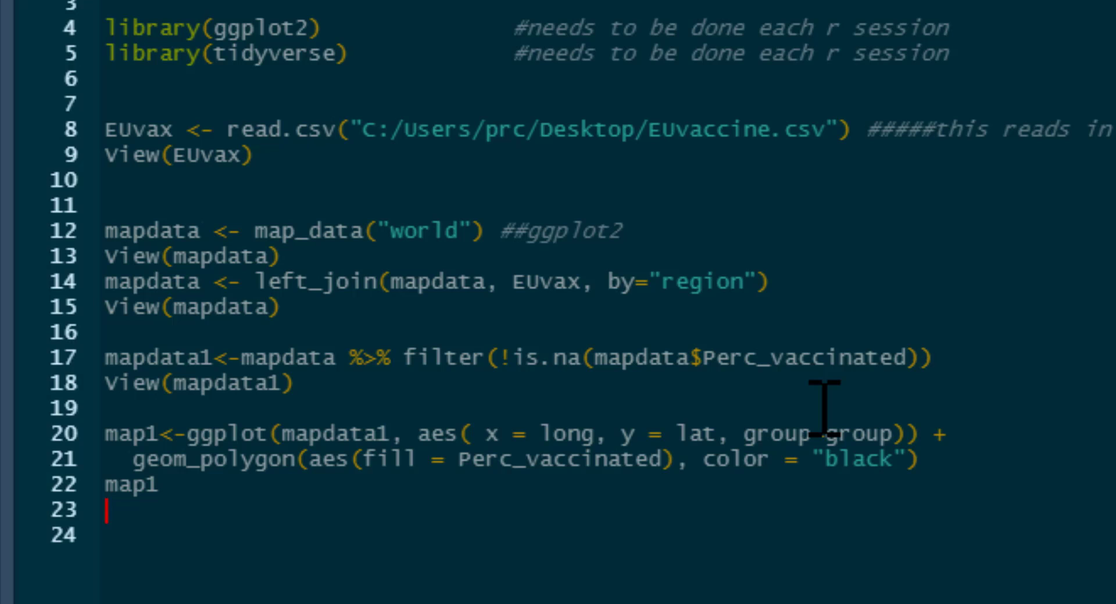
left_click(747, 434)
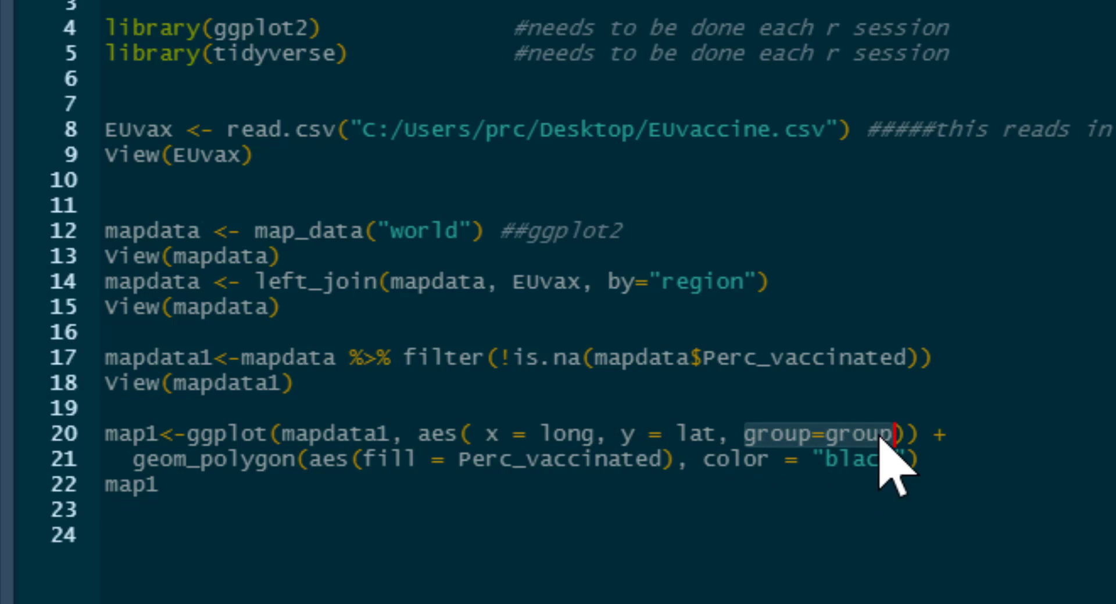
mouse_move(905, 388)
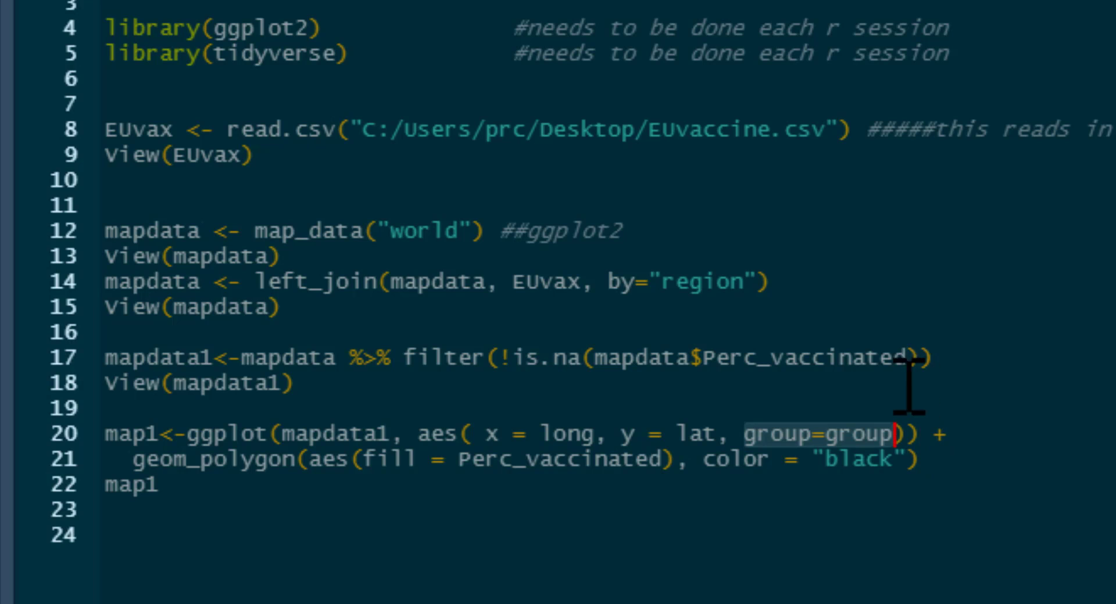
mouse_move(1003, 392)
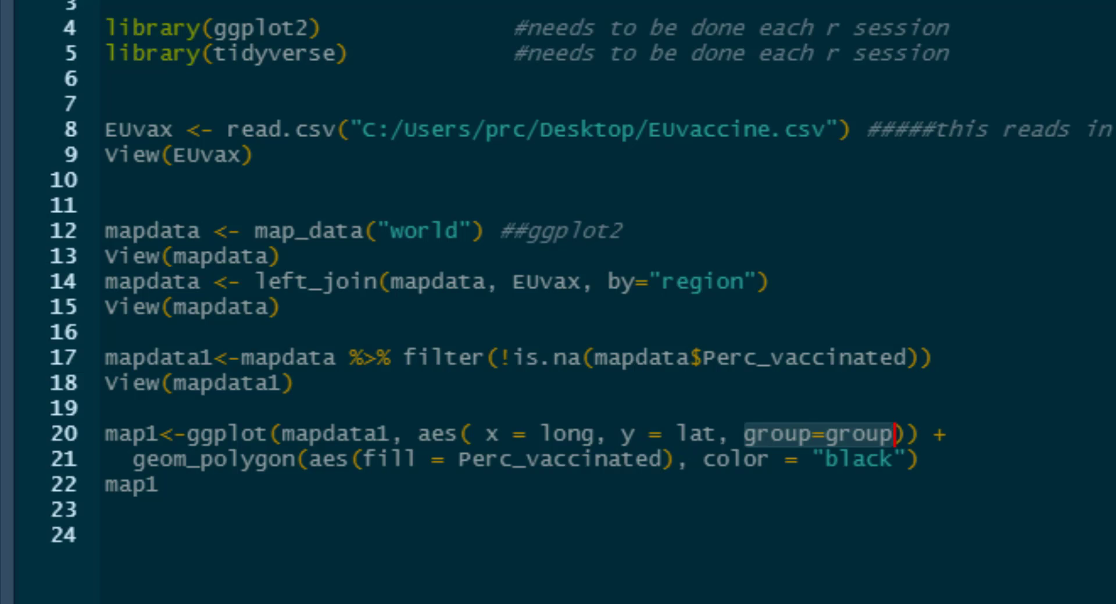
mouse_move(794, 73)
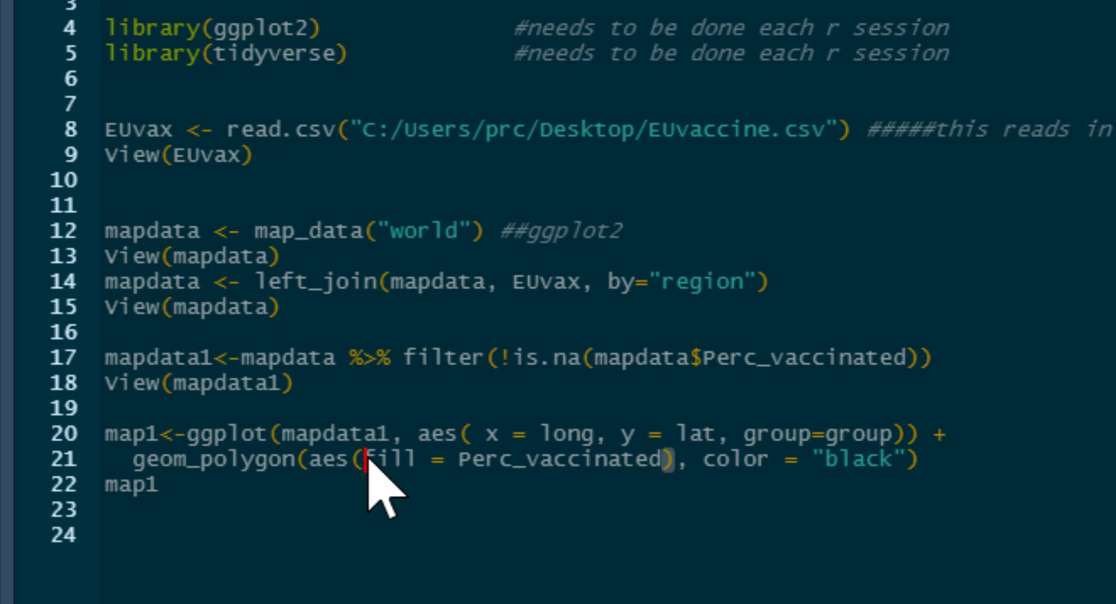
mouse_move(466, 469)
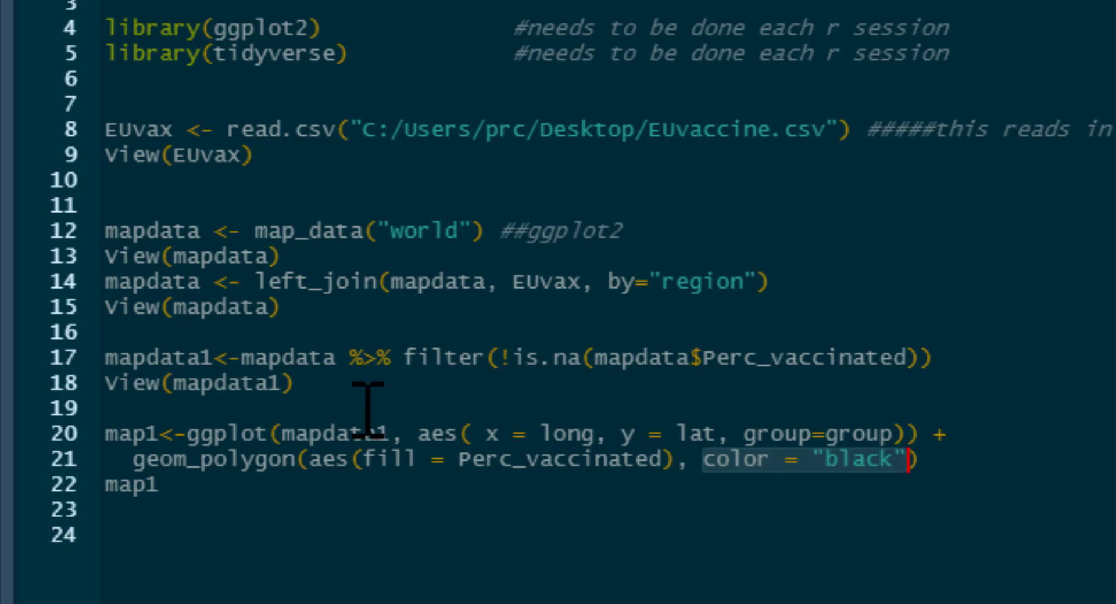
mouse_move(1023, 492)
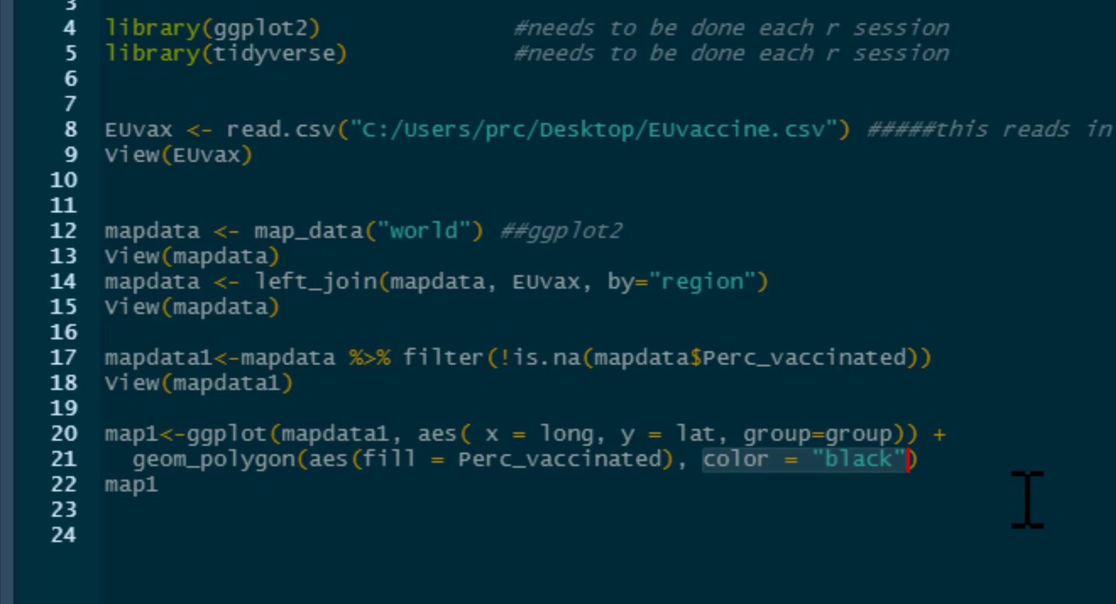
mouse_move(1010, 505)
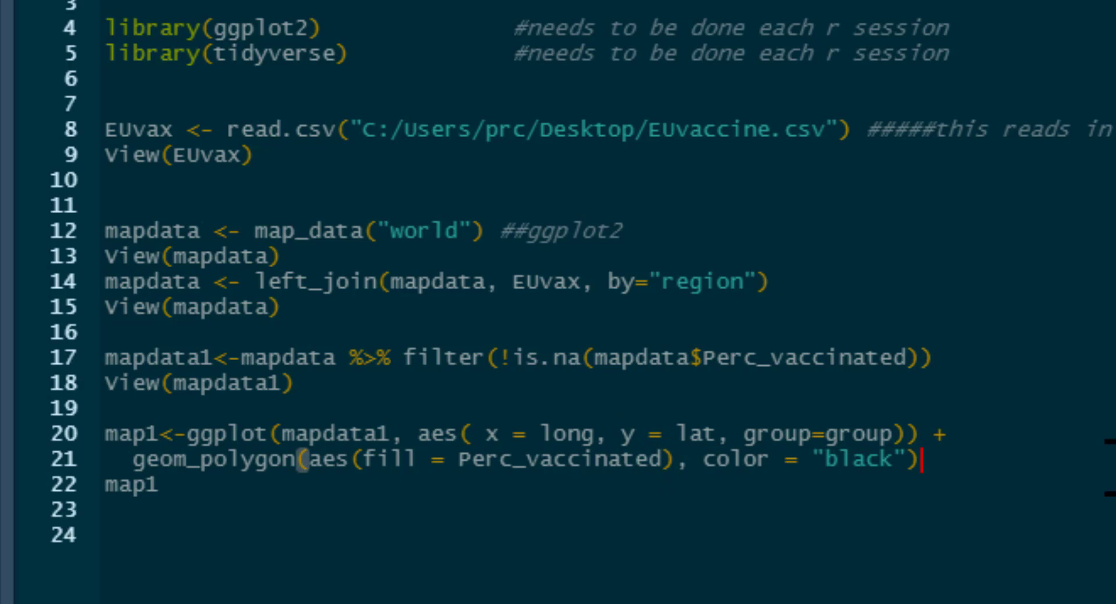
left_click(1041, 27)
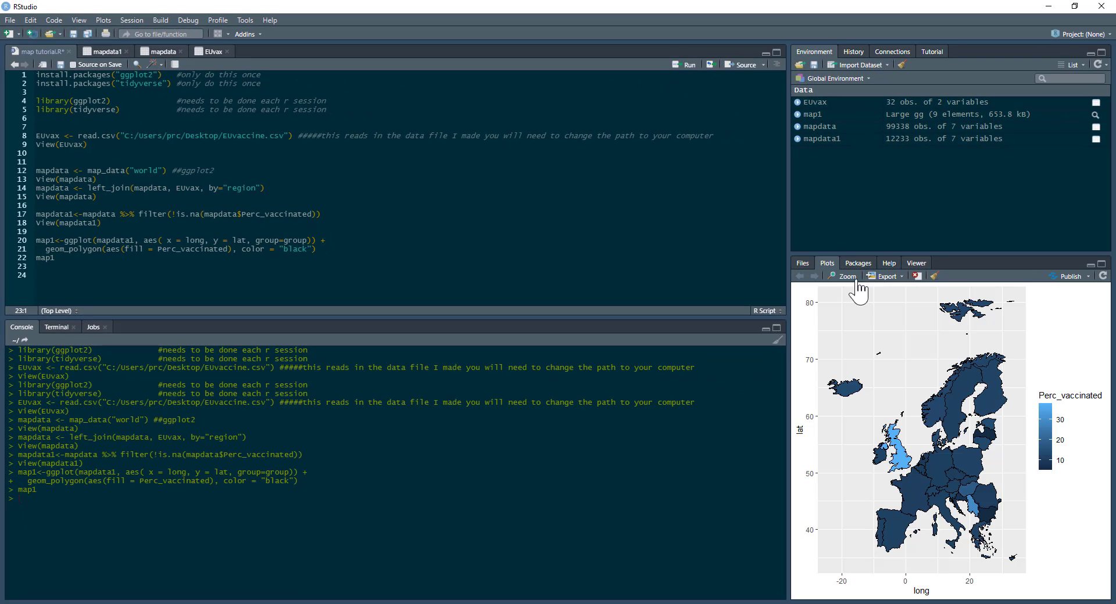
left_click(844, 277)
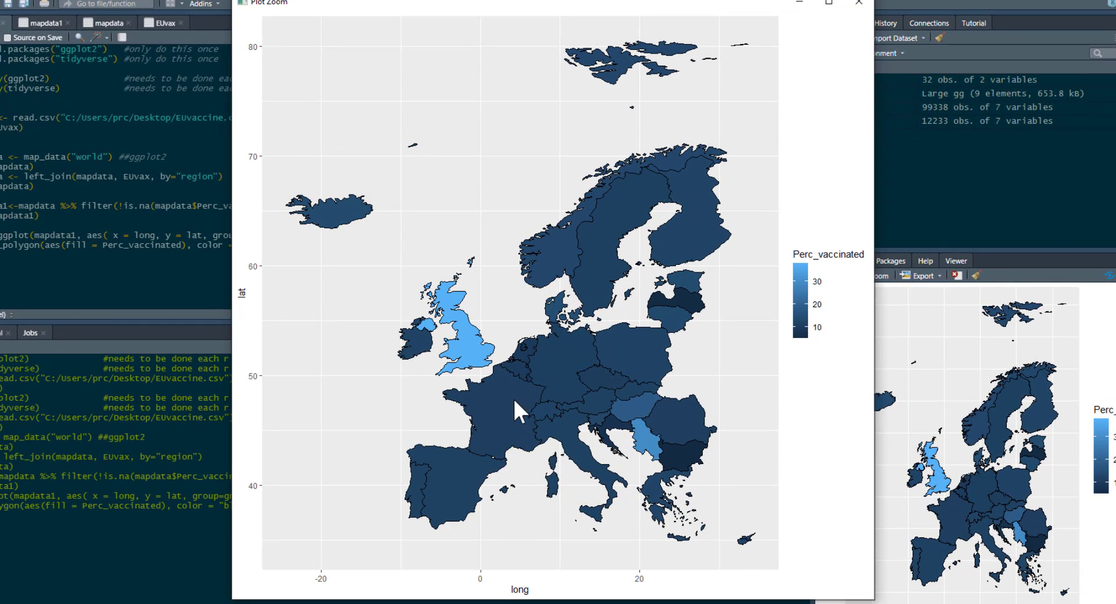
mouse_move(817, 256)
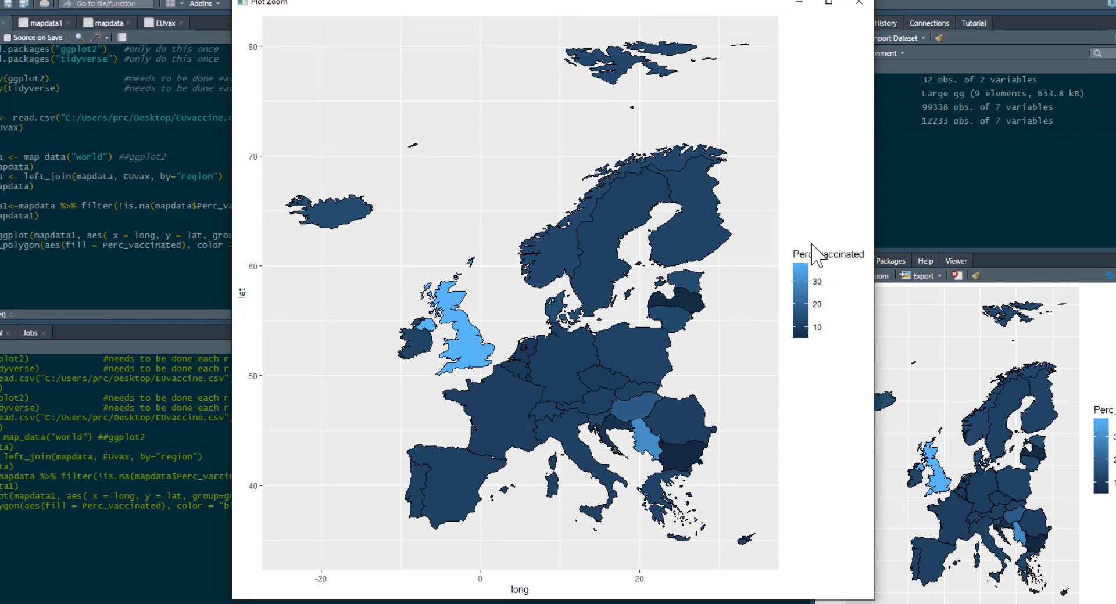
mouse_move(690, 274)
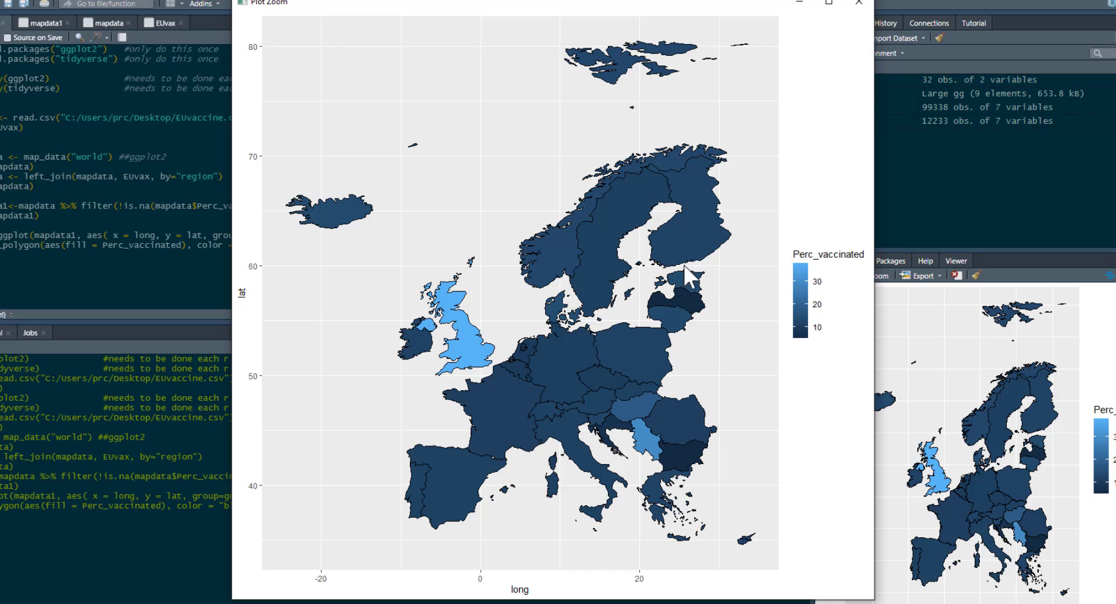
mouse_move(463, 325)
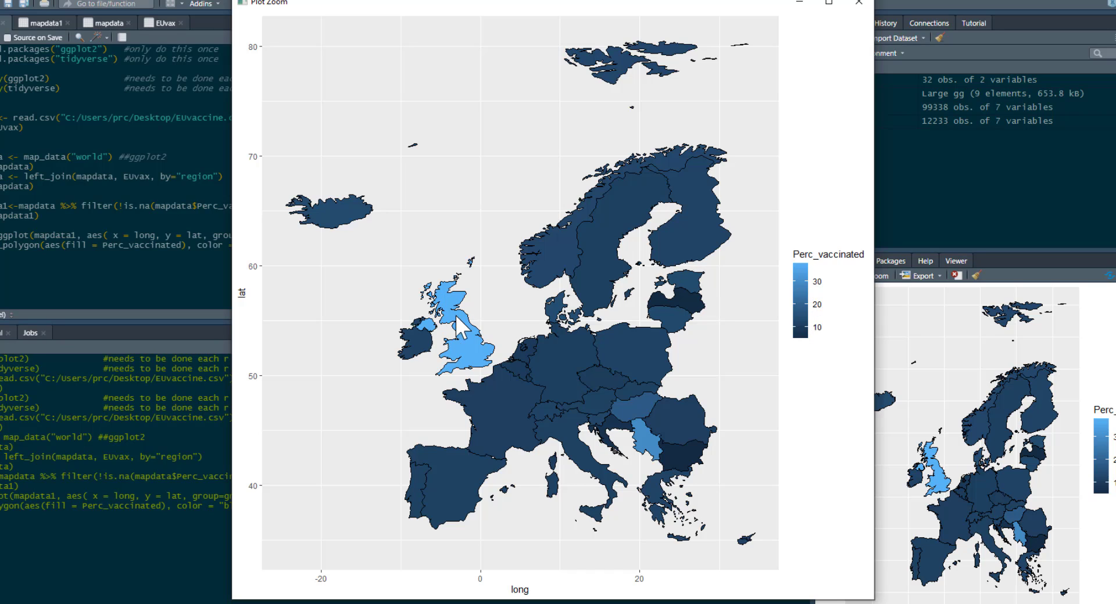
mouse_move(600, 384)
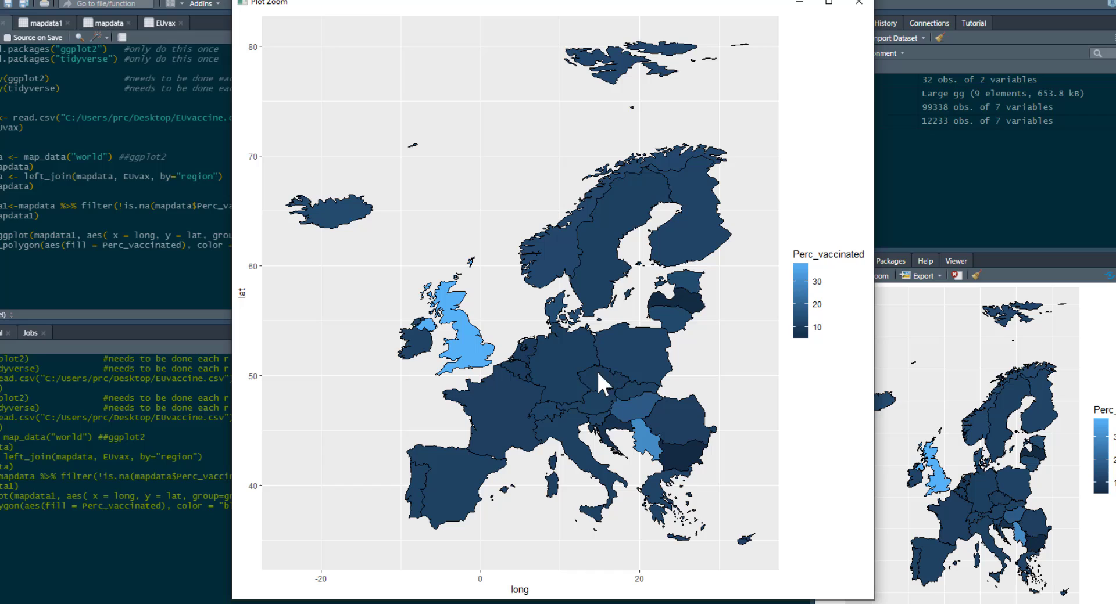
mouse_move(627, 469)
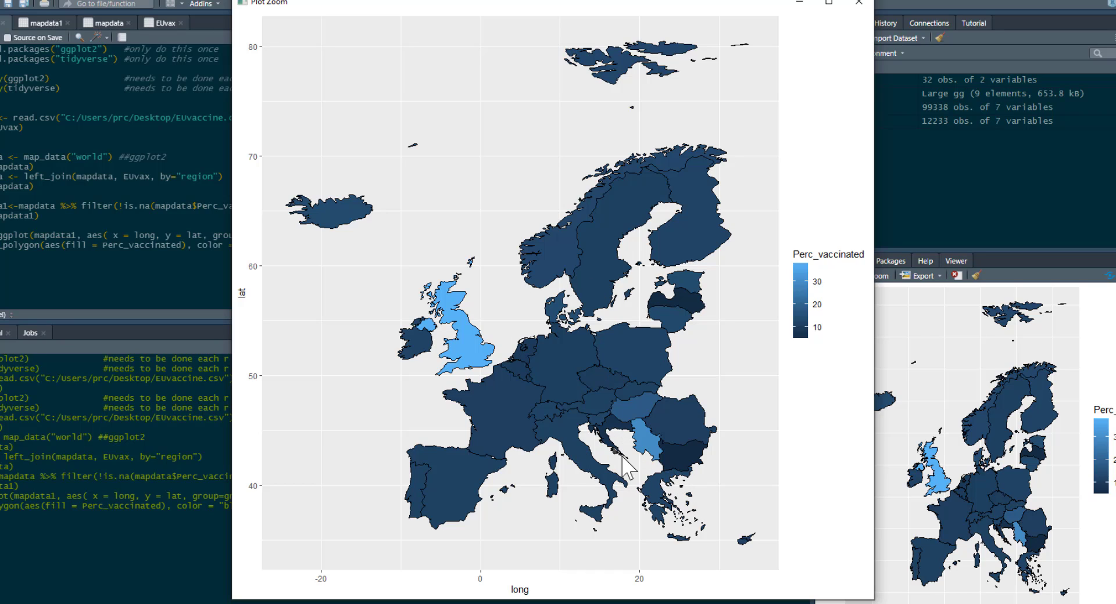
mouse_move(643, 461)
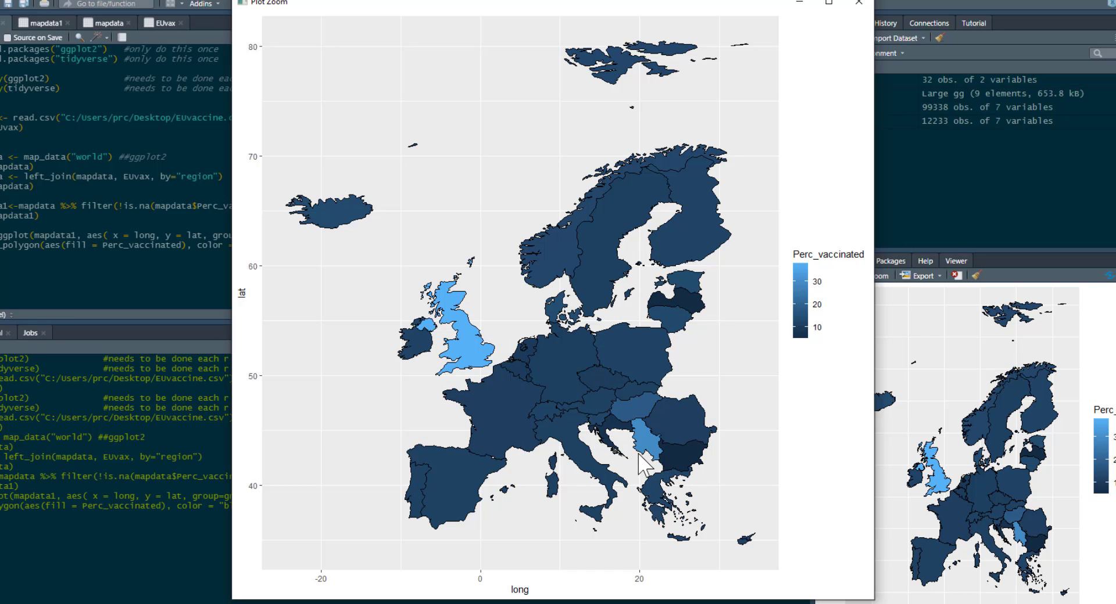
mouse_move(673, 458)
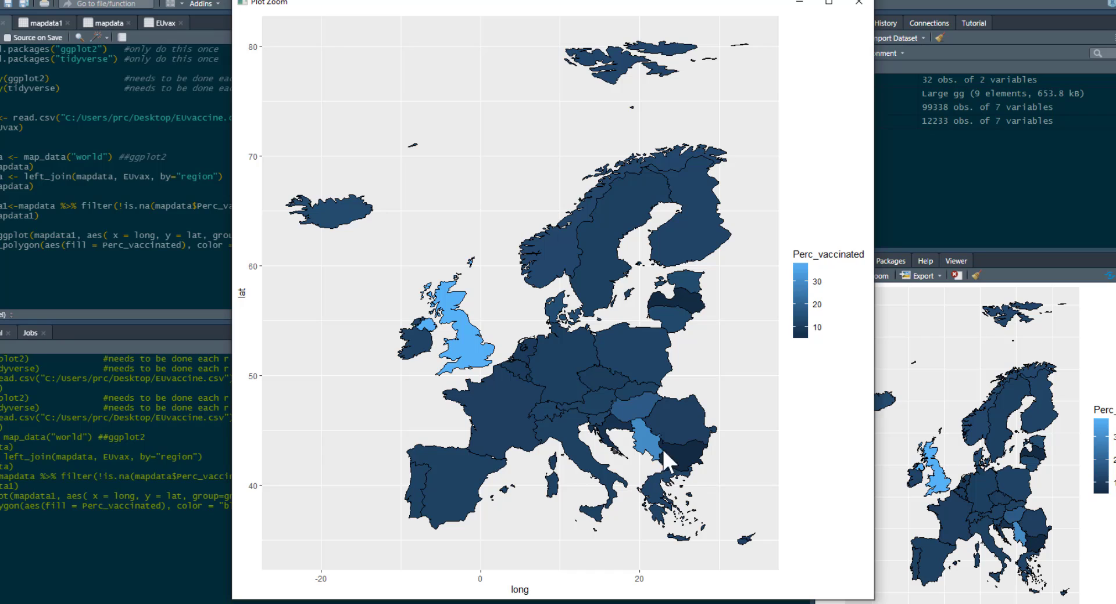
mouse_move(651, 482)
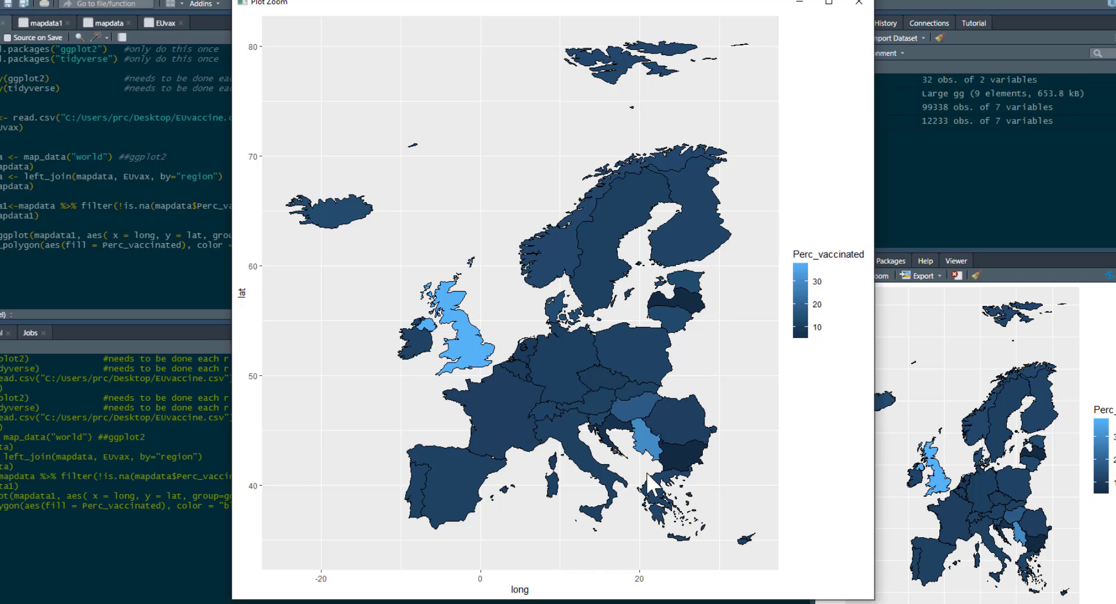
mouse_move(617, 462)
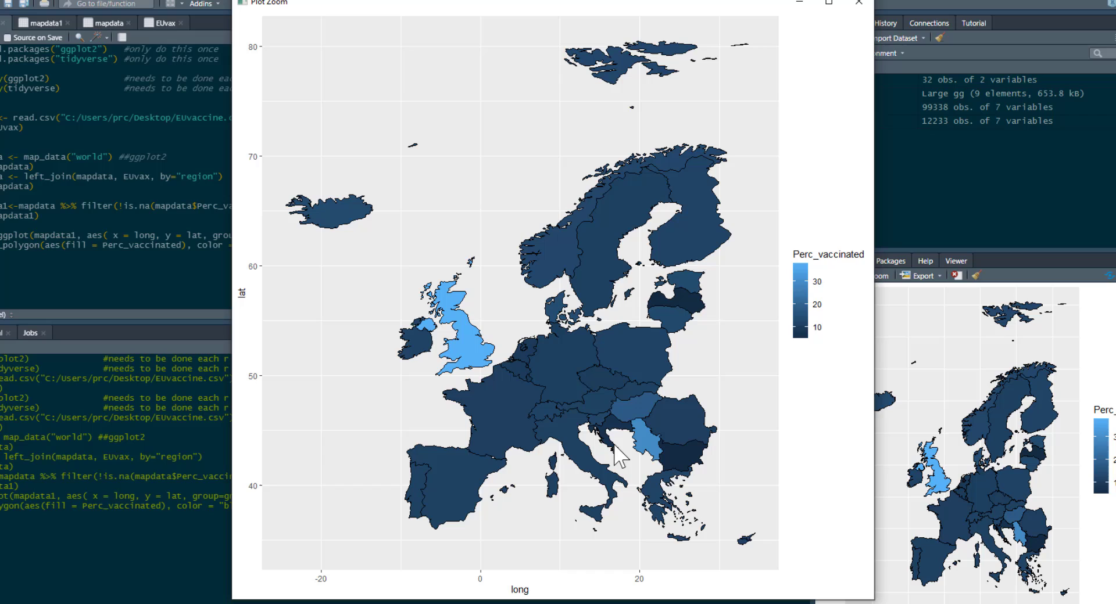
mouse_move(646, 479)
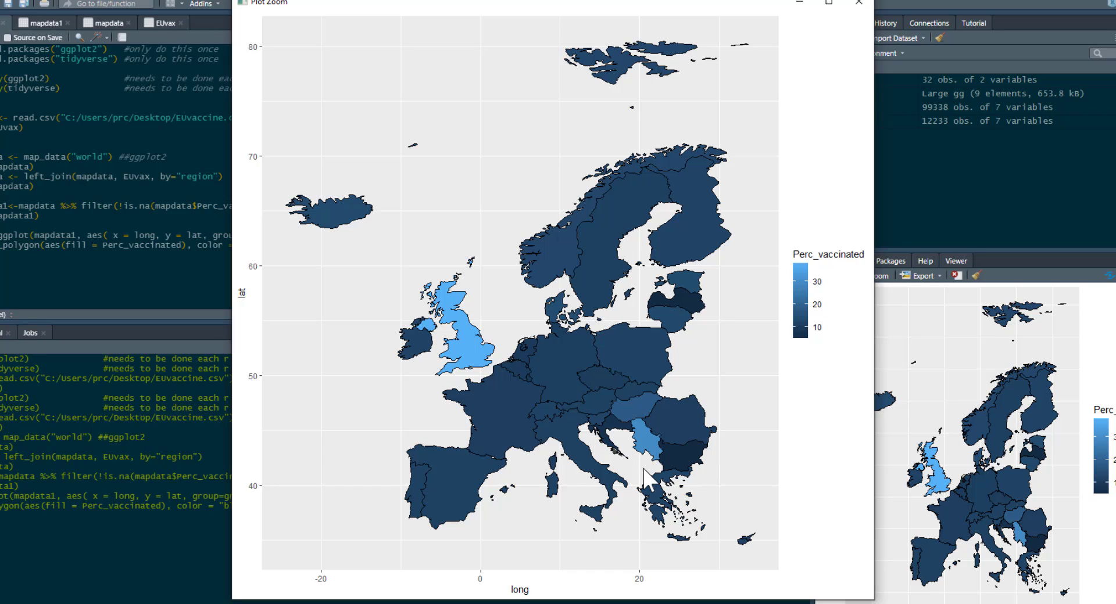
mouse_move(648, 457)
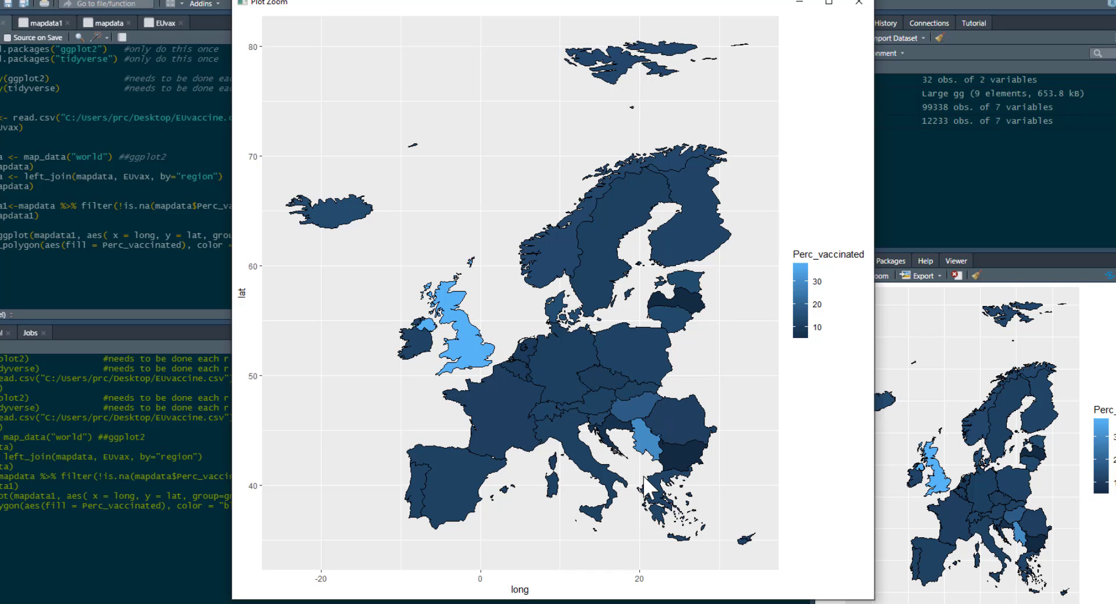
mouse_move(535, 514)
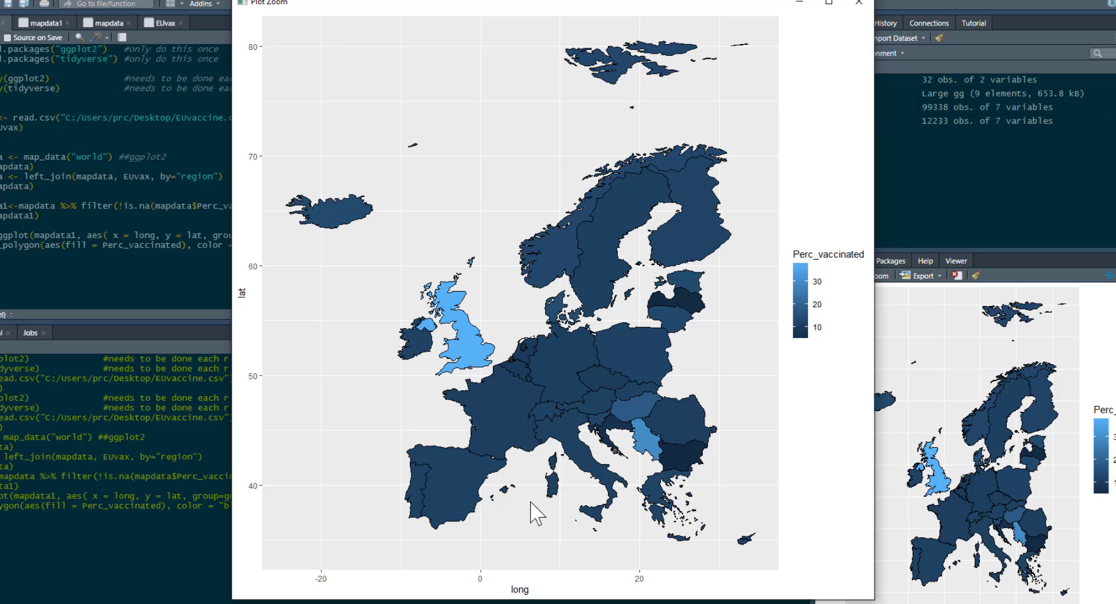
mouse_move(801, 284)
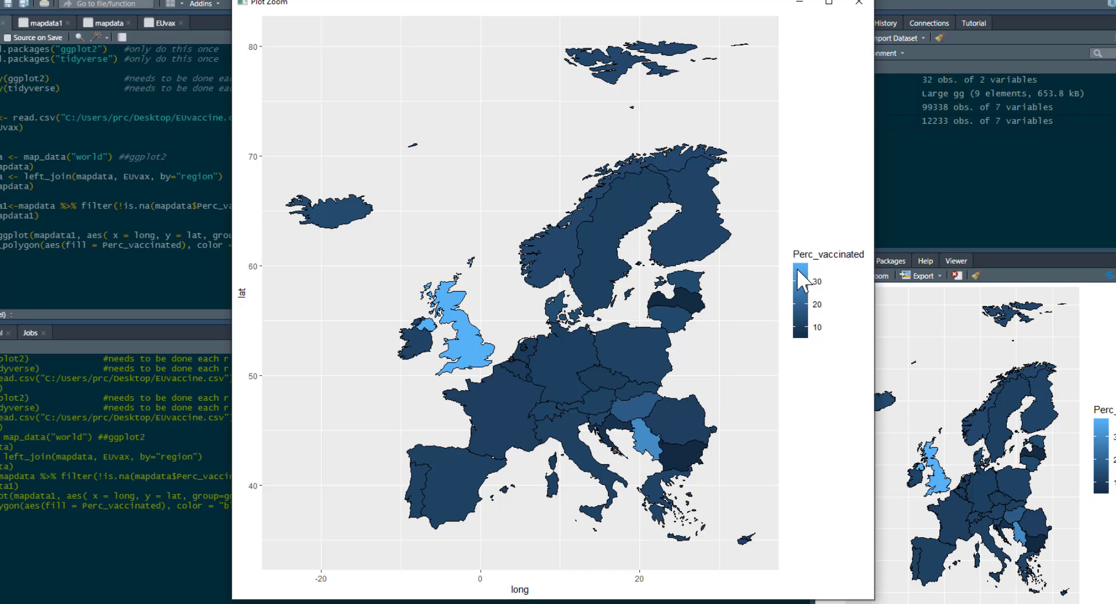
mouse_move(449, 296)
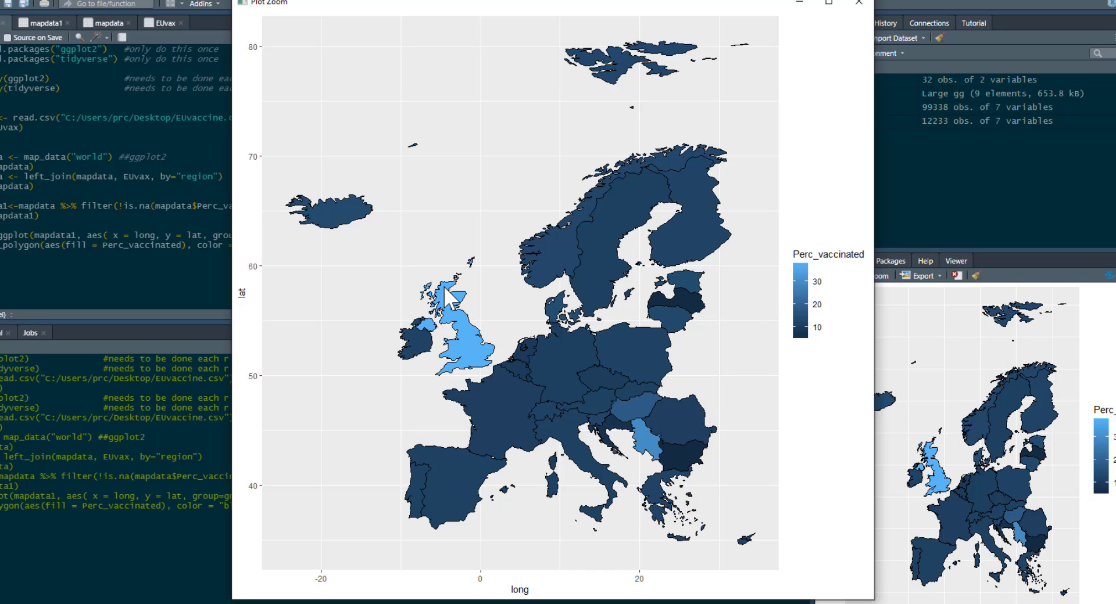
mouse_move(717, 452)
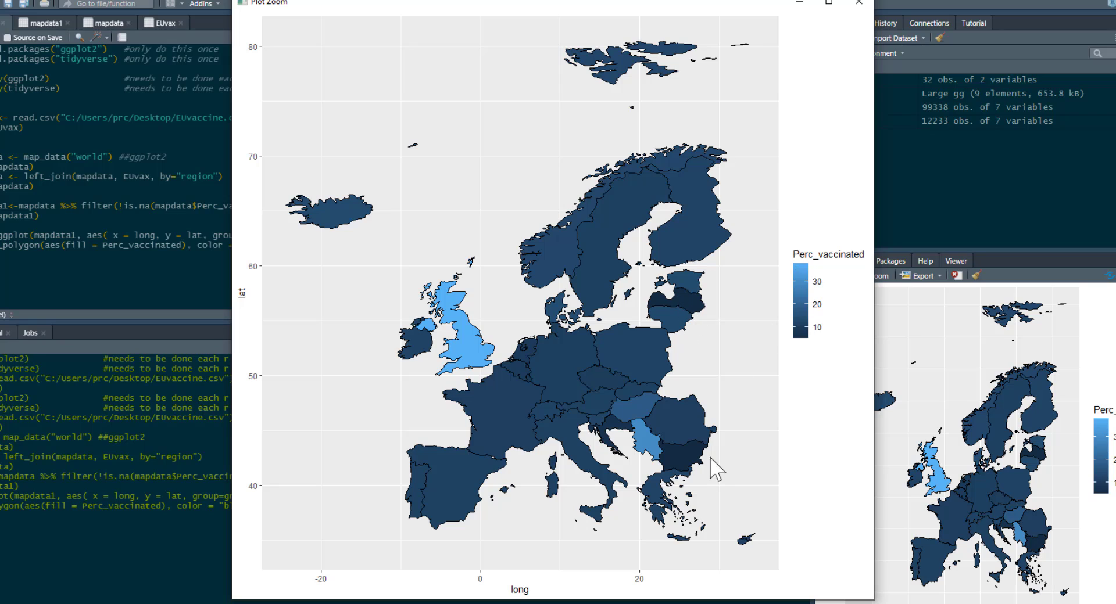
mouse_move(126, 265)
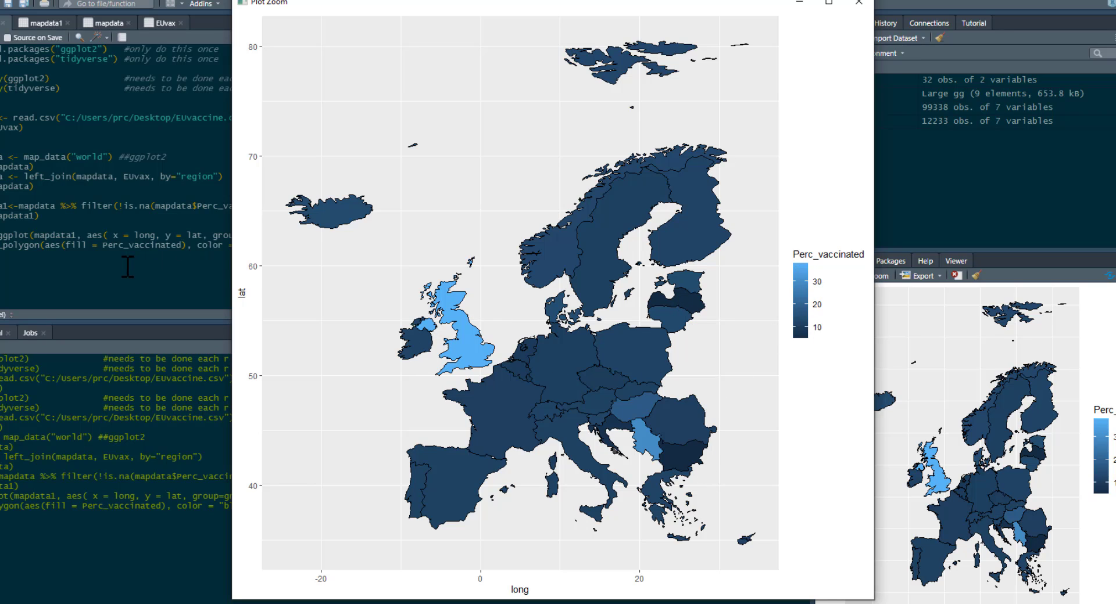
left_click(857, 3)
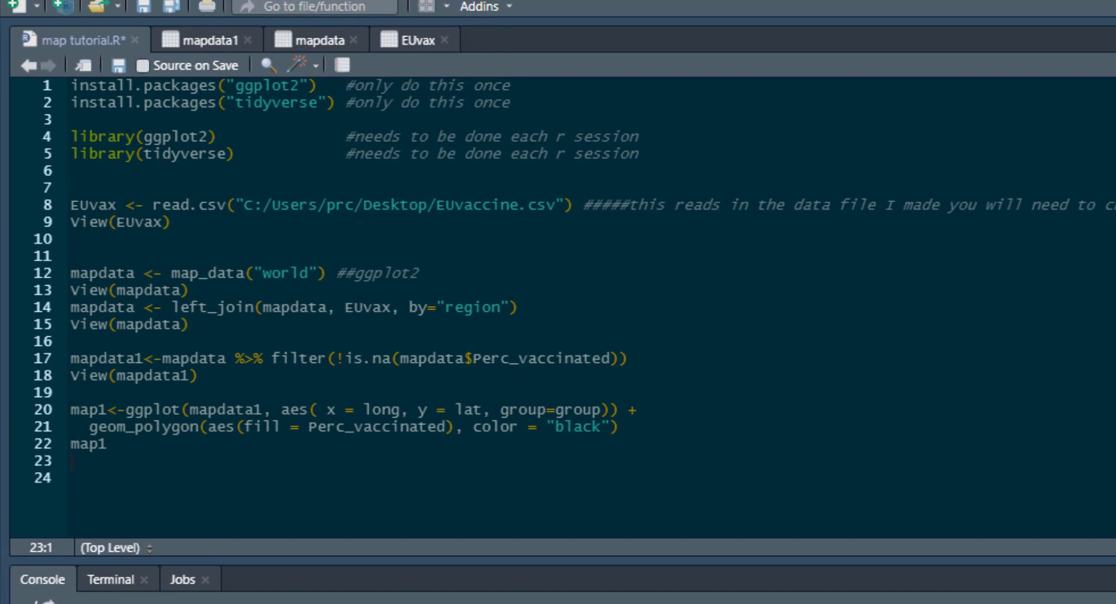
Add map2 with a yellow-to-red "% vaccinated" gradient, grey NA and blank axis elements, and run it.
left_click(135, 483)
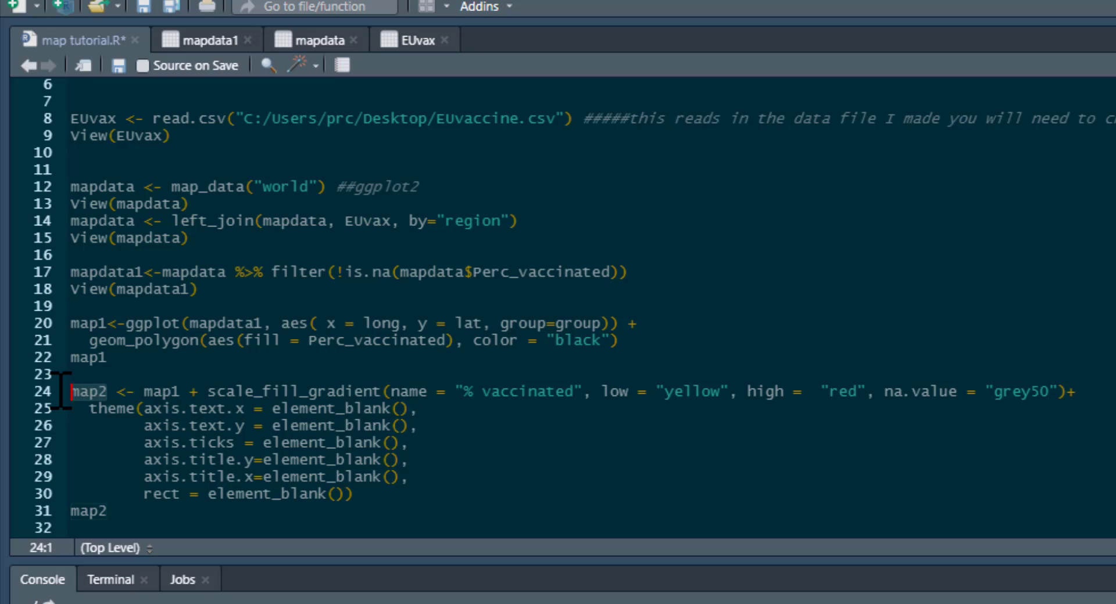
left_click(164, 392)
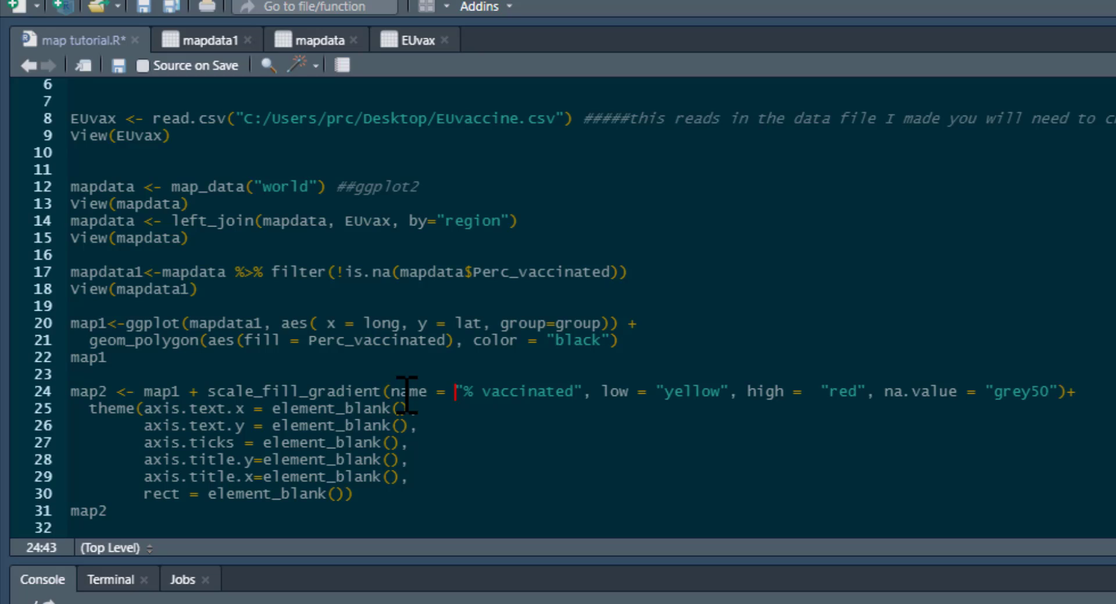
mouse_move(530, 392)
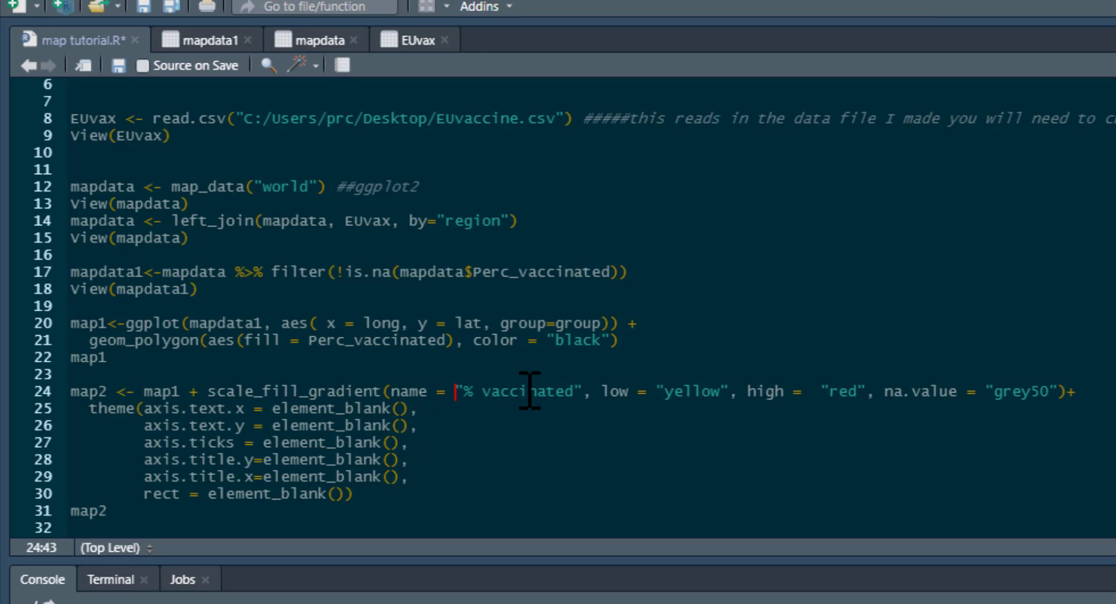
mouse_move(589, 391)
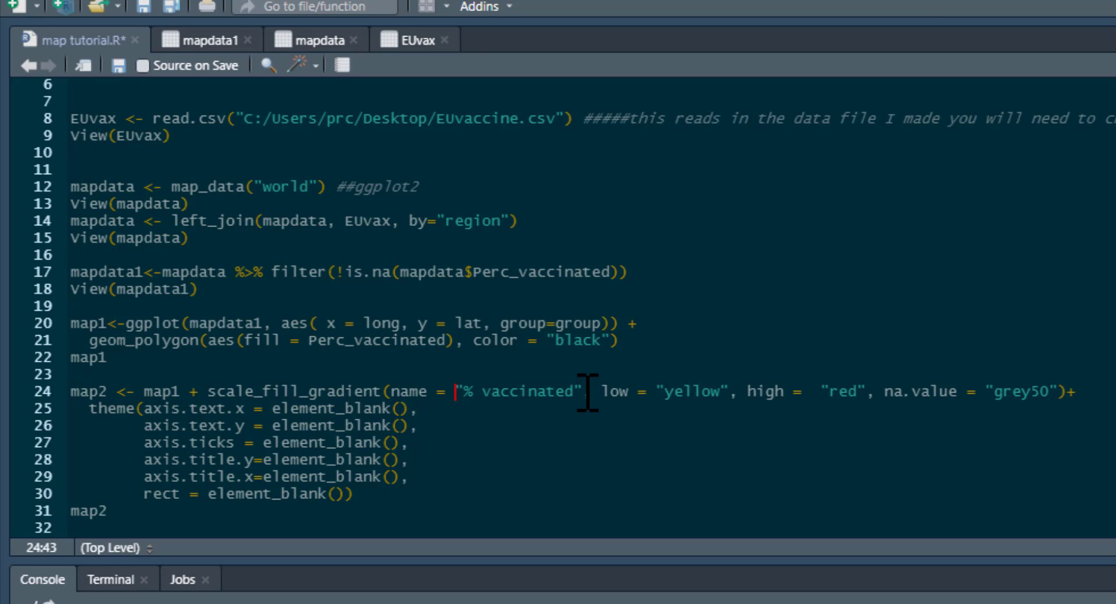
mouse_move(526, 392)
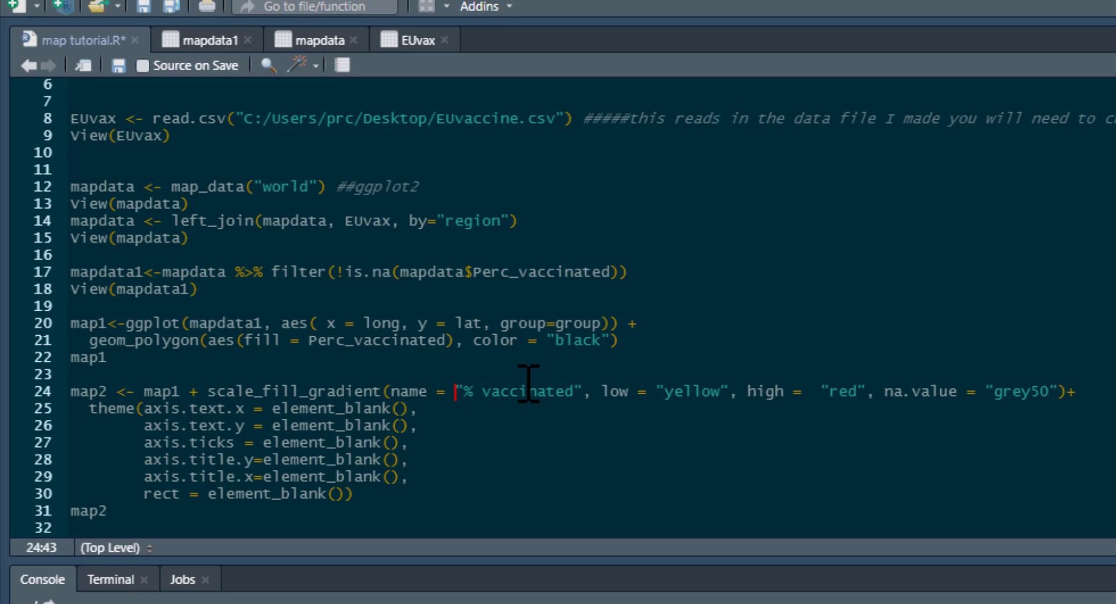
mouse_move(548, 391)
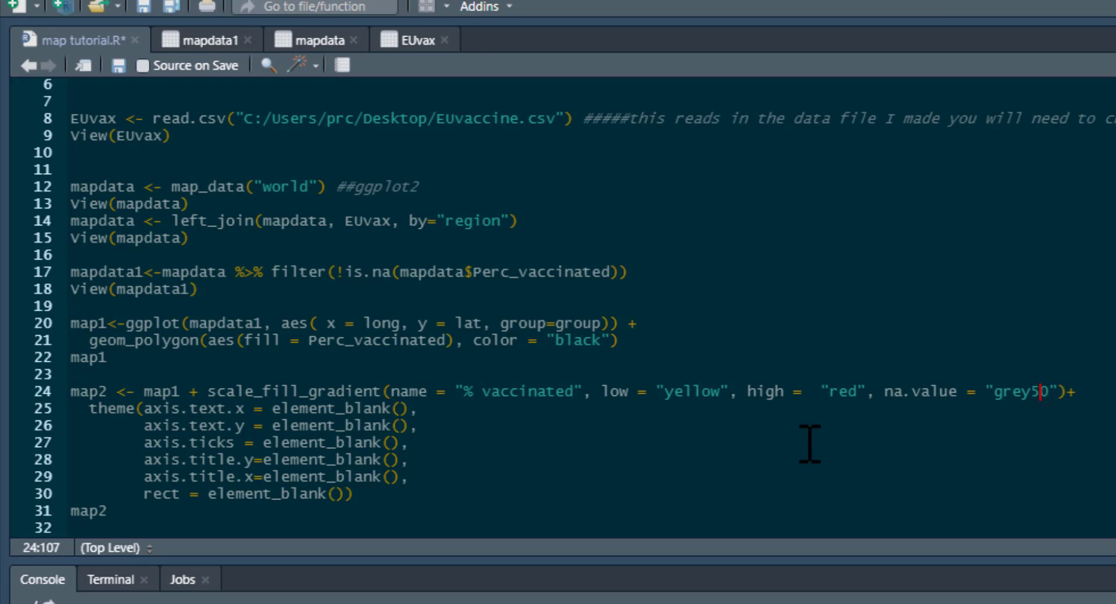
mouse_move(217, 416)
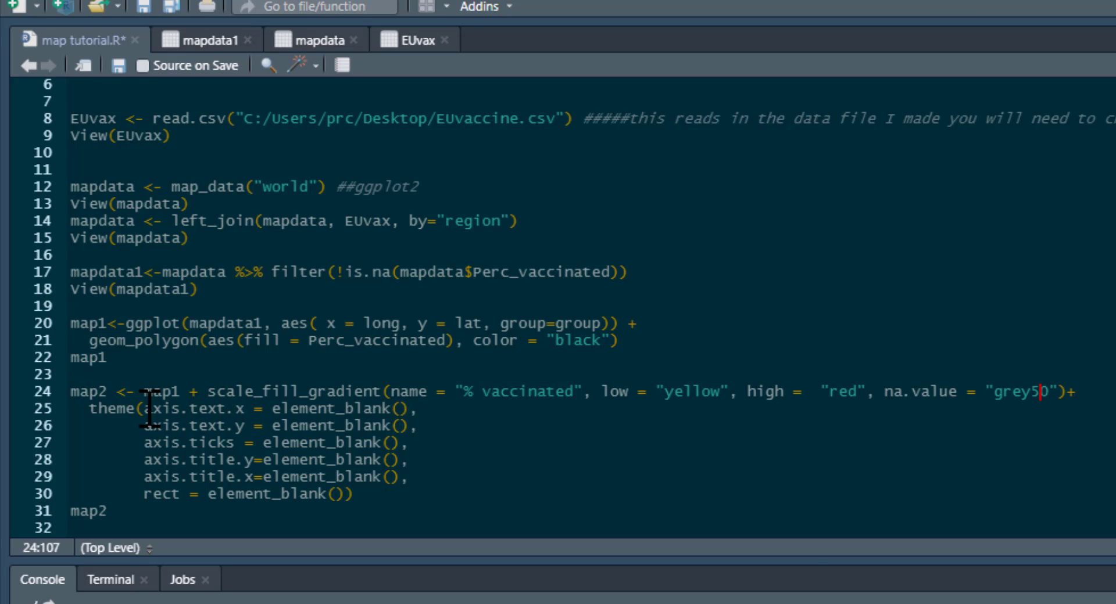
mouse_move(192, 459)
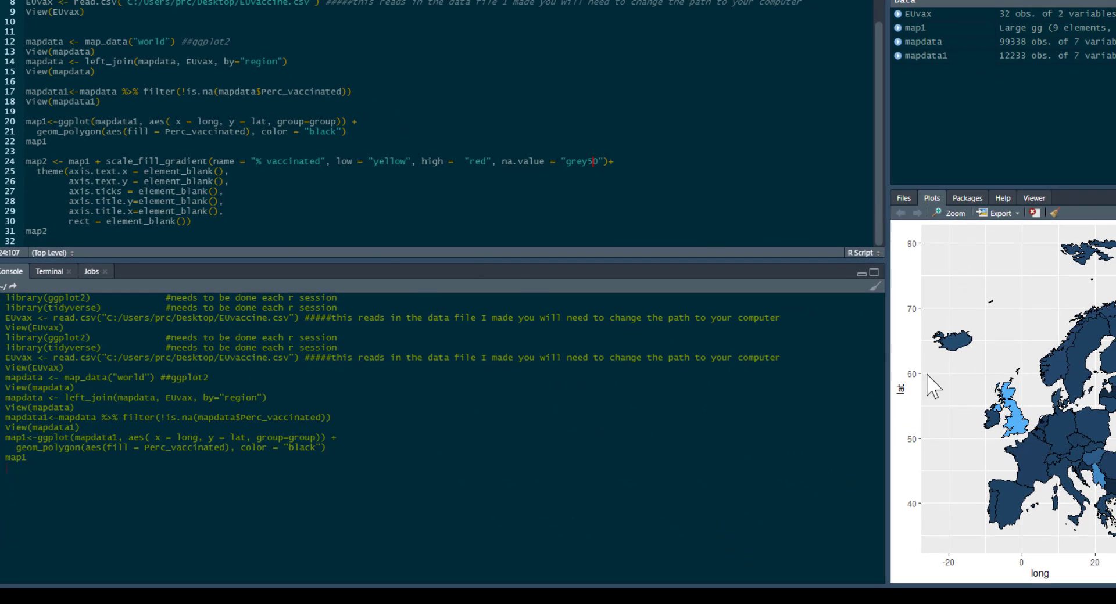
mouse_move(211, 223)
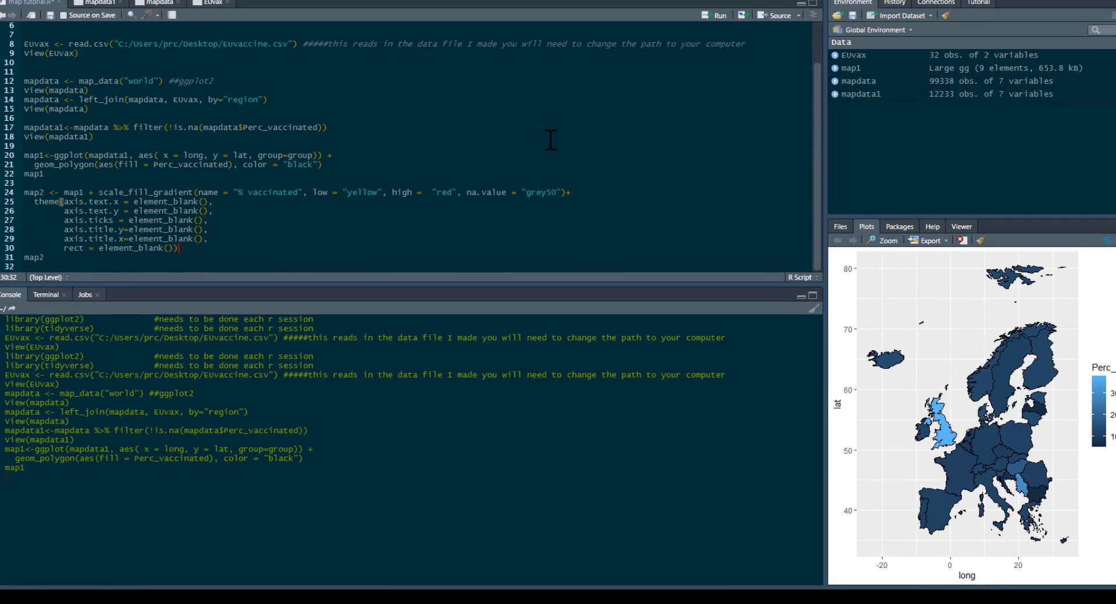
left_click(716, 15)
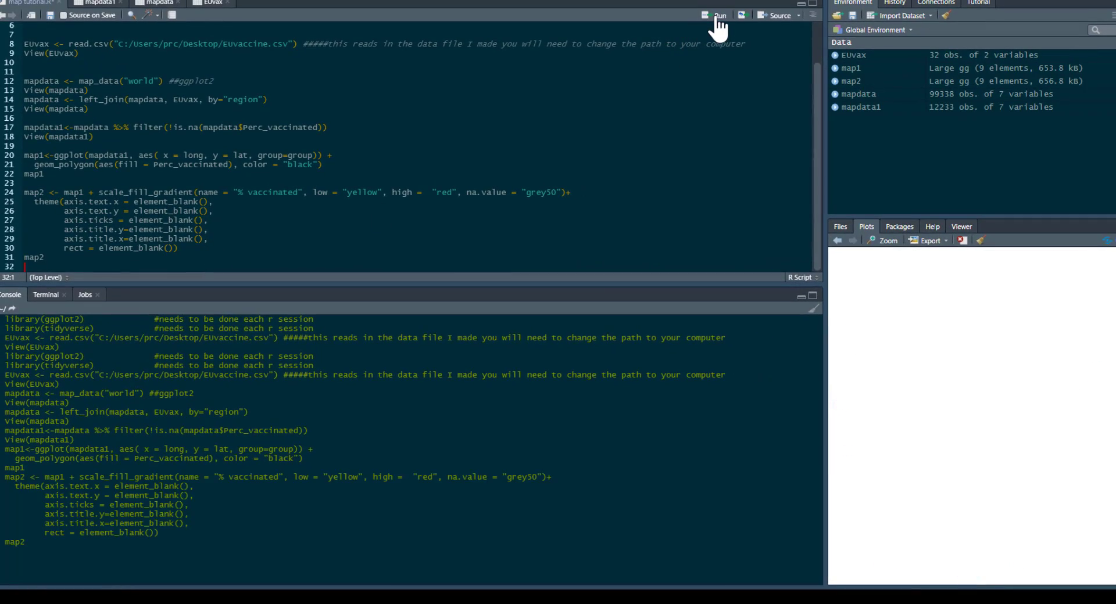
left_click(717, 15)
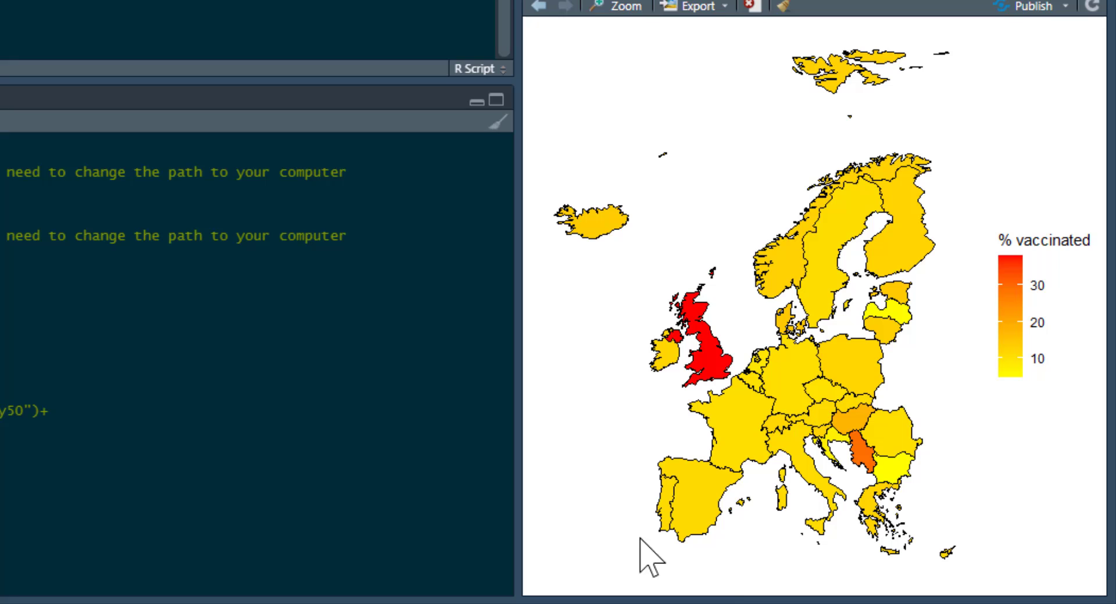
mouse_move(630, 234)
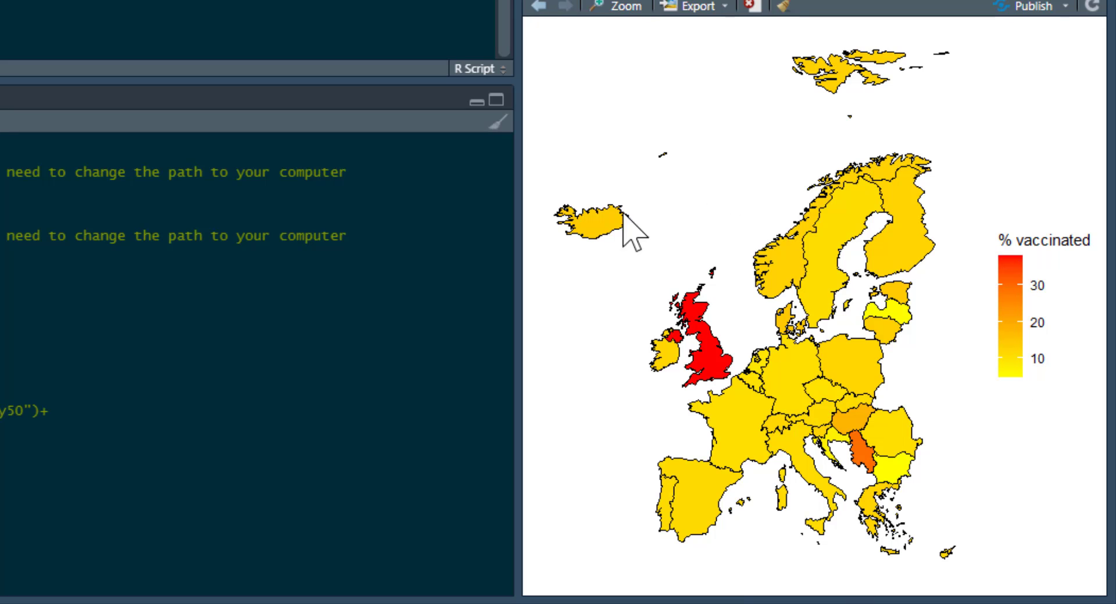
mouse_move(904, 180)
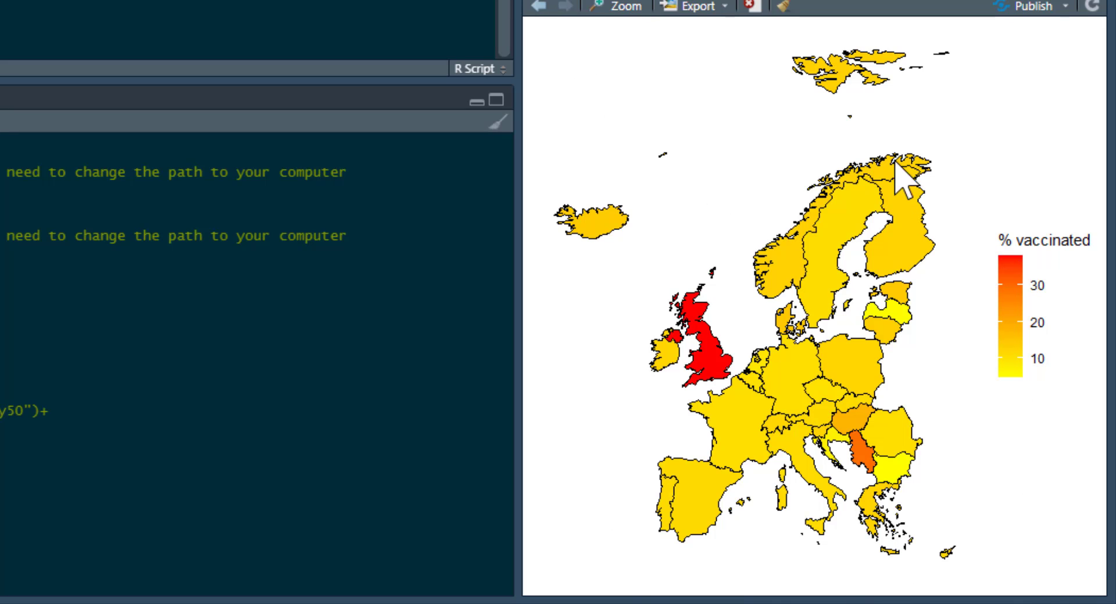
mouse_move(864, 559)
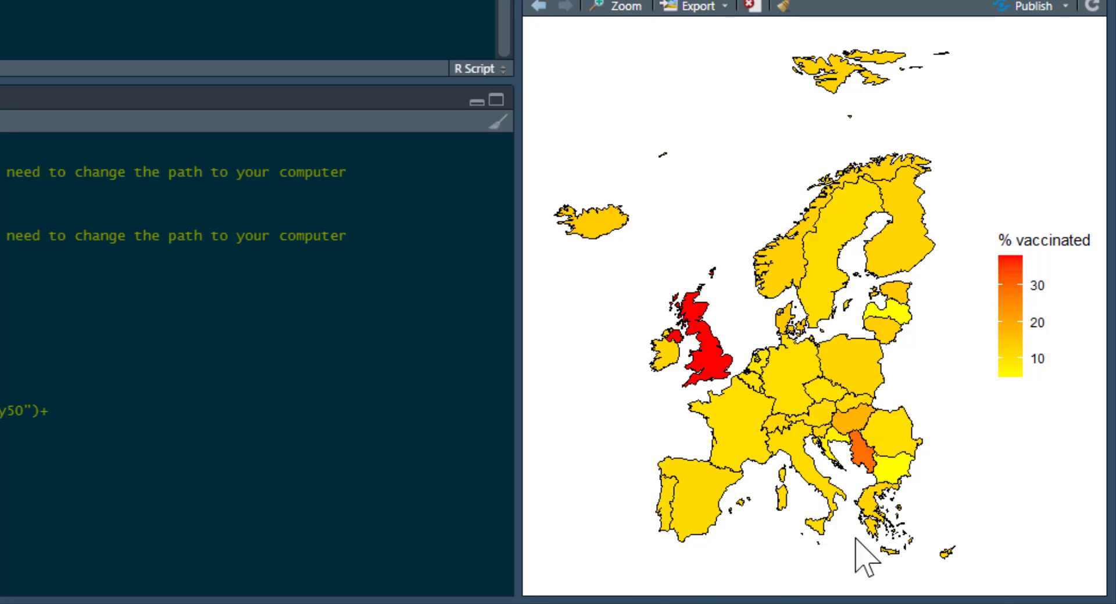
mouse_move(689, 402)
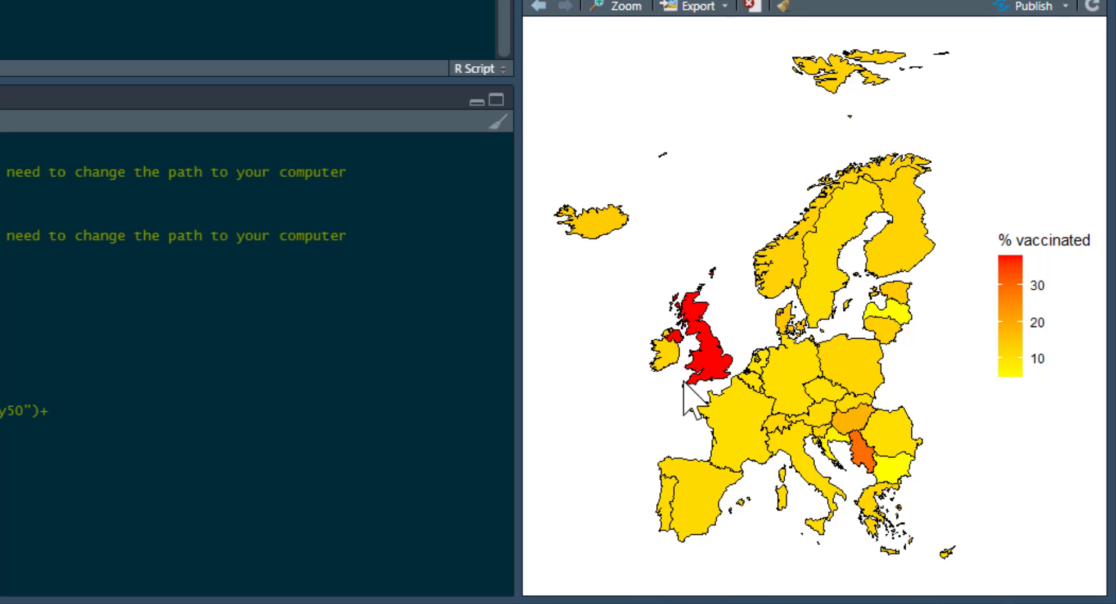
mouse_move(750, 398)
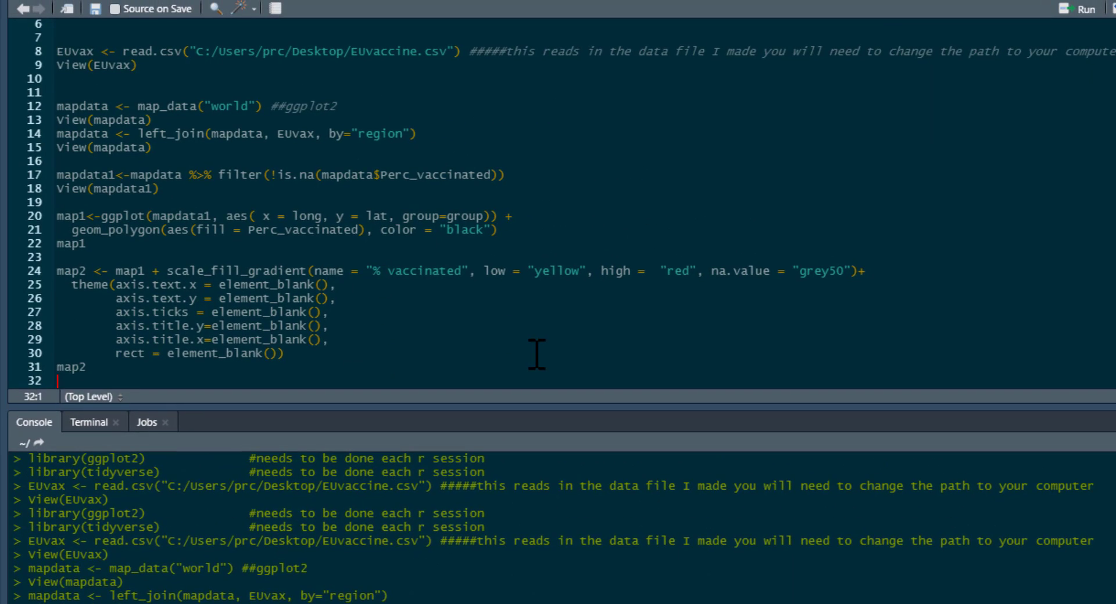
key("Return")
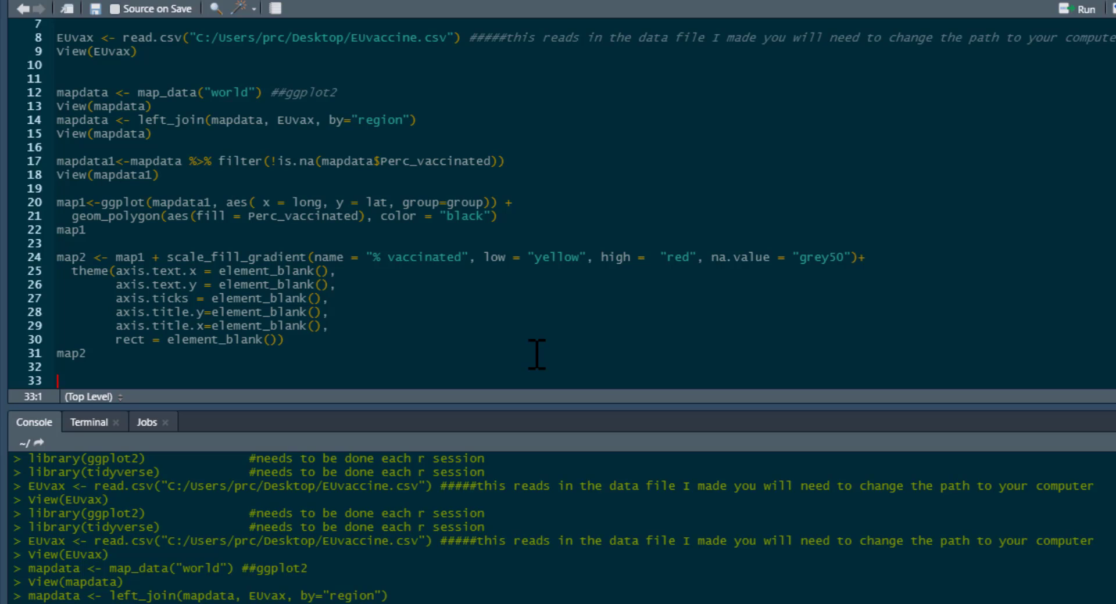
mouse_move(590, 238)
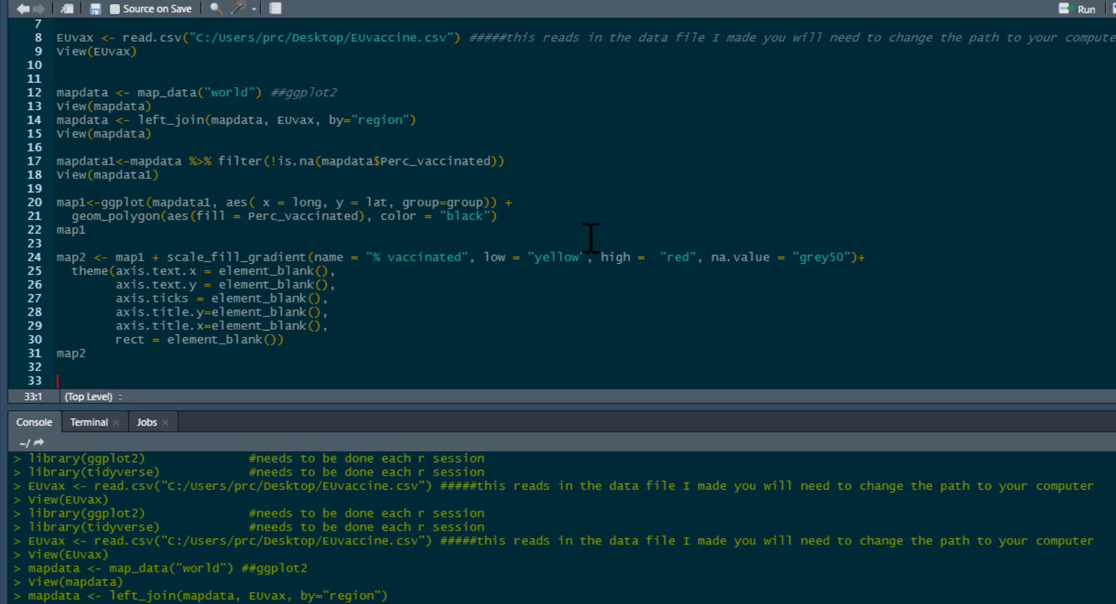
mouse_move(409, 255)
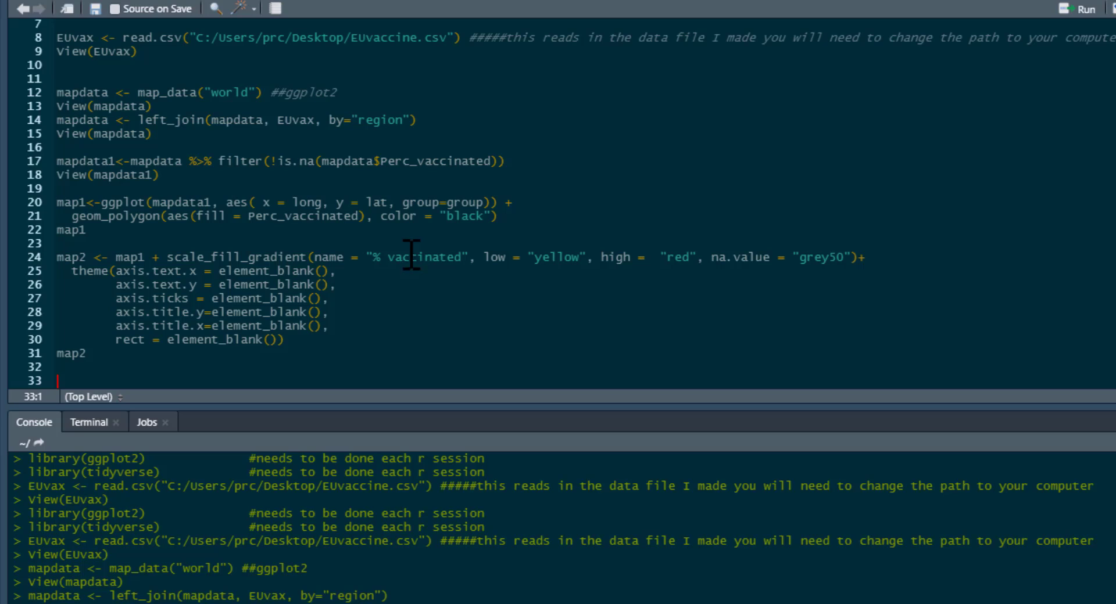
mouse_move(435, 347)
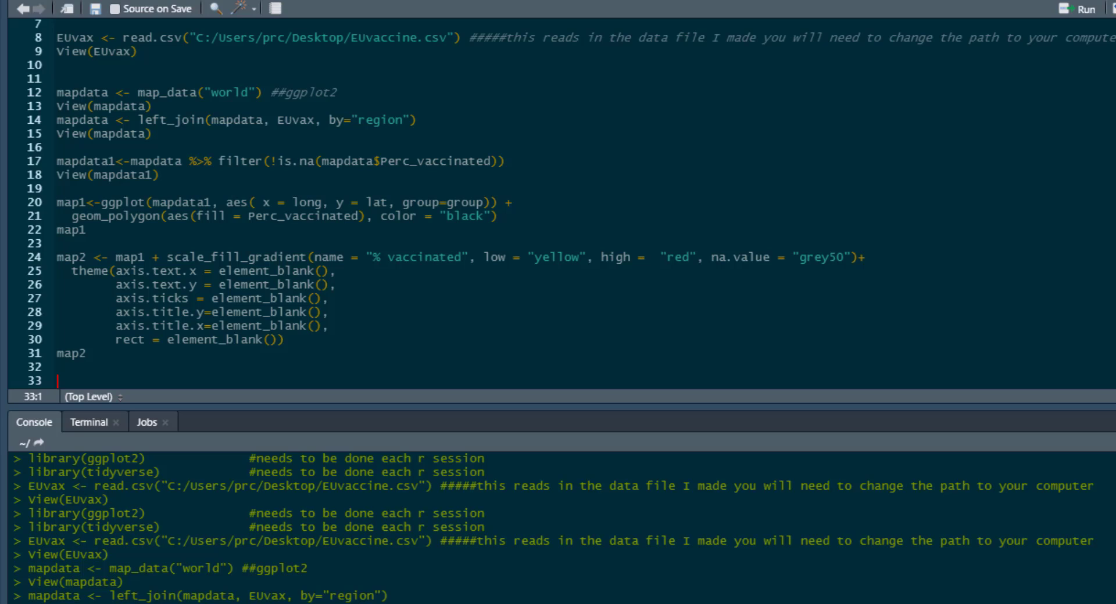
mouse_move(477, 379)
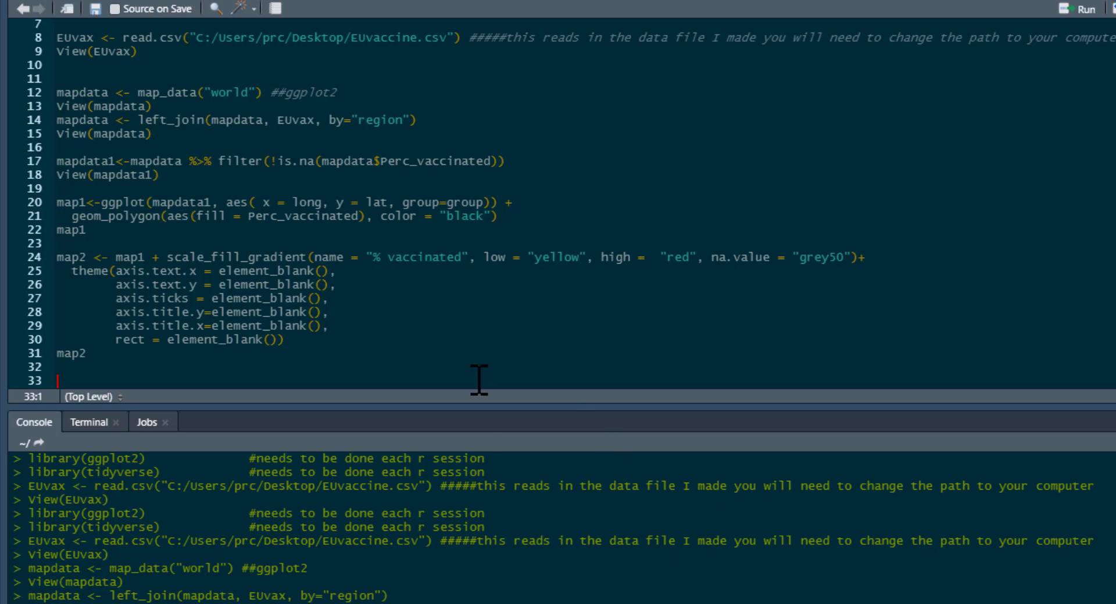
mouse_move(476, 381)
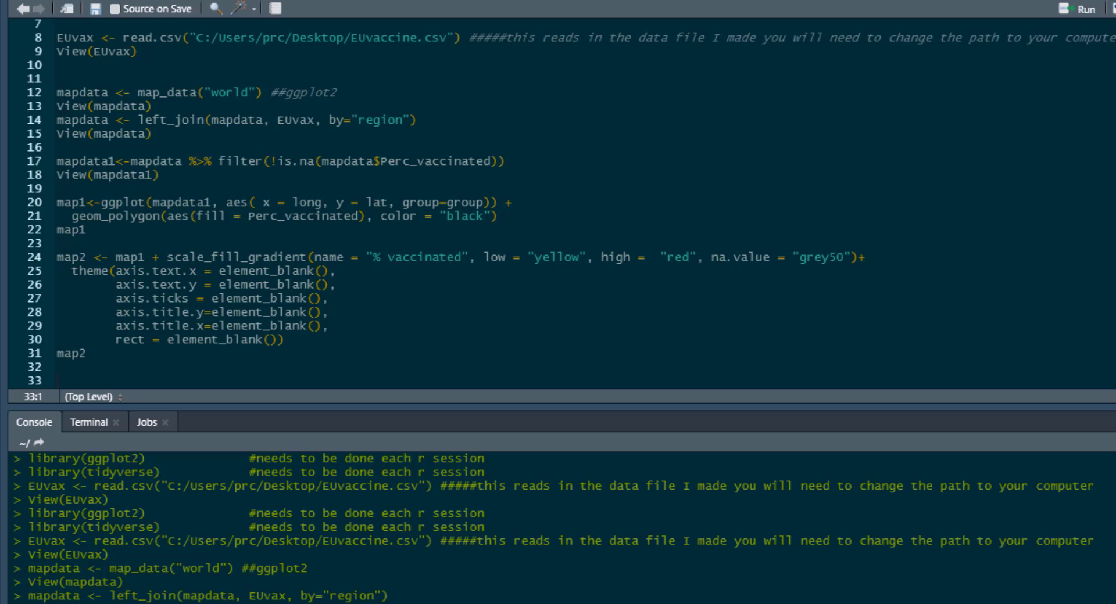
mouse_move(205, 375)
type("install.packages(\"cowplot\")")
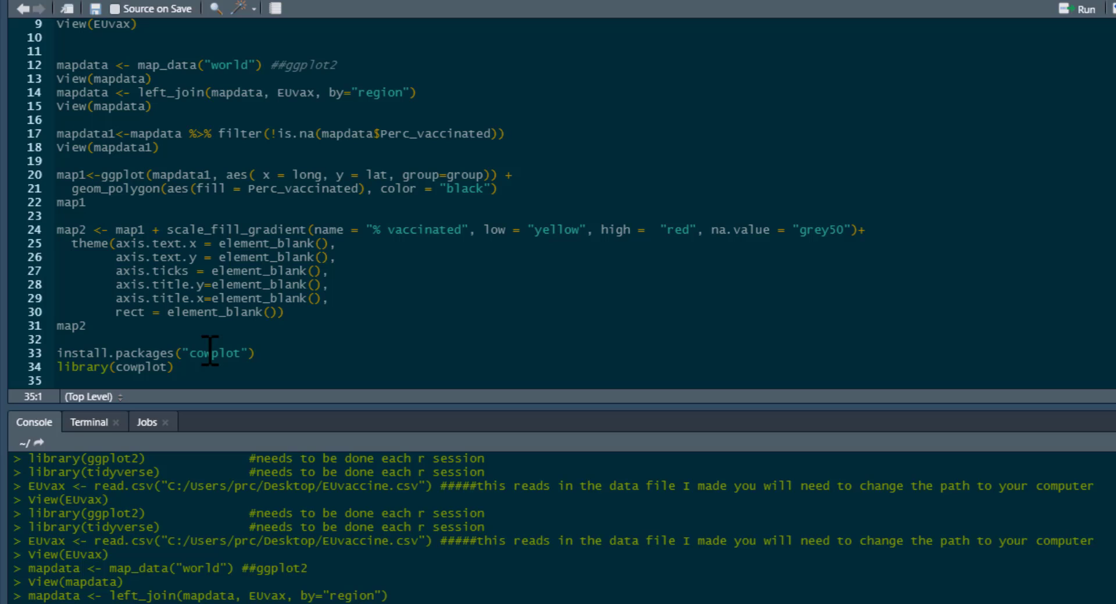
Write the cowplot ggdraw() + draw_image(x 0.3, y 0.3, scale .2) + draw_plot(map2) lines.
left_click(175, 366)
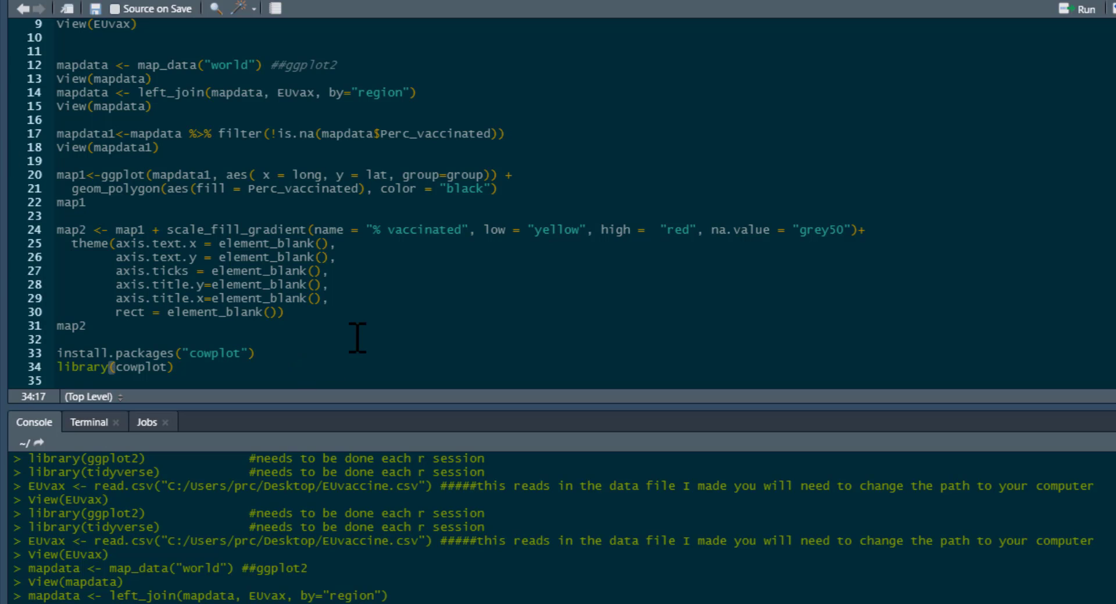
type("ggdraw() +")
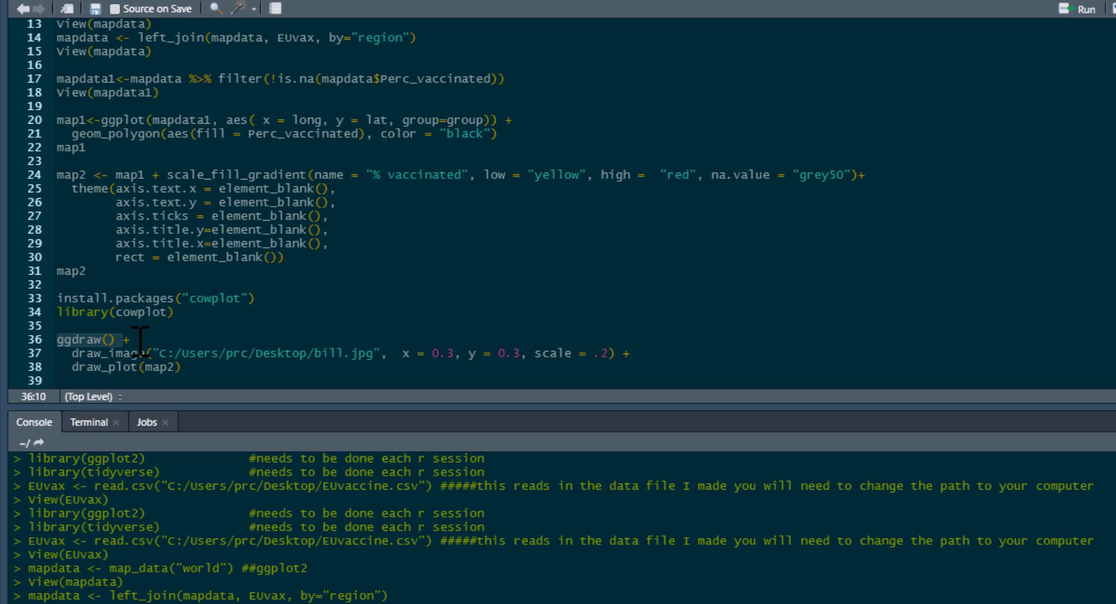
left_click(124, 366)
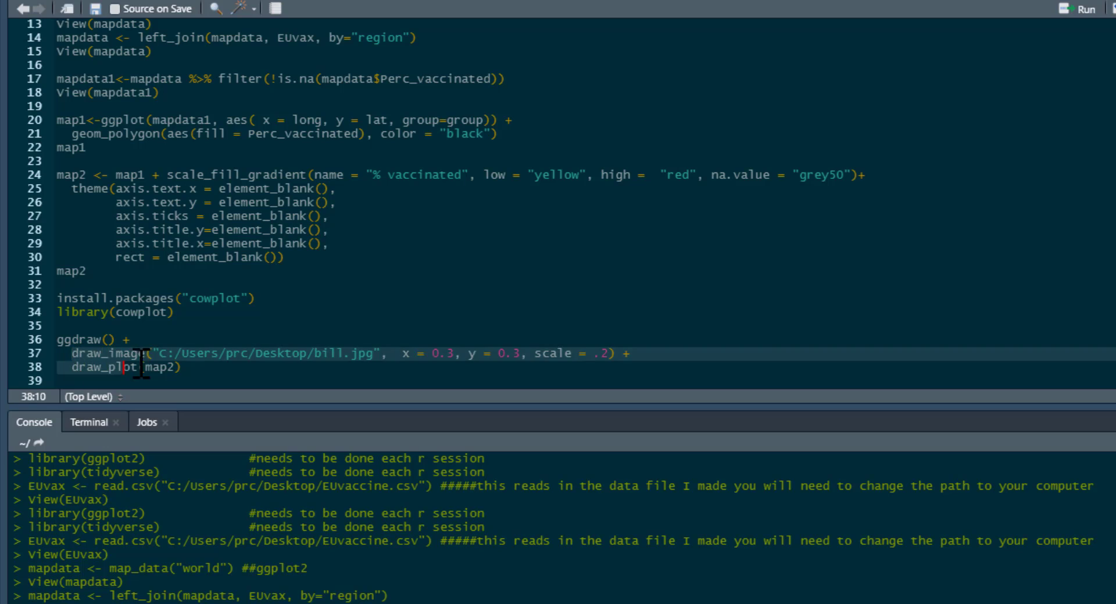
left_click(153, 353)
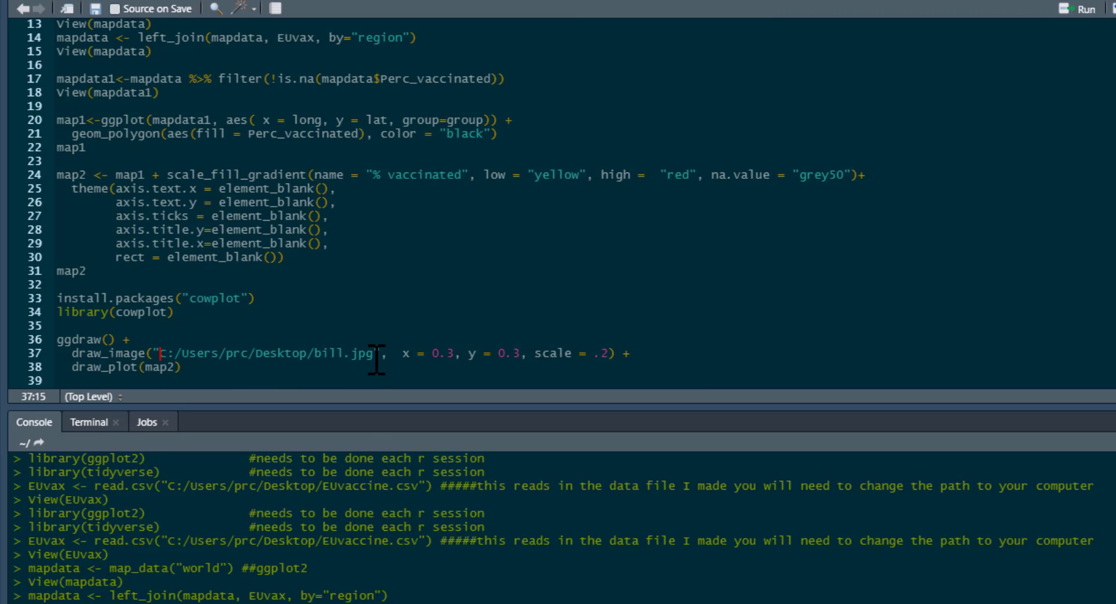
mouse_move(453, 362)
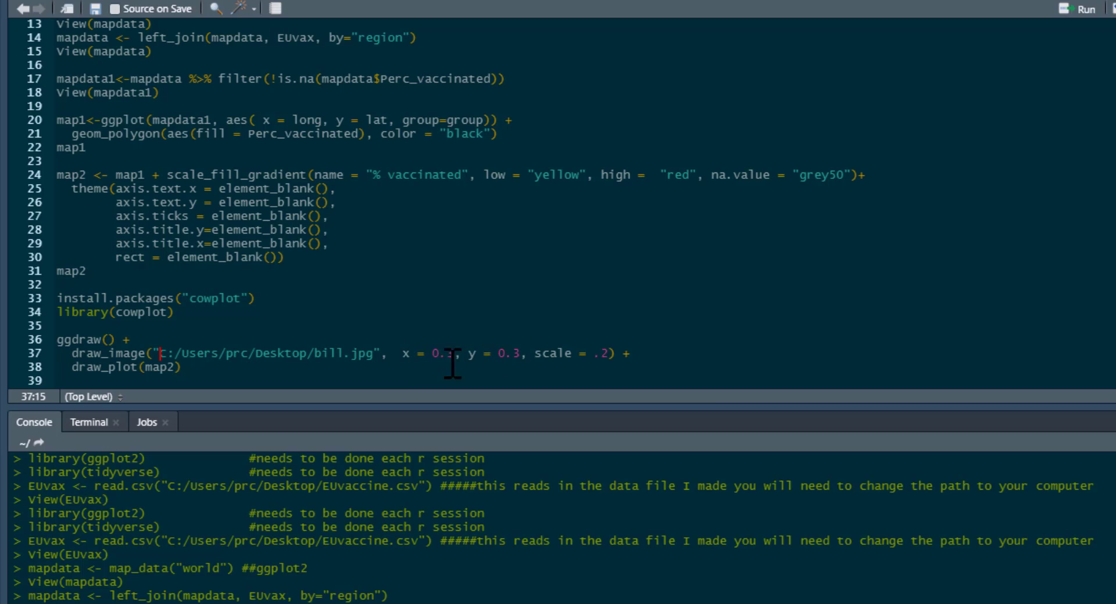
mouse_move(473, 355)
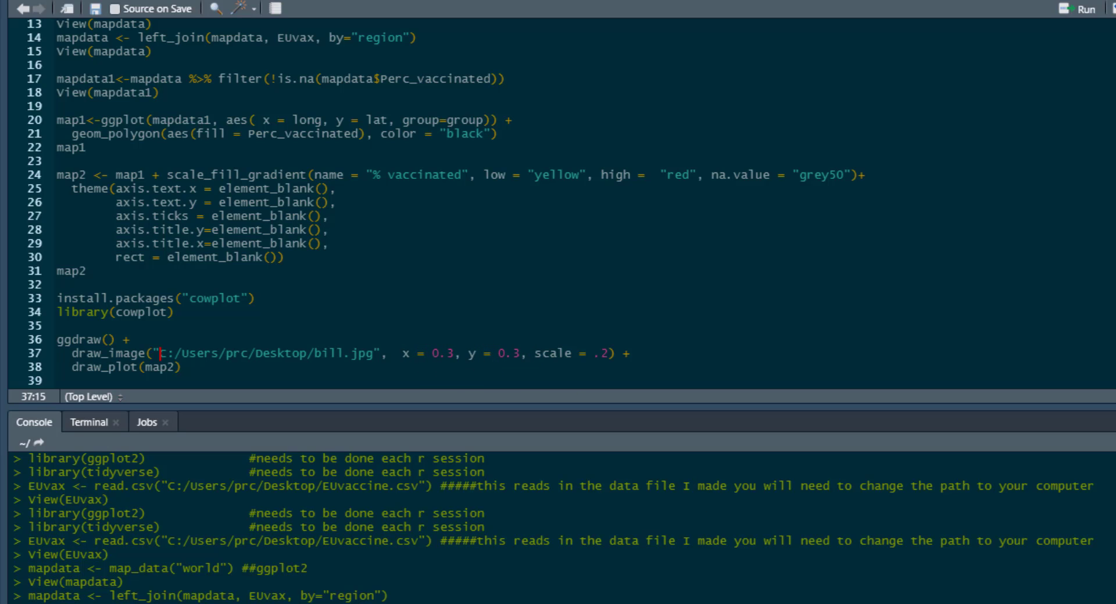
Run the cowplot block to render map2 with the dog image in its corner.
left_click(1088, 8)
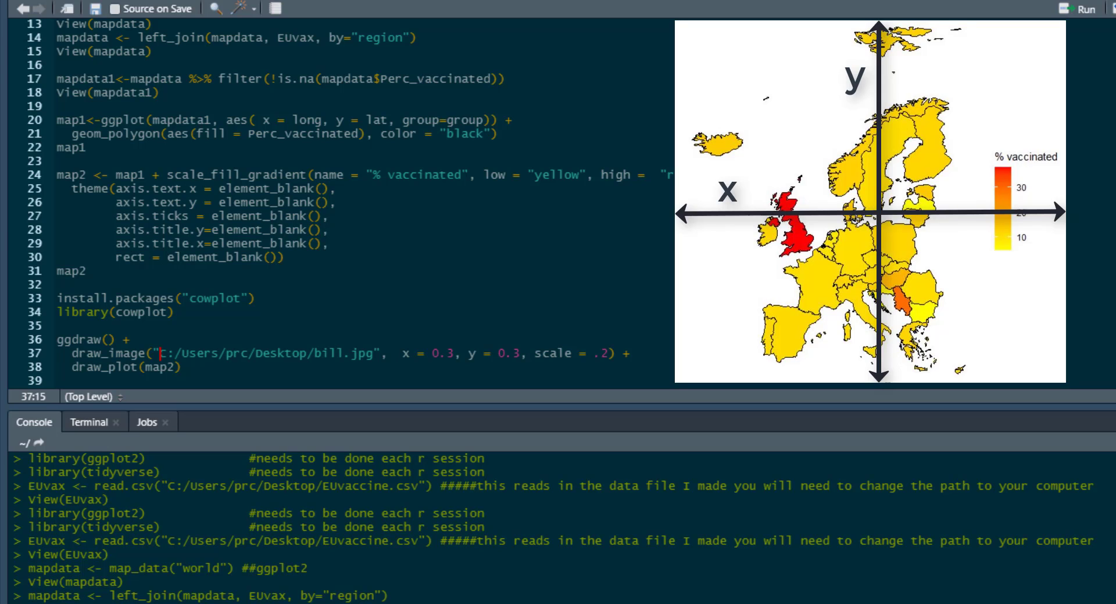
mouse_move(603, 353)
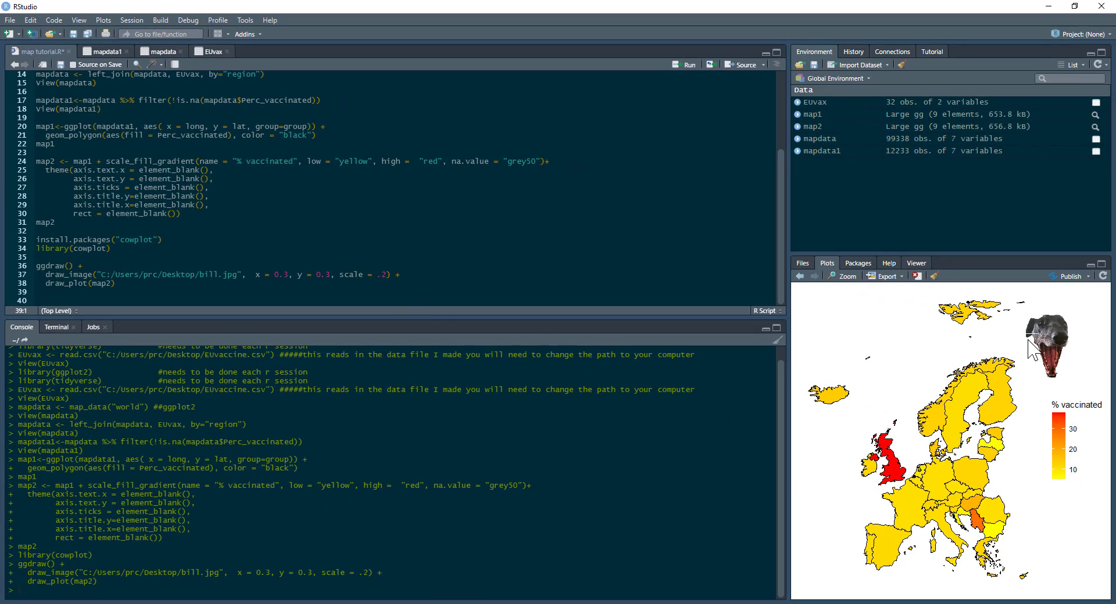
mouse_move(1106, 397)
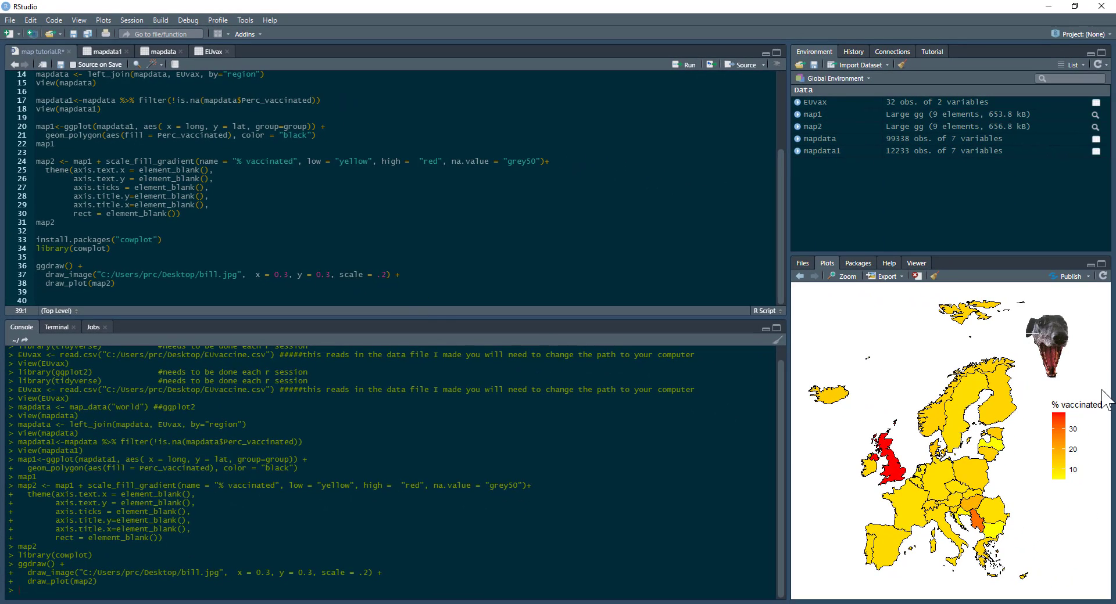
mouse_move(988, 339)
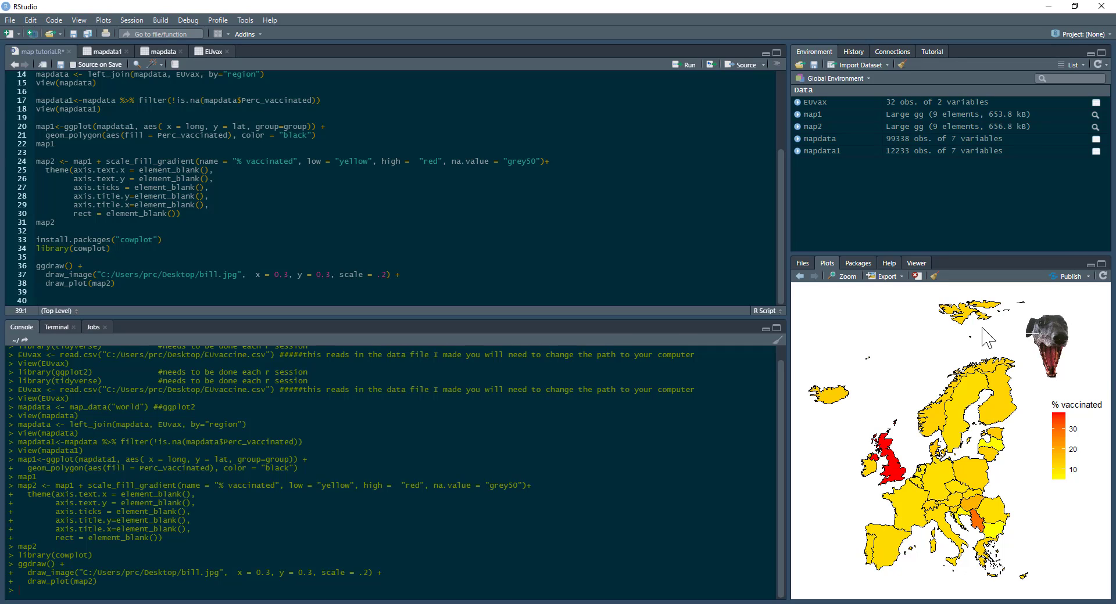
mouse_move(357, 256)
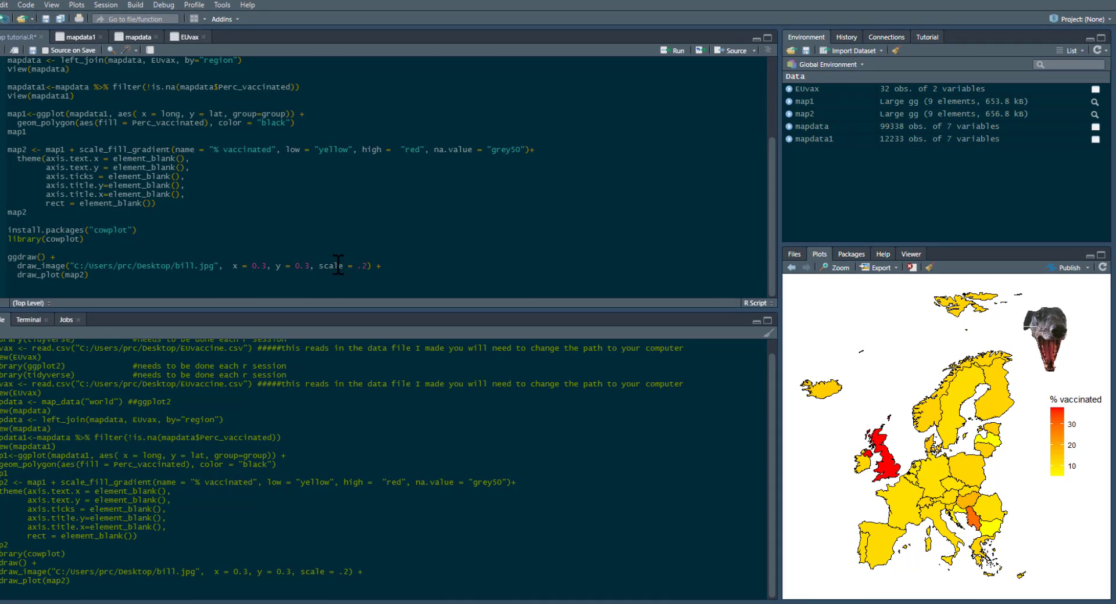
mouse_move(299, 271)
type("2")
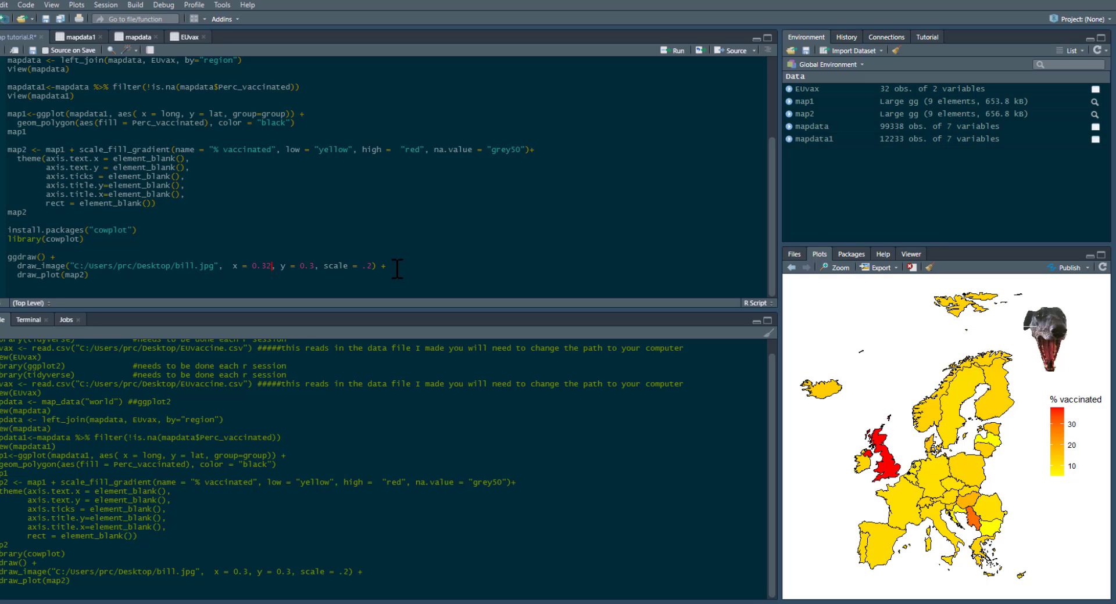
Raise the image's x position from 0.3 to 0.35 and rerun the ggdraw block.
left_click(671, 50)
type("5")
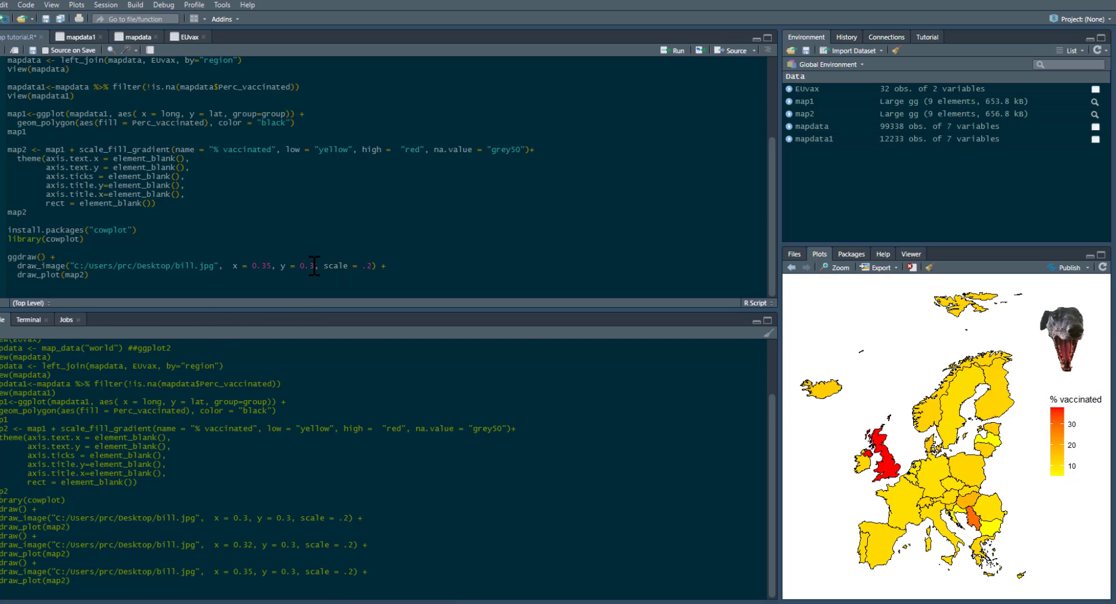
mouse_move(692, 443)
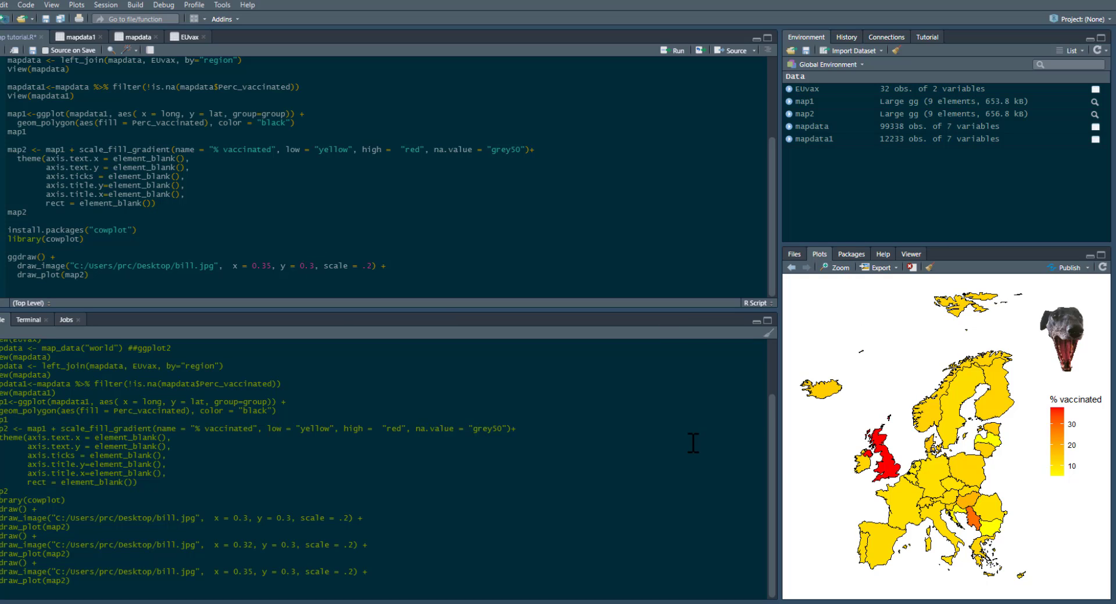
mouse_move(376, 265)
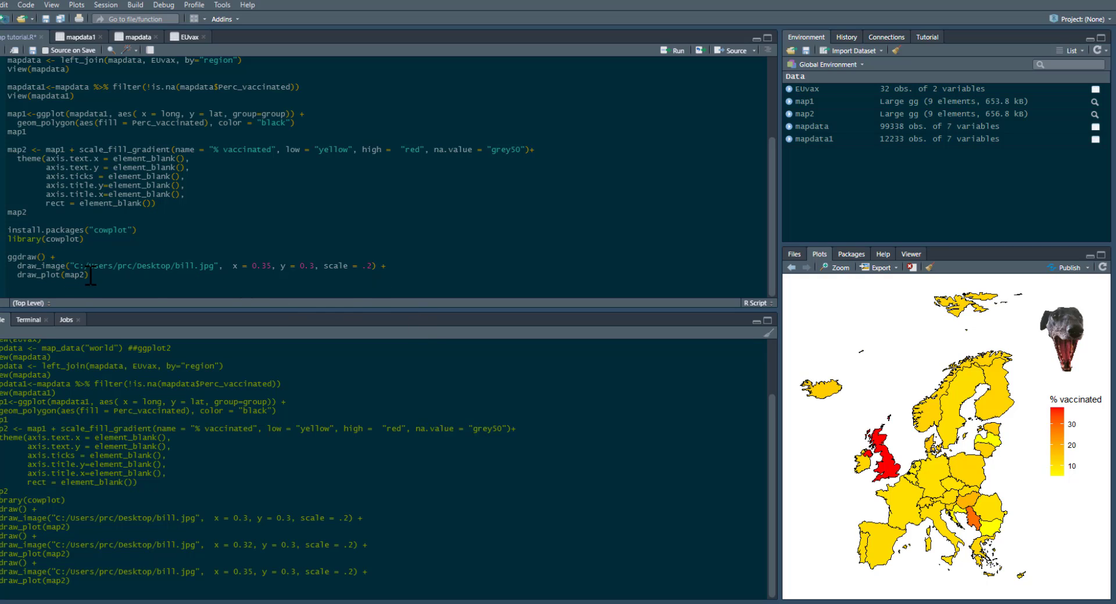
mouse_move(1037, 366)
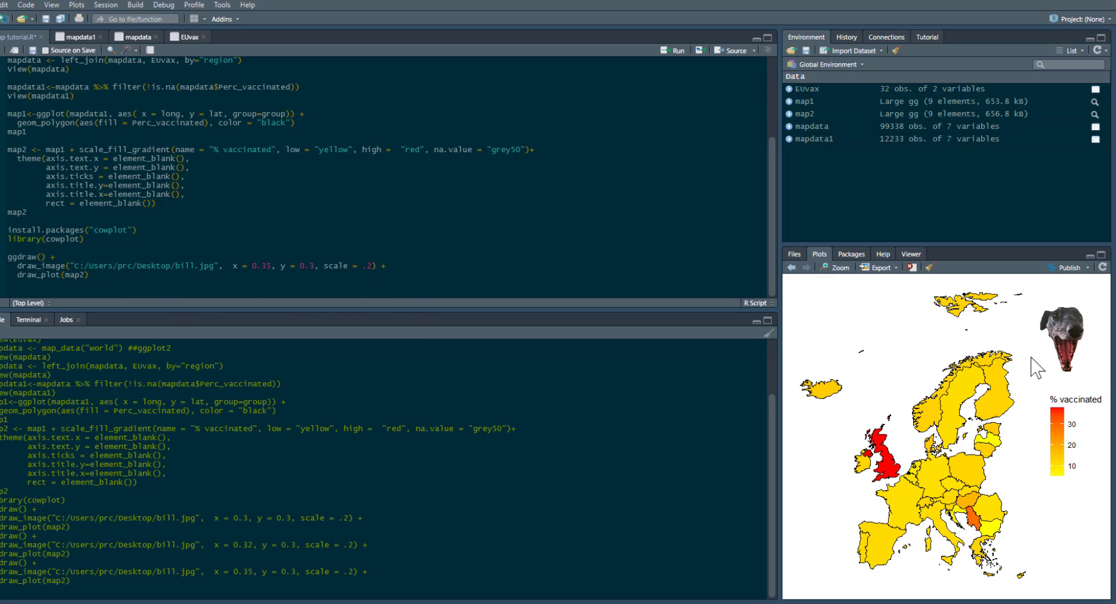
mouse_move(314, 334)
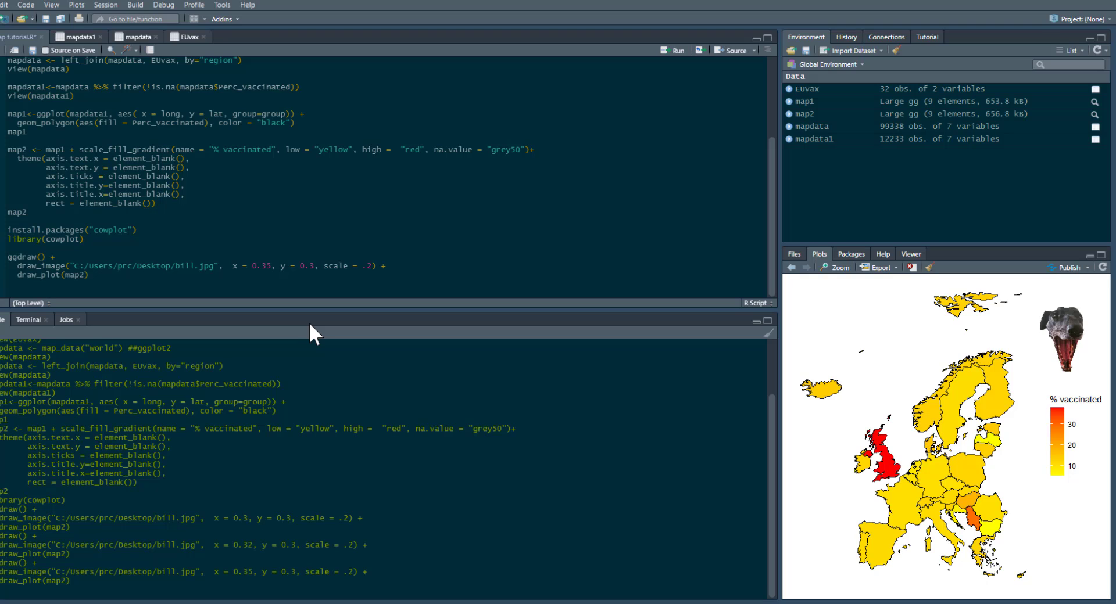
scroll("up", 3)
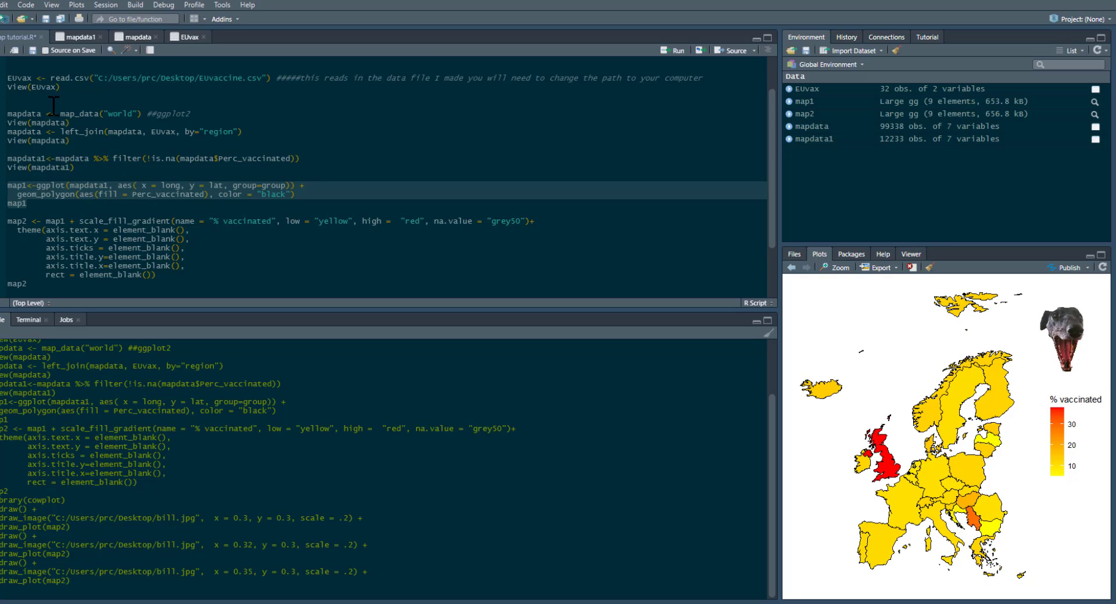
mouse_move(212, 238)
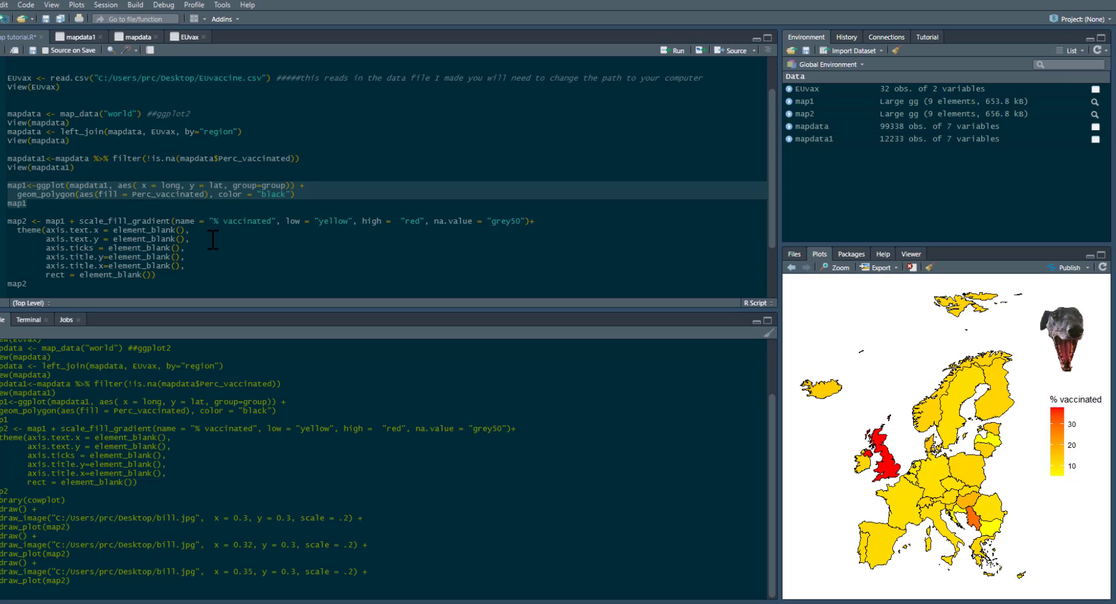
mouse_move(70, 114)
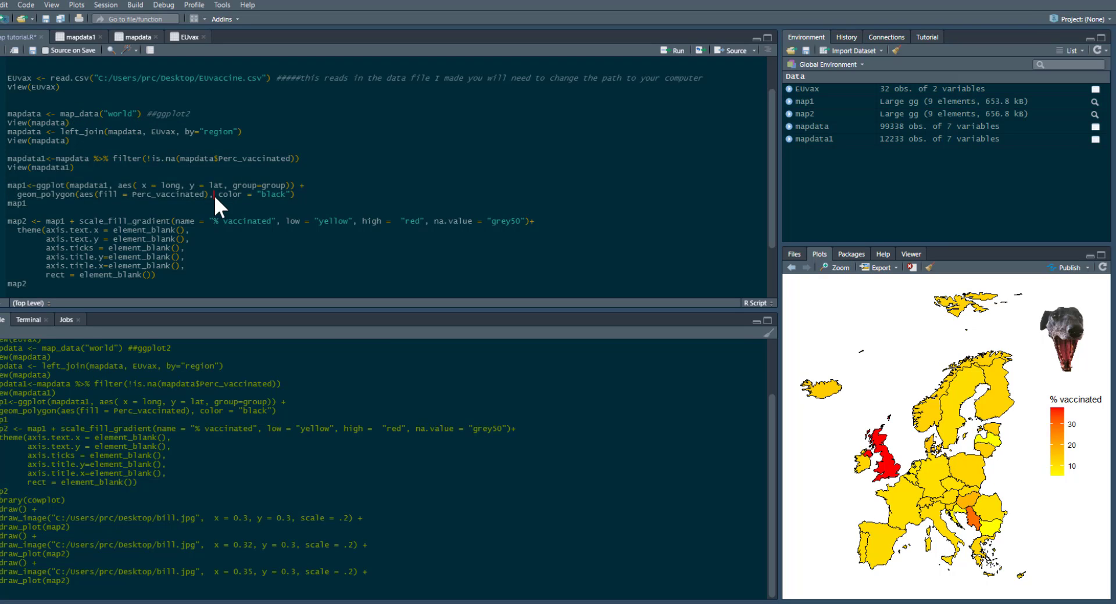
scroll("down", 3)
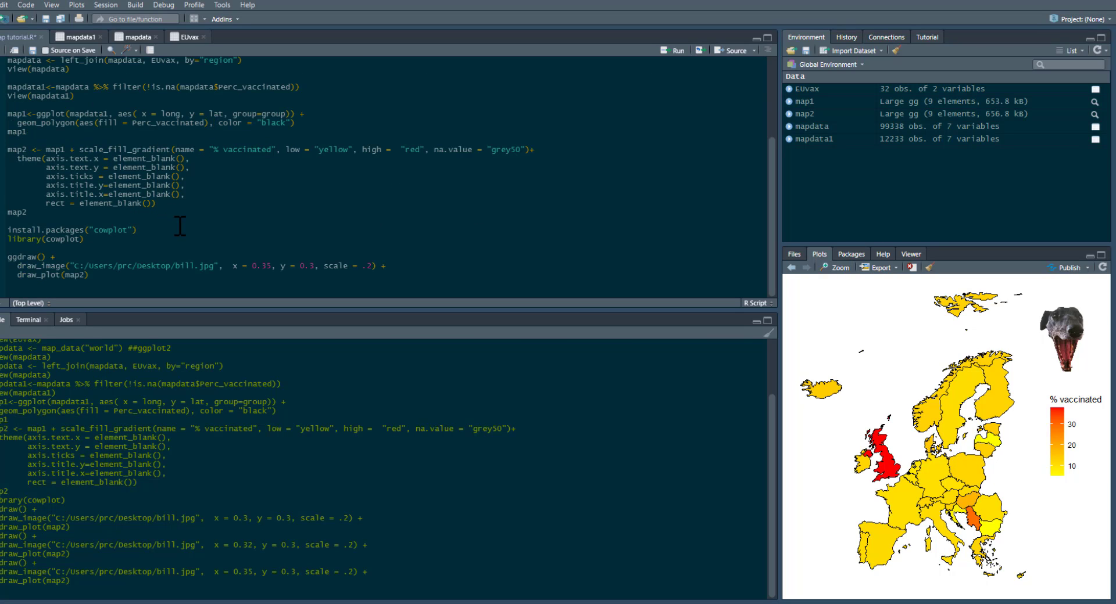